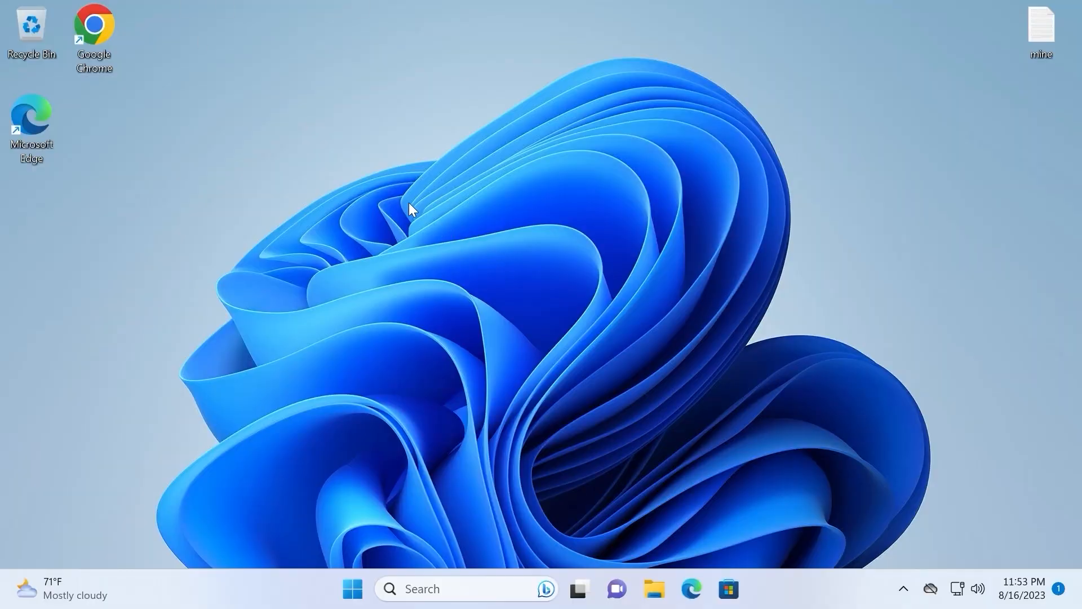
pyautogui.moveTo(242, 64)
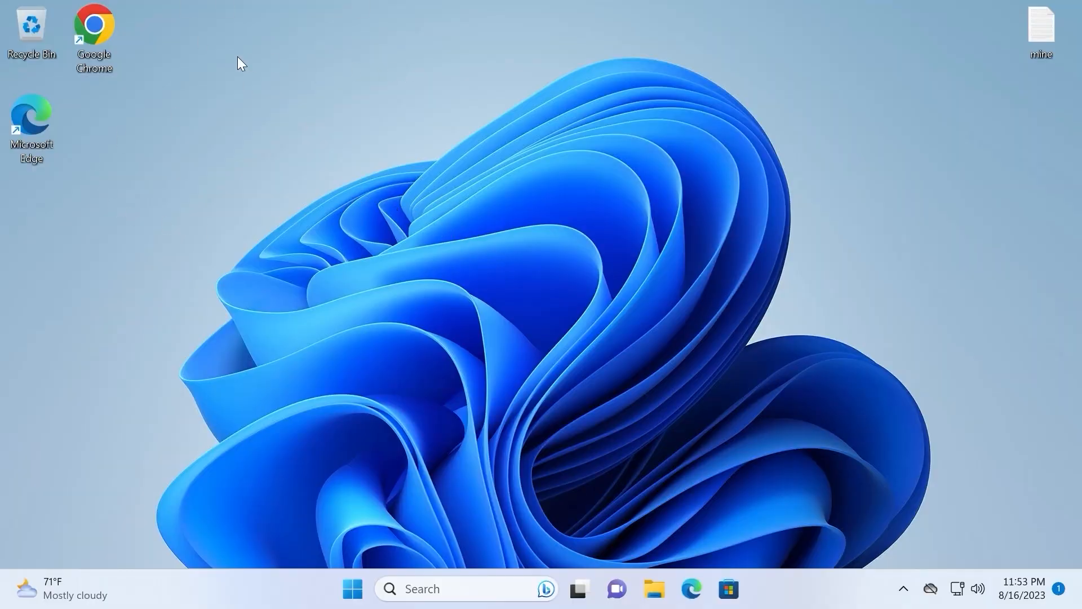
pyautogui.moveTo(498, 228)
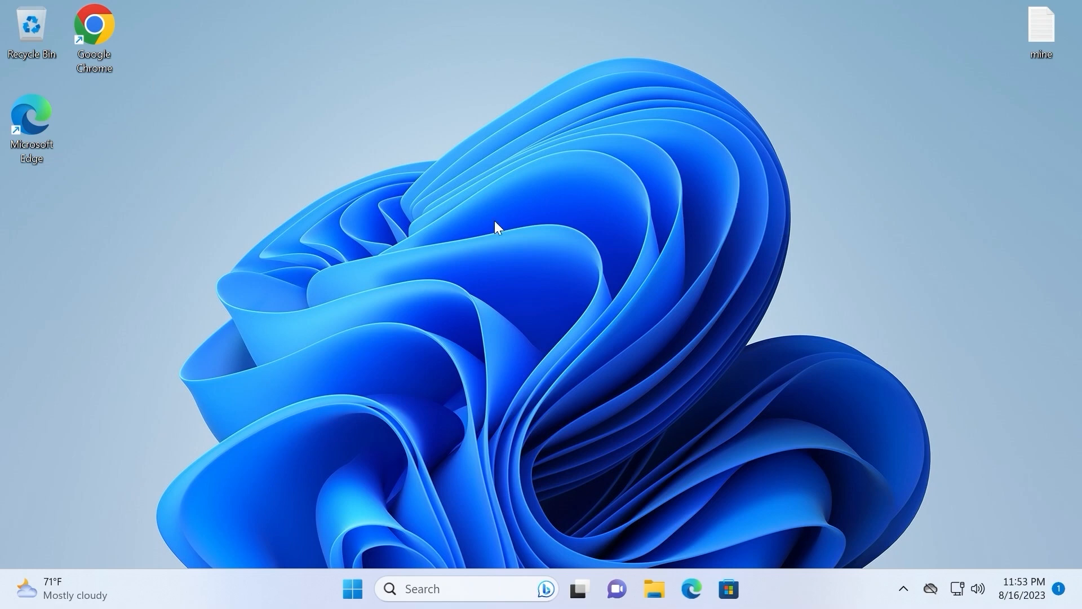
pyautogui.moveTo(126, 51)
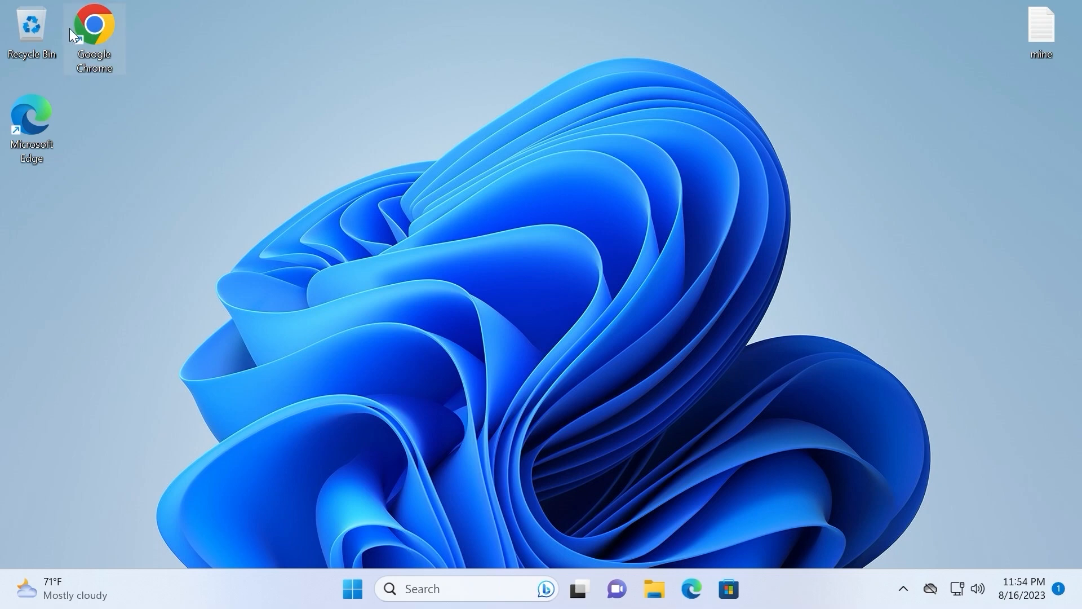
pyautogui.moveTo(103, 36)
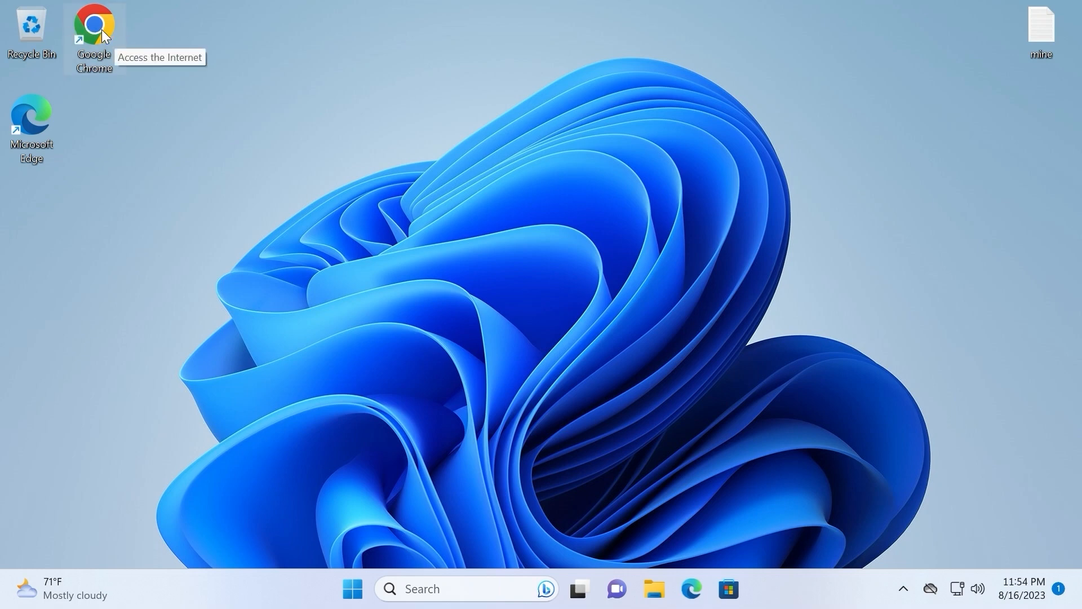
# - Launch Chrome and search for 'uup dump' in a new tab
pyautogui.doubleClick(93, 28)
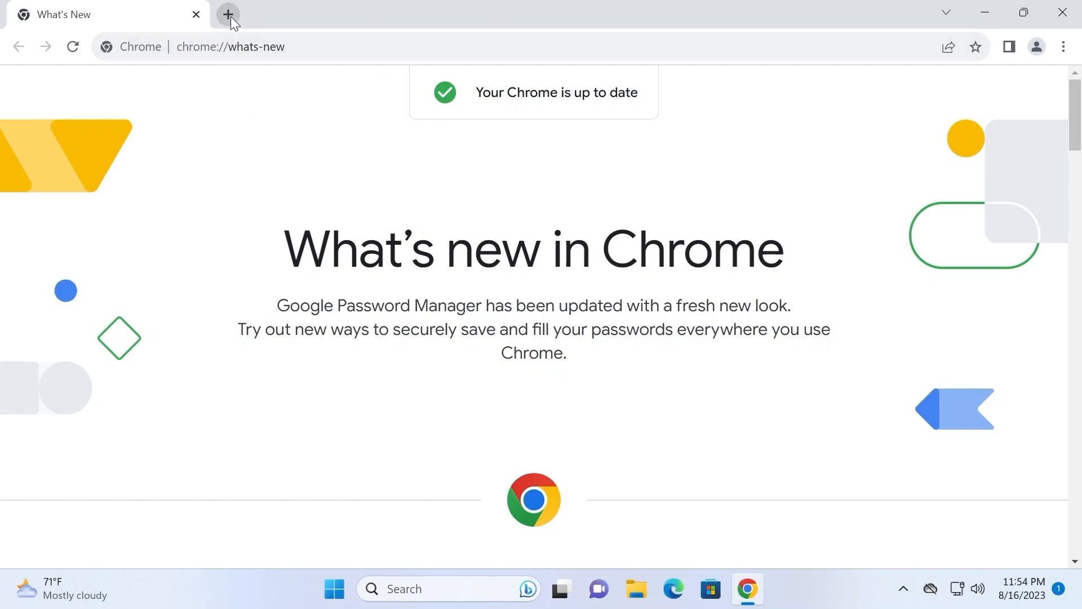
pyautogui.moveTo(228, 16)
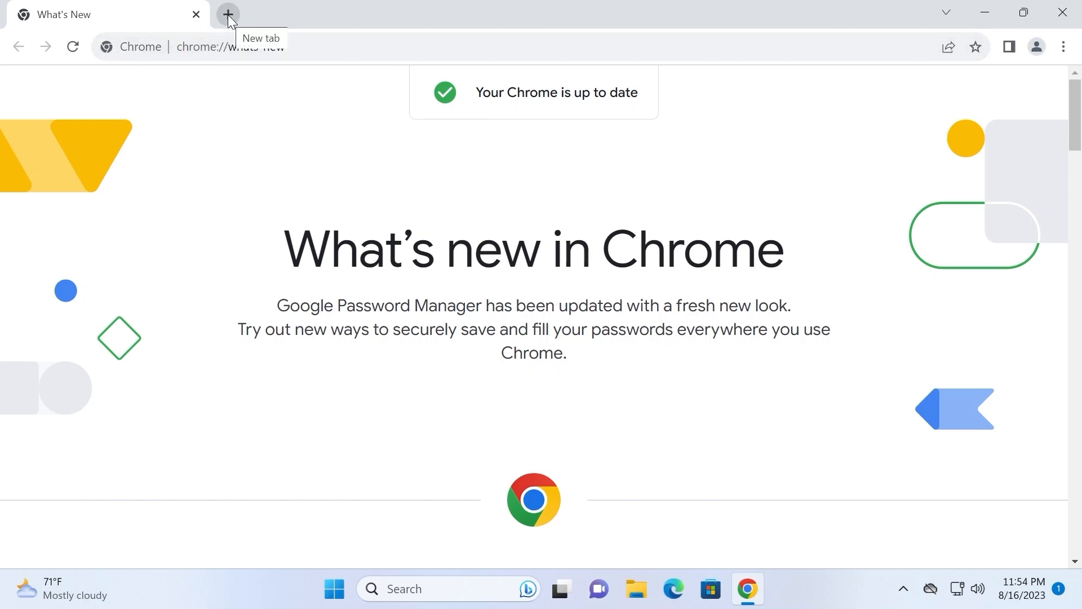
pyautogui.click(228, 13)
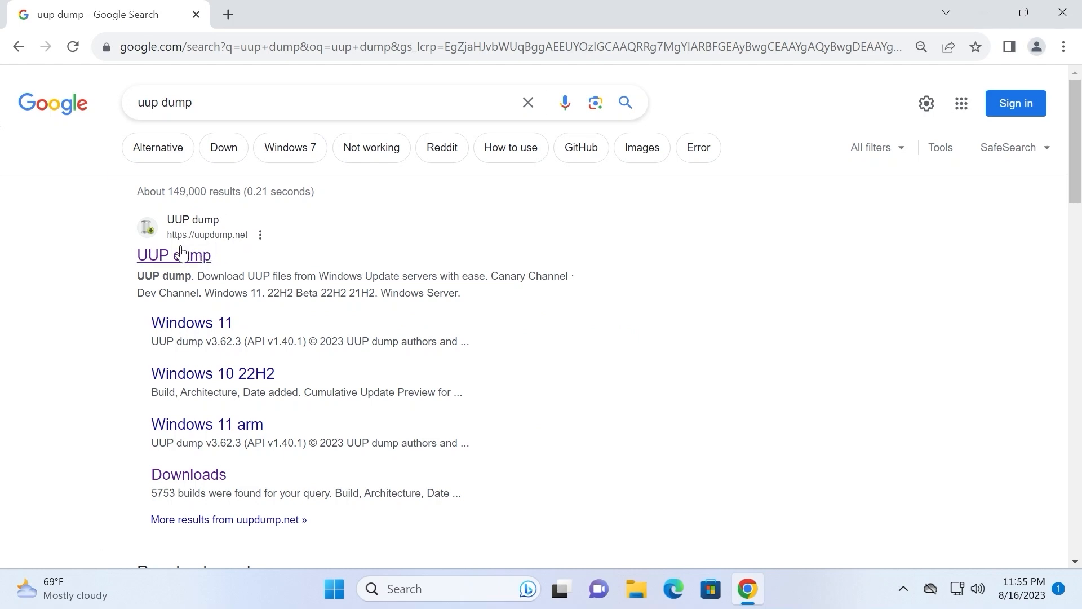
# - Open the UUP dump site and review its Quick options for x64 and arm64 releases
pyautogui.click(173, 255)
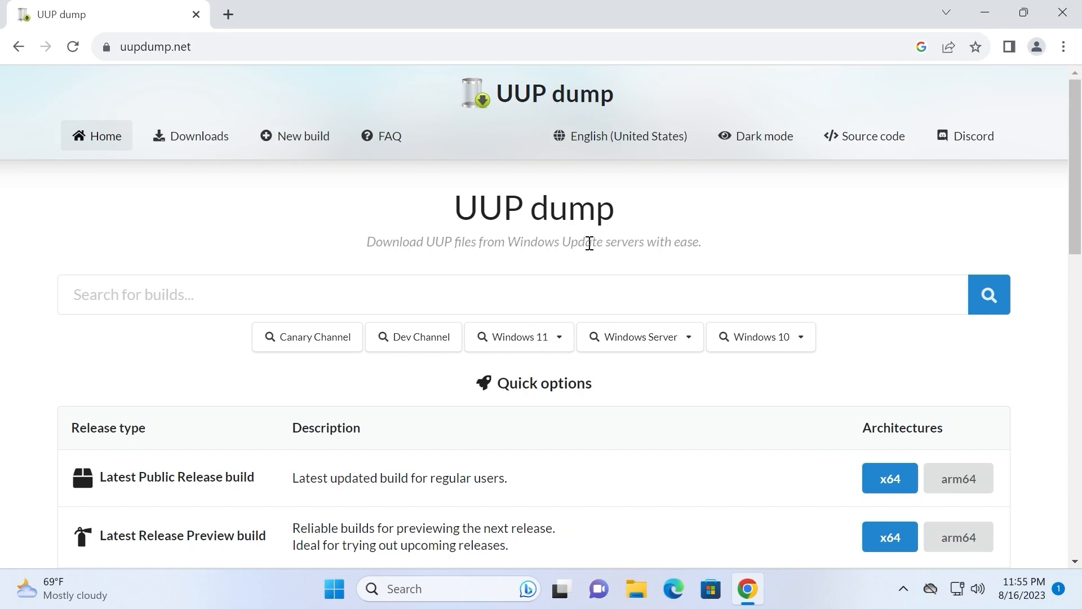
pyautogui.moveTo(701, 359)
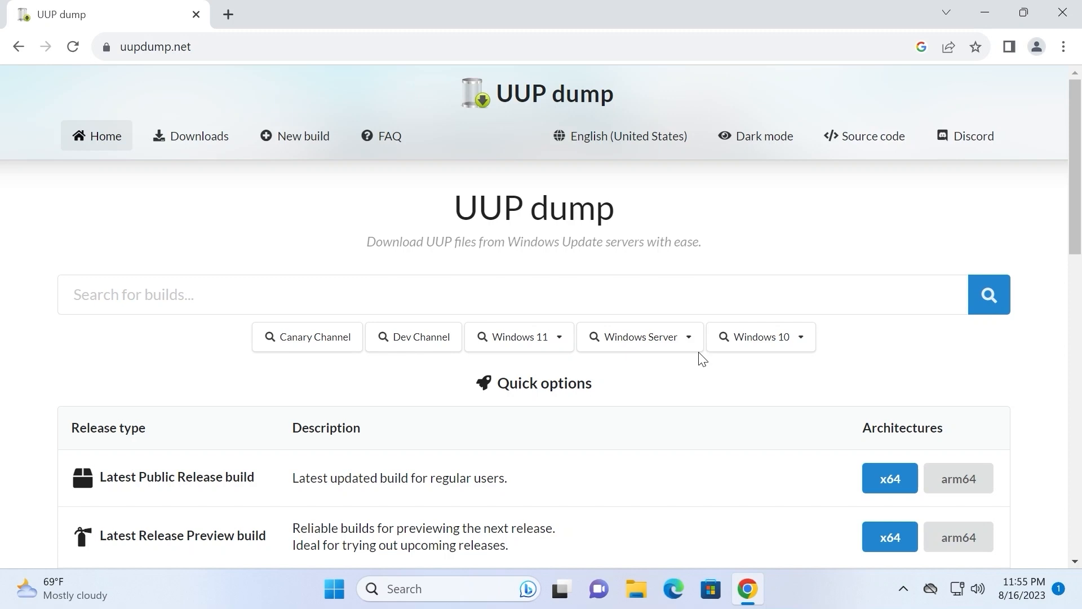
pyautogui.moveTo(428, 261)
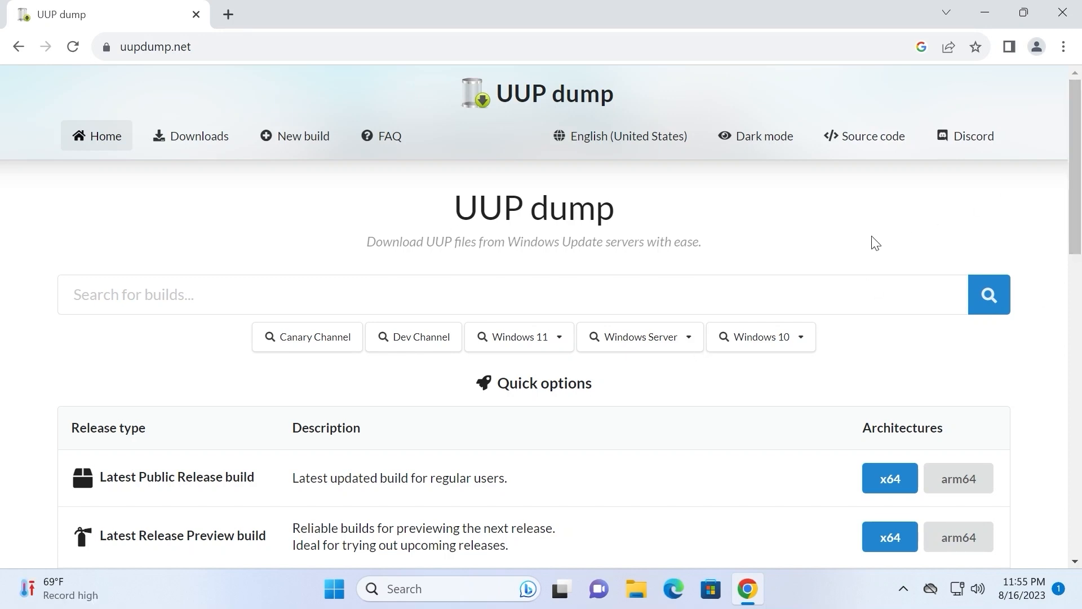
pyautogui.scroll(-3)
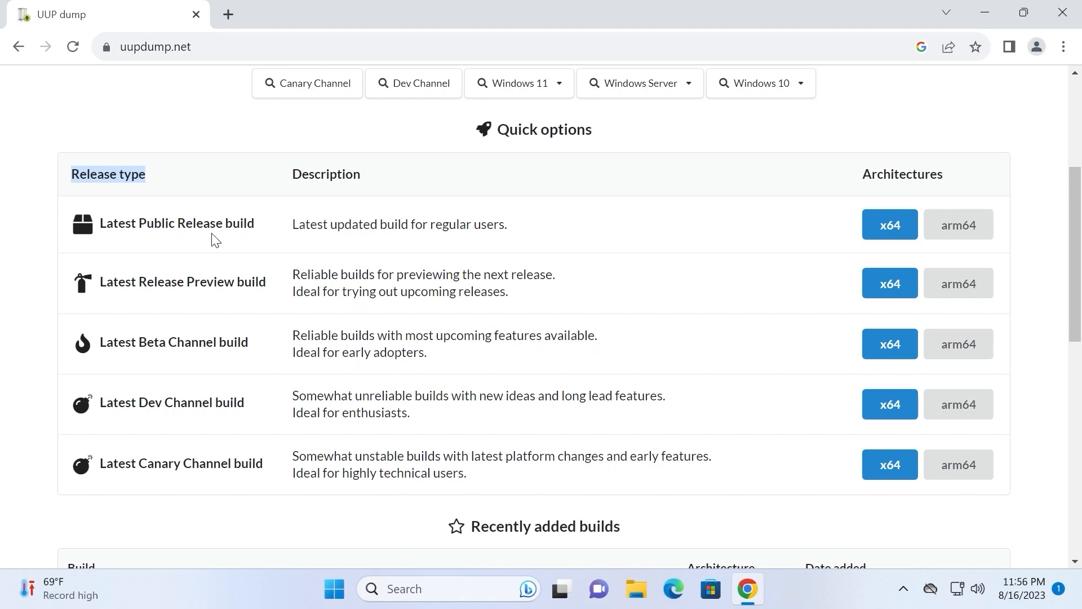
pyautogui.moveTo(246, 237)
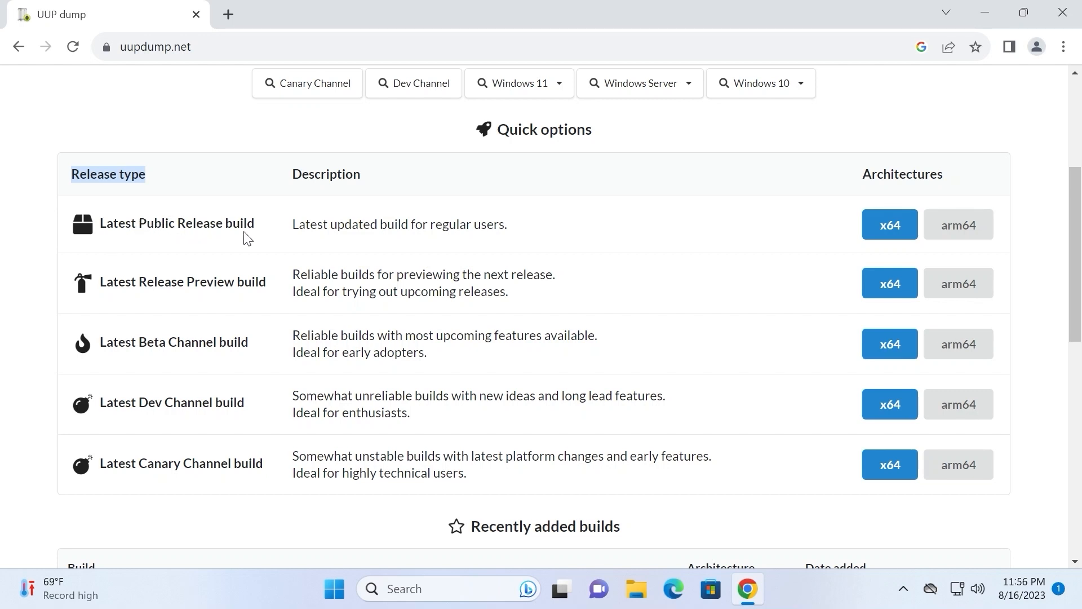
pyautogui.moveTo(283, 292)
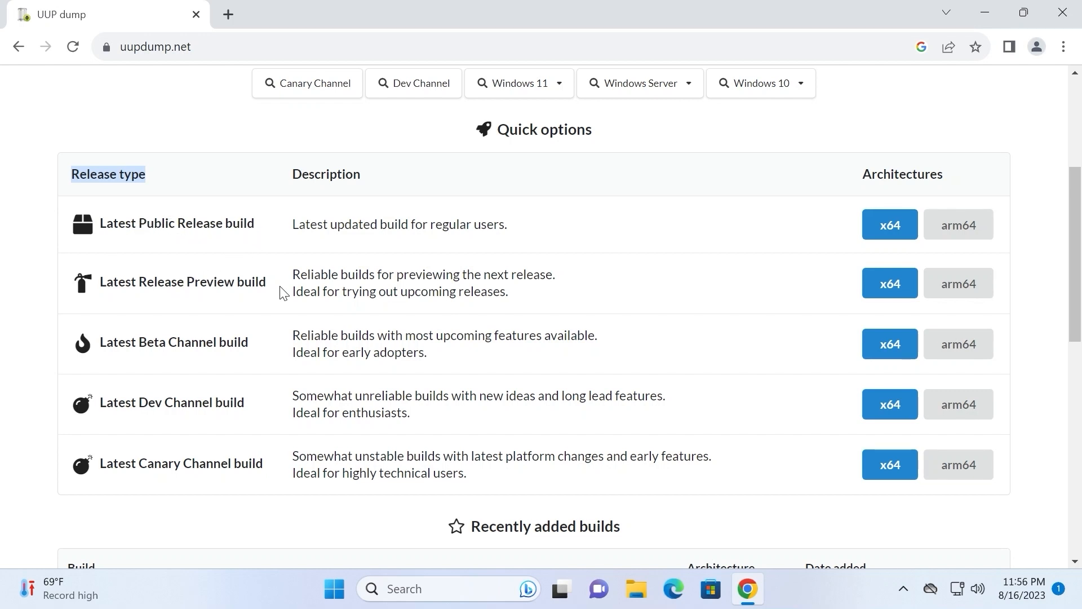
pyautogui.moveTo(208, 424)
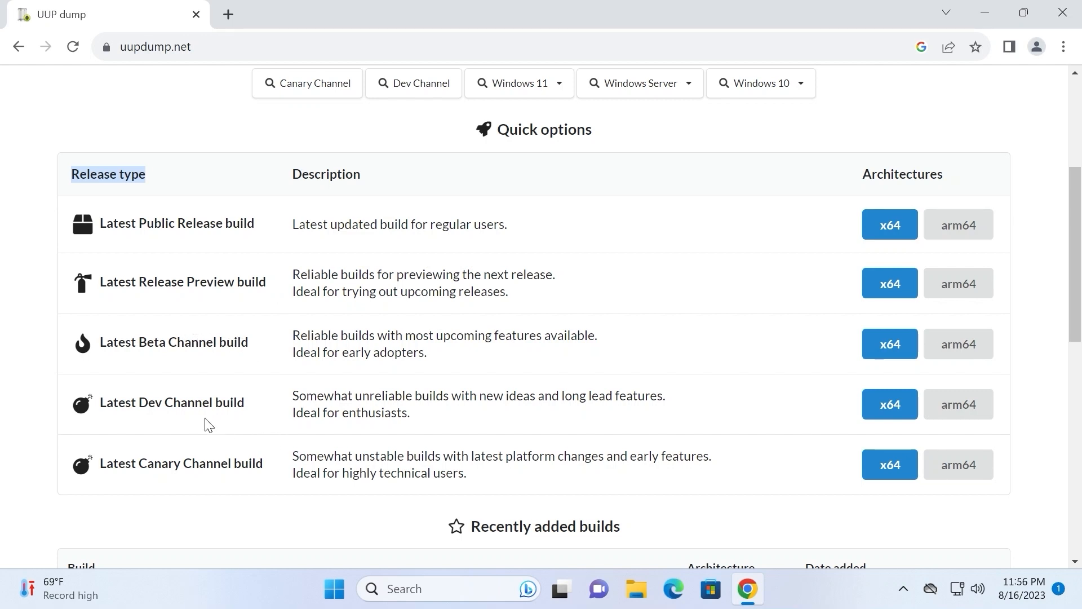
pyautogui.moveTo(108, 477)
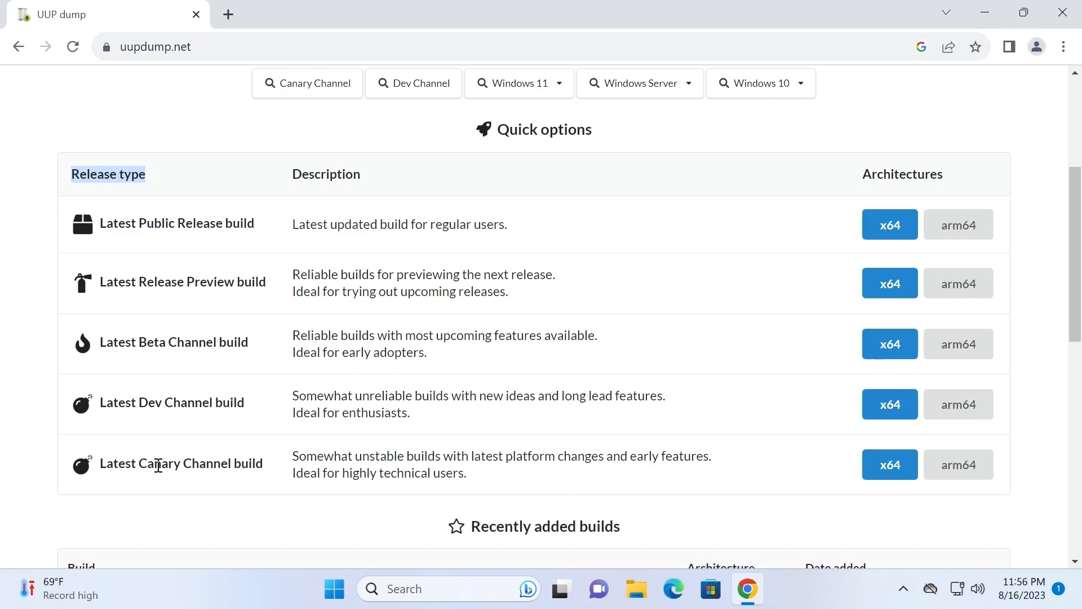
pyautogui.moveTo(328, 473)
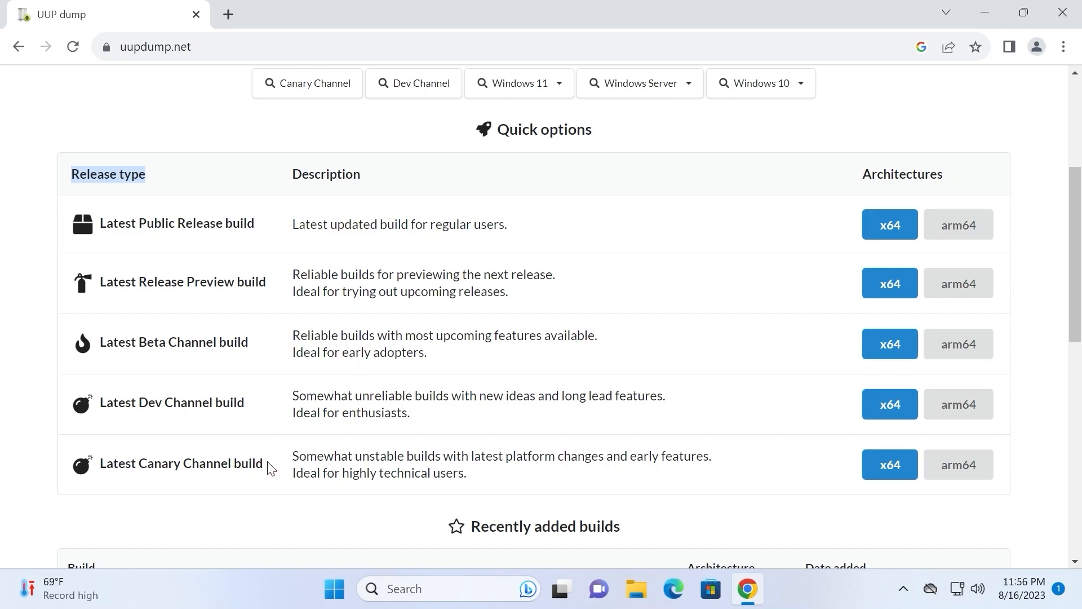
pyautogui.moveTo(323, 462)
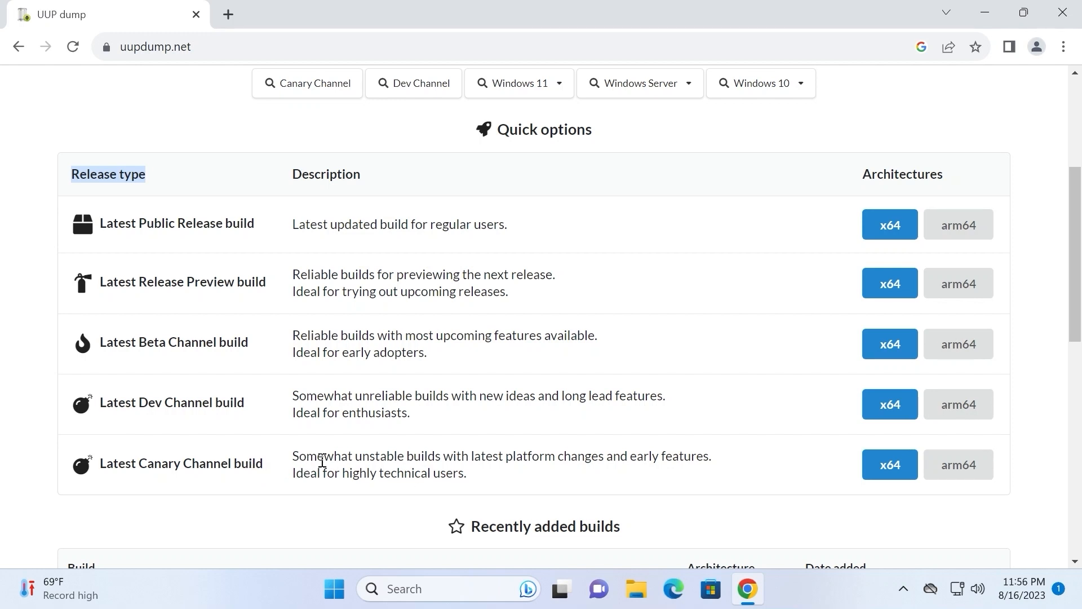
pyautogui.moveTo(293, 456); pyautogui.dragTo(435, 456)
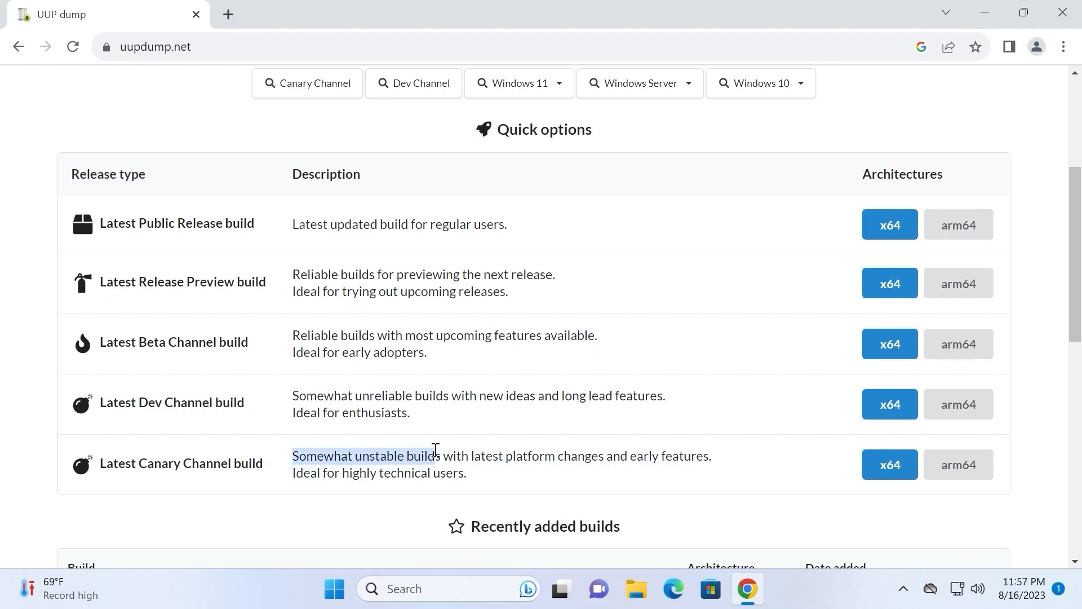
pyautogui.moveTo(514, 450)
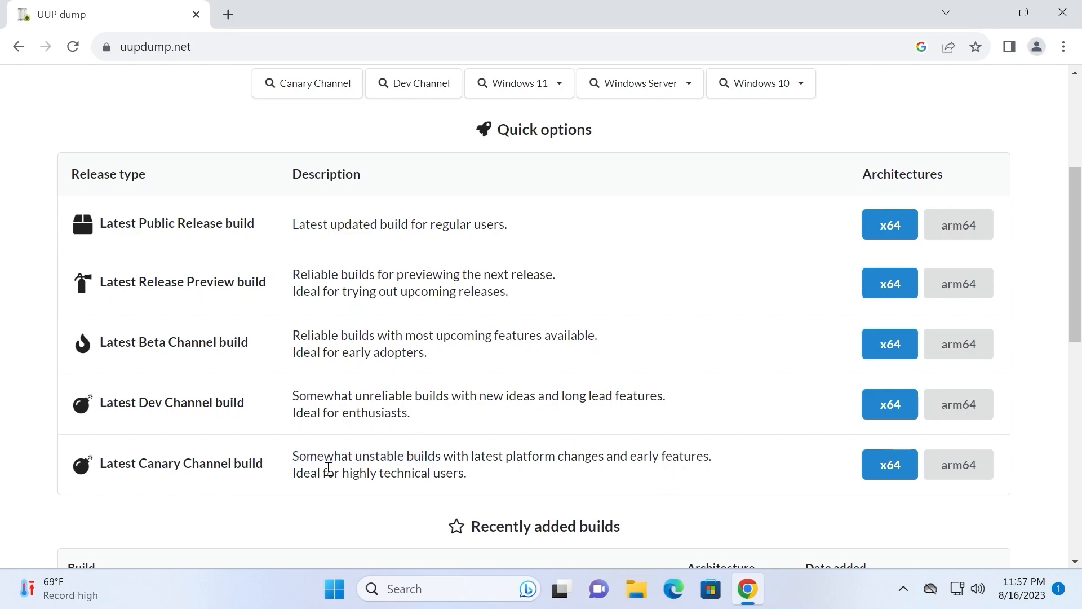
pyautogui.moveTo(318, 469)
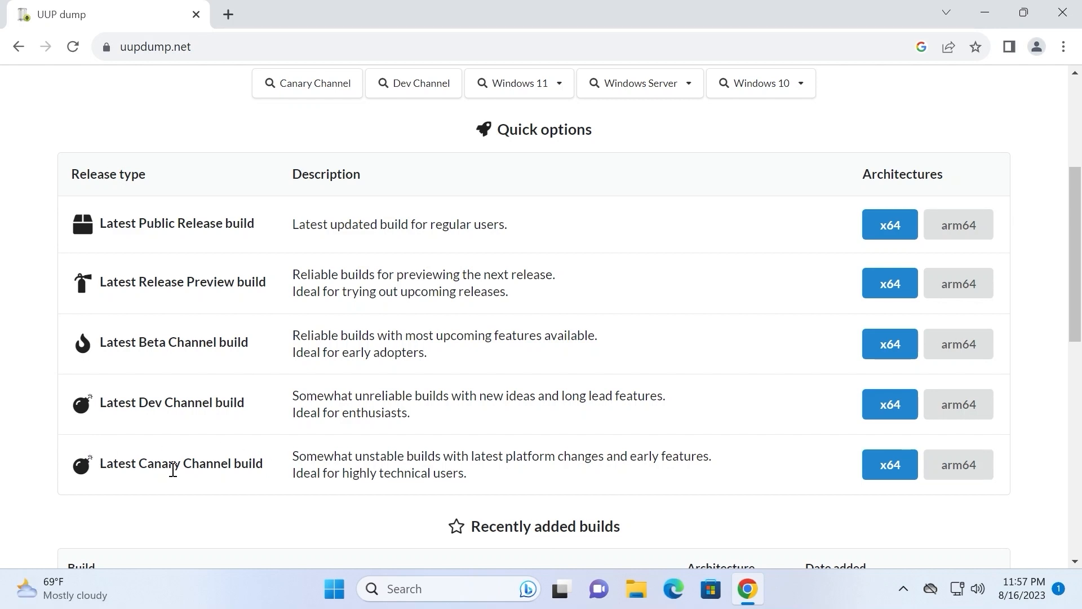
pyautogui.moveTo(273, 475)
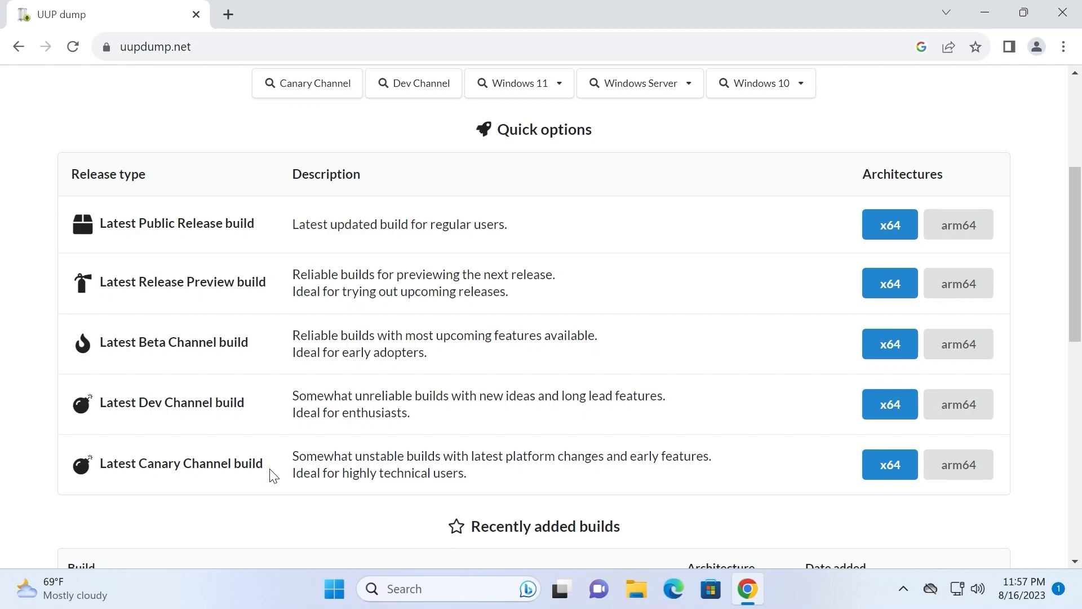
pyautogui.moveTo(228, 378)
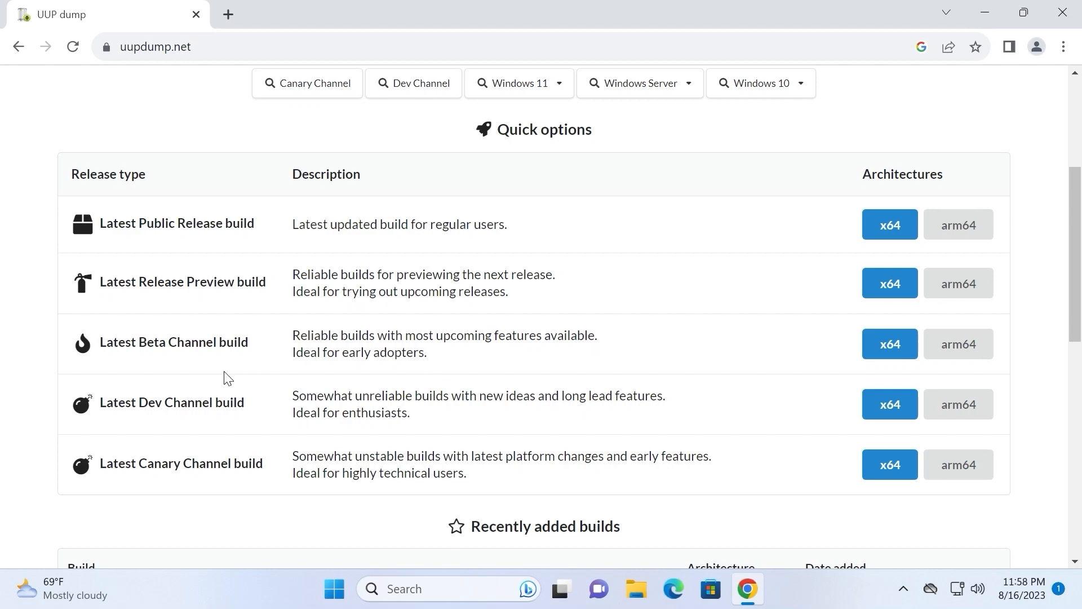
pyautogui.moveTo(425, 311)
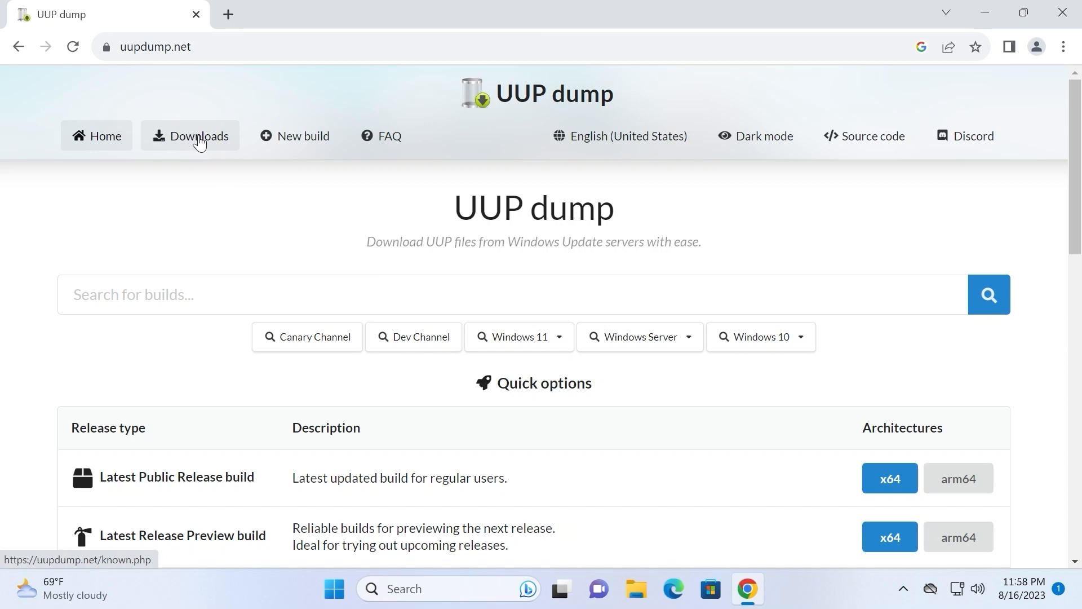
# - Open the Downloads page listing 5755 known builds, newest Insider Previews first
pyautogui.click(201, 136)
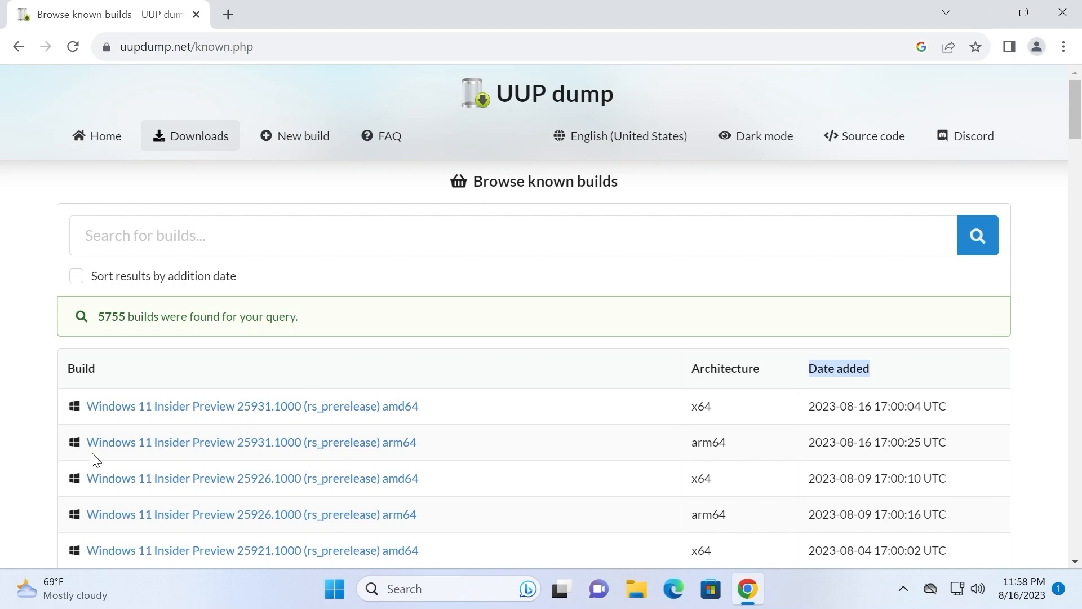
pyautogui.moveTo(140, 406)
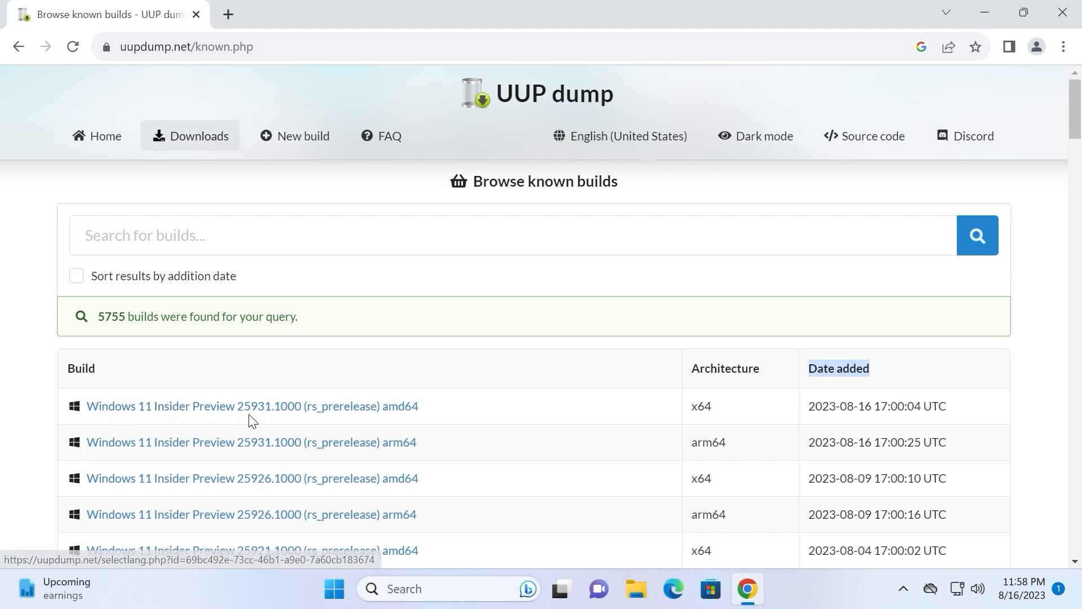
pyautogui.moveTo(287, 418)
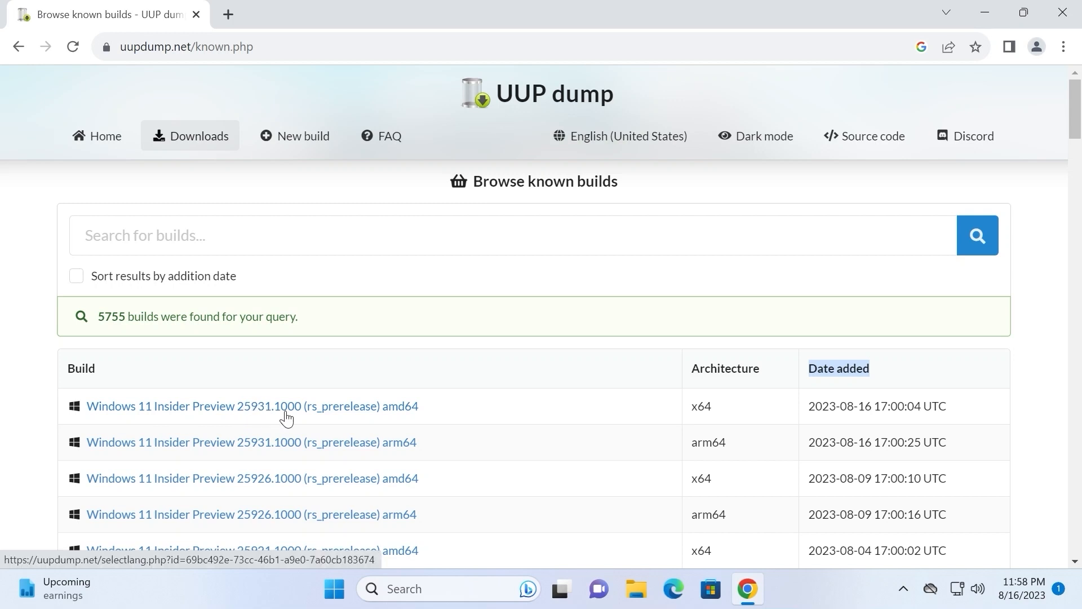
pyautogui.moveTo(765, 412)
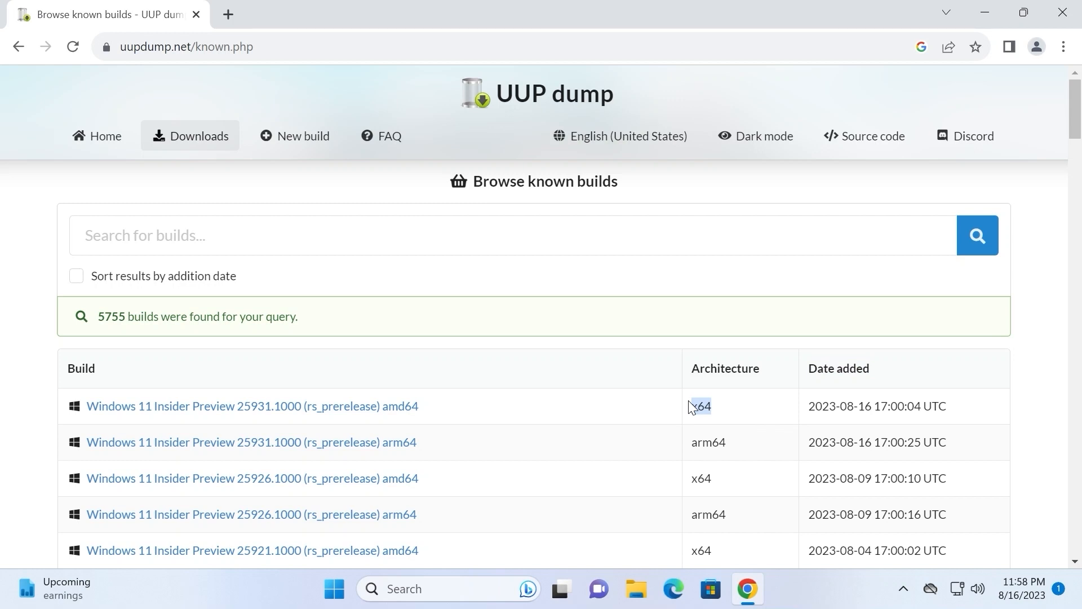
pyautogui.moveTo(334, 406)
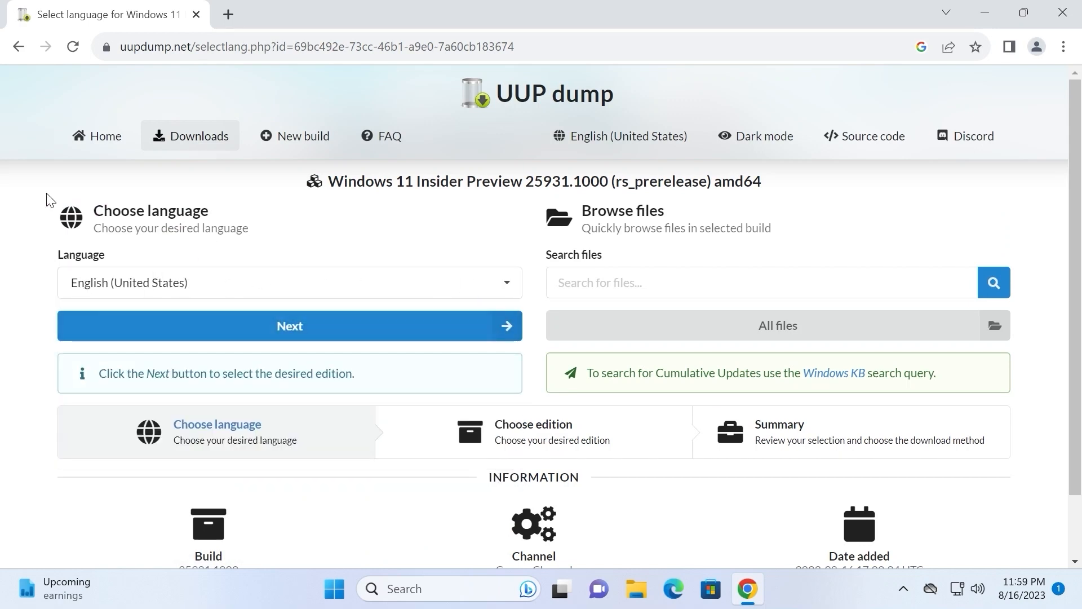
# - Untick Windows Home so only Windows Pro remains for build 25931.1000, then continue
pyautogui.click(289, 326)
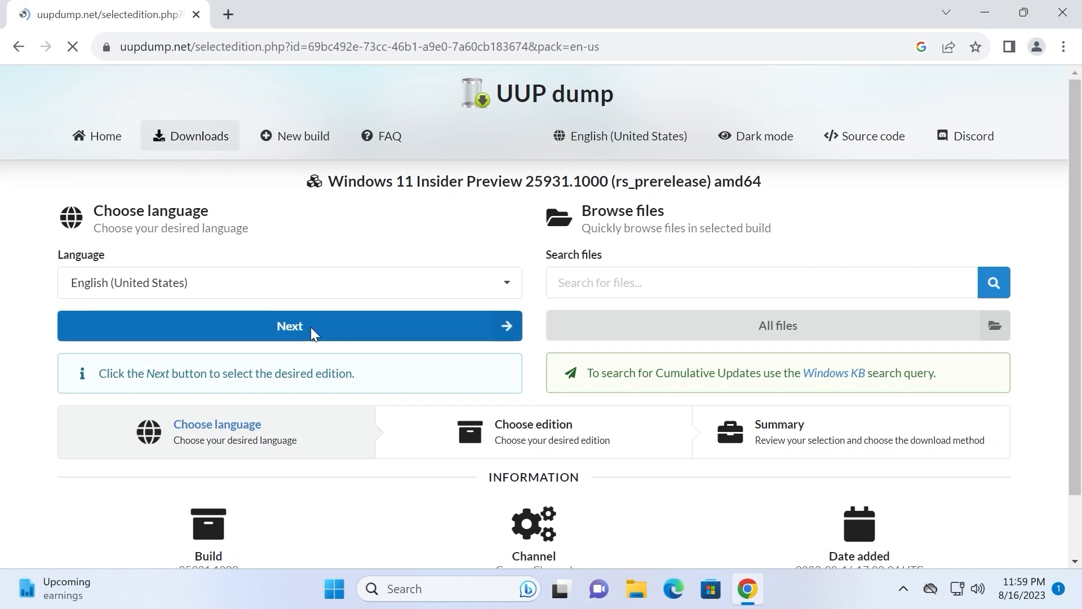
pyautogui.click(290, 326)
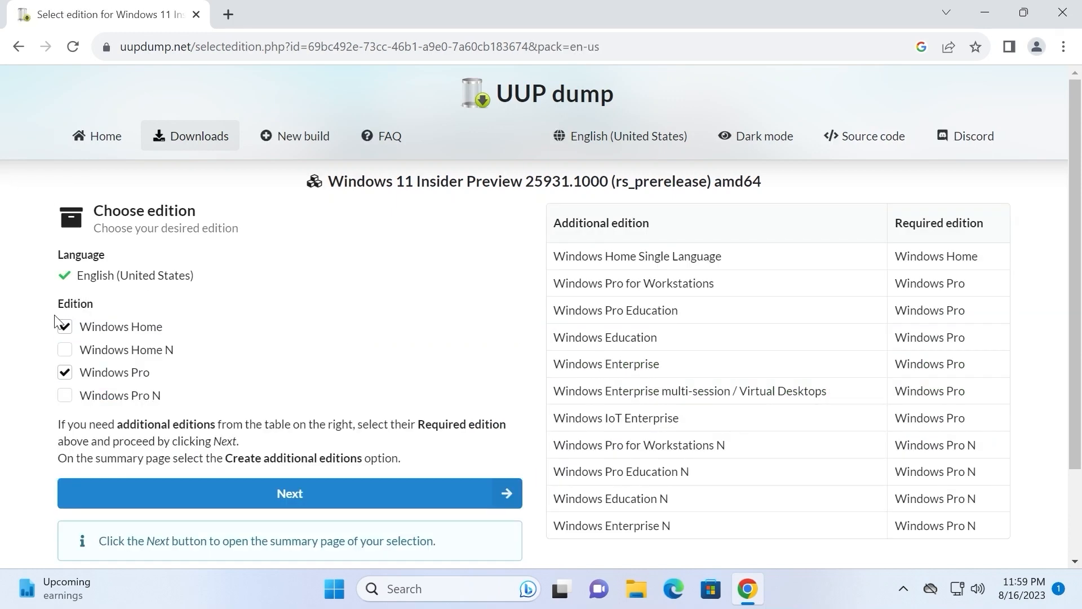
pyautogui.click(64, 325)
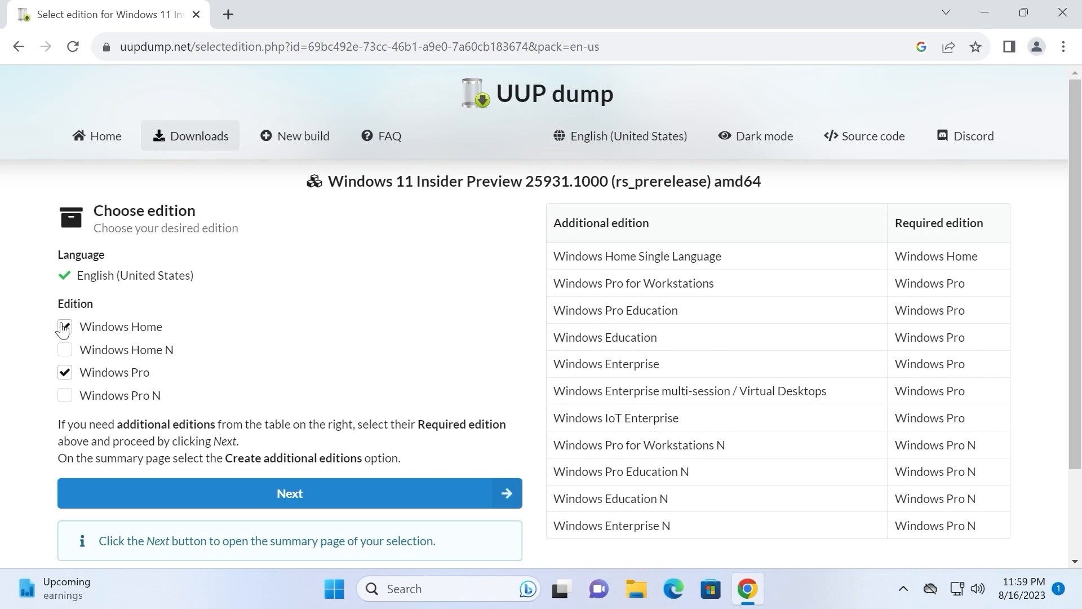
pyautogui.click(65, 326)
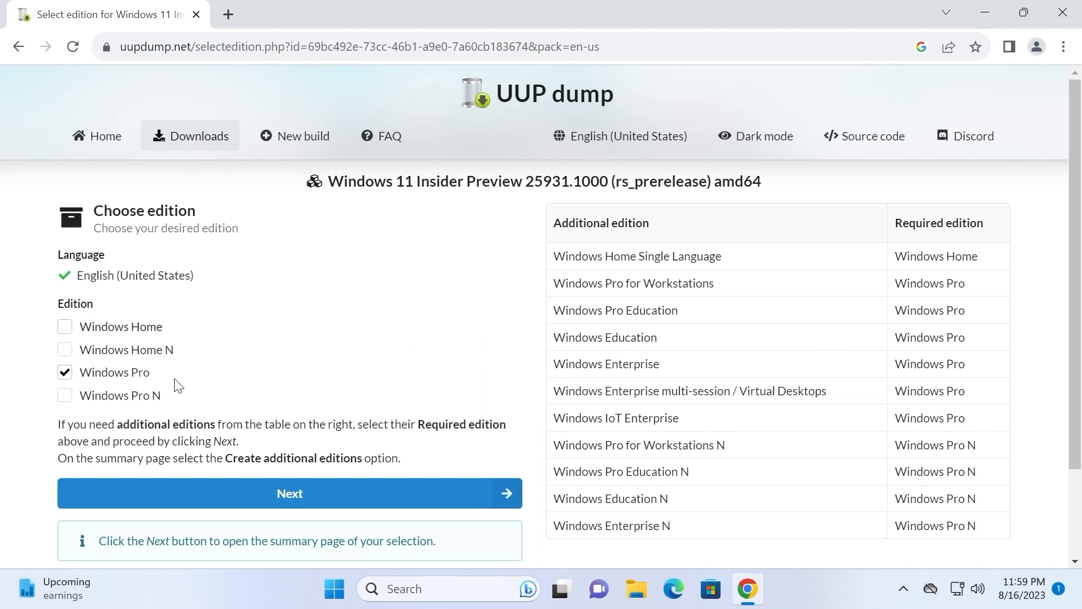
pyautogui.scroll(-3)
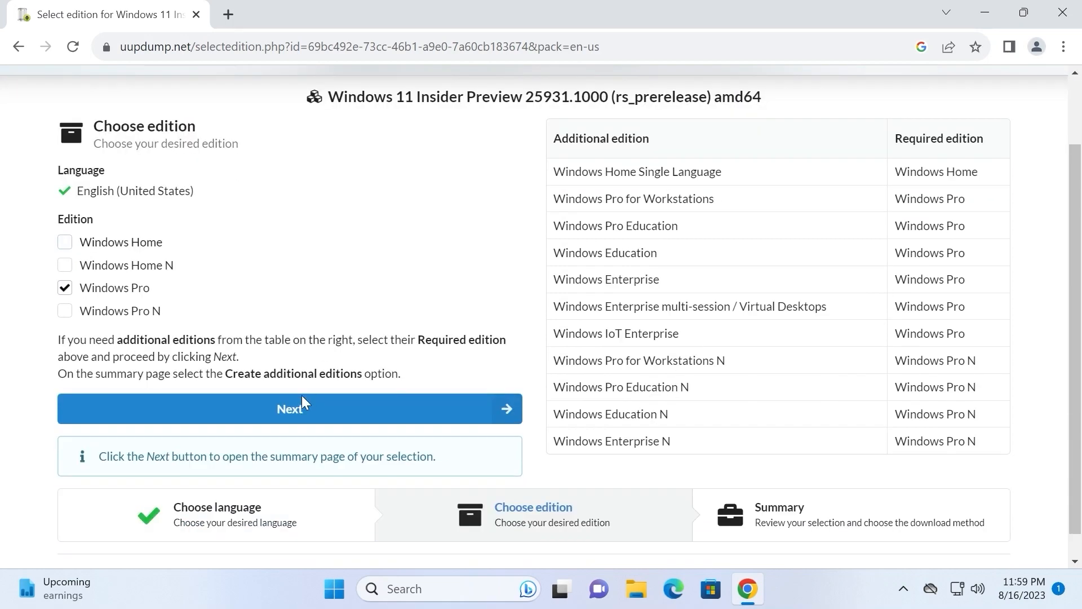
pyautogui.click(289, 408)
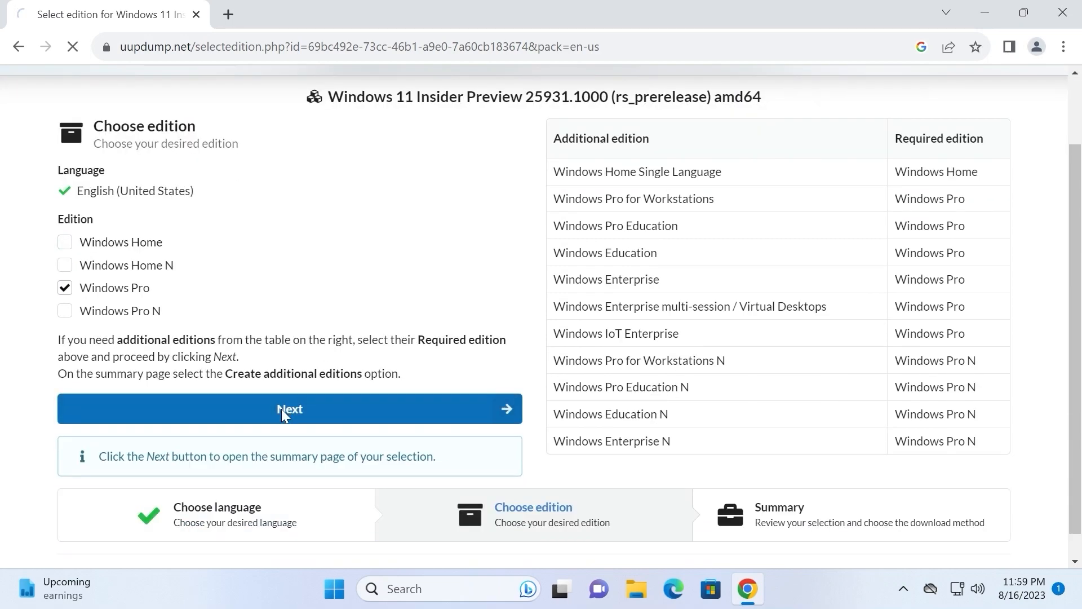
# - Create the 'Download and convert to ISO' package with updates and show the zip's folder
pyautogui.click(289, 408)
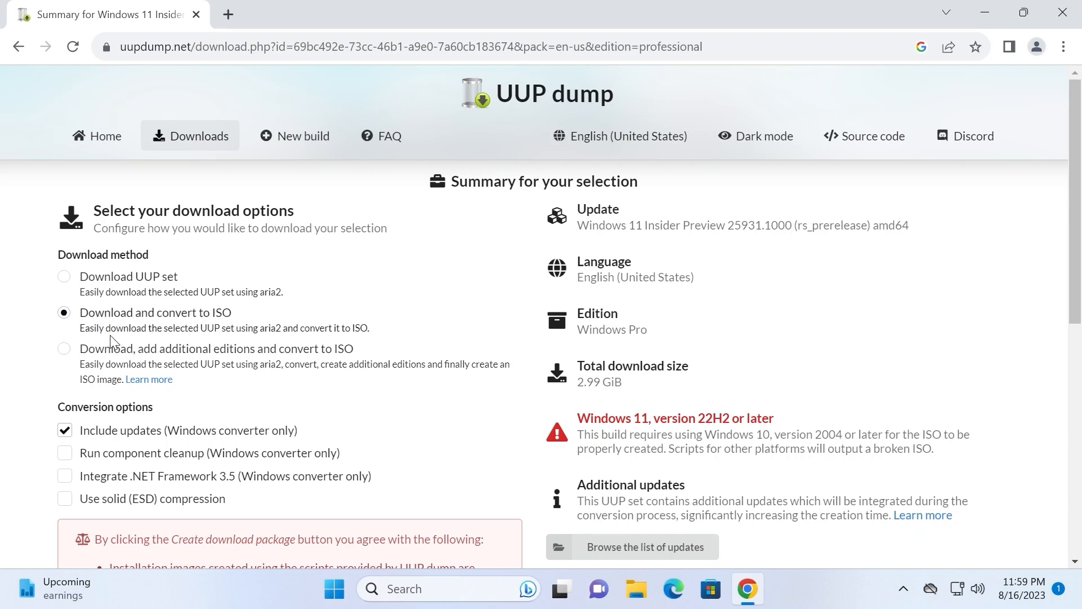
pyautogui.moveTo(230, 343)
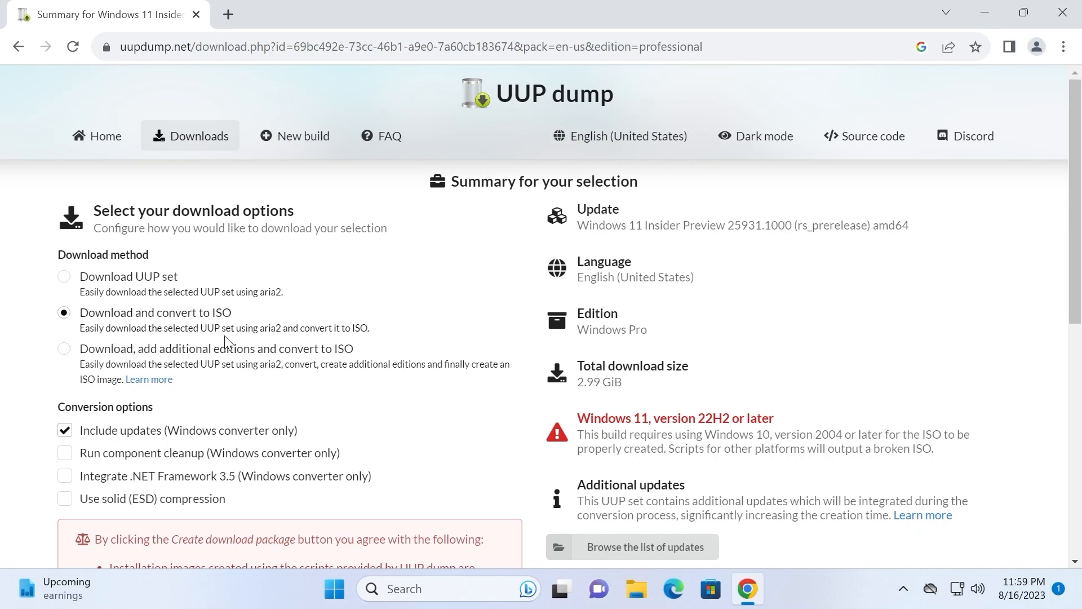
pyautogui.moveTo(289, 339)
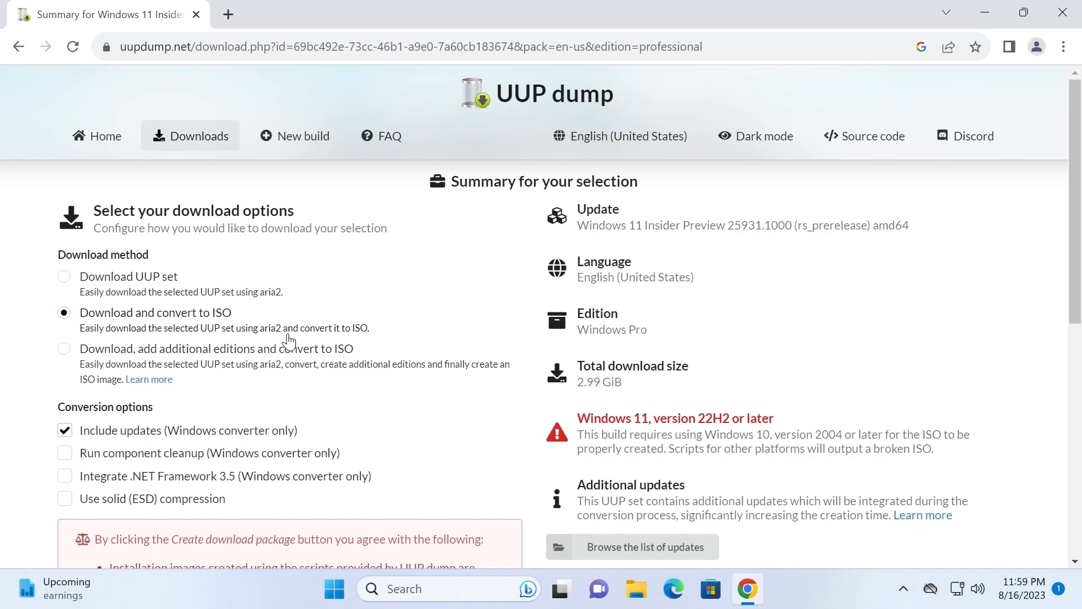
pyautogui.moveTo(258, 328)
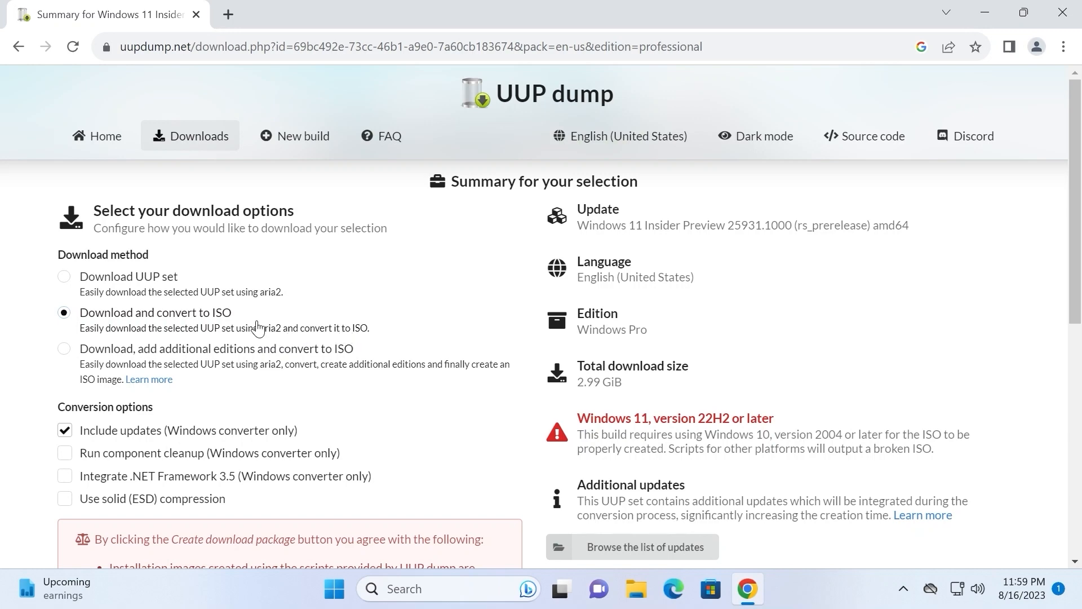
pyautogui.scroll(-3)
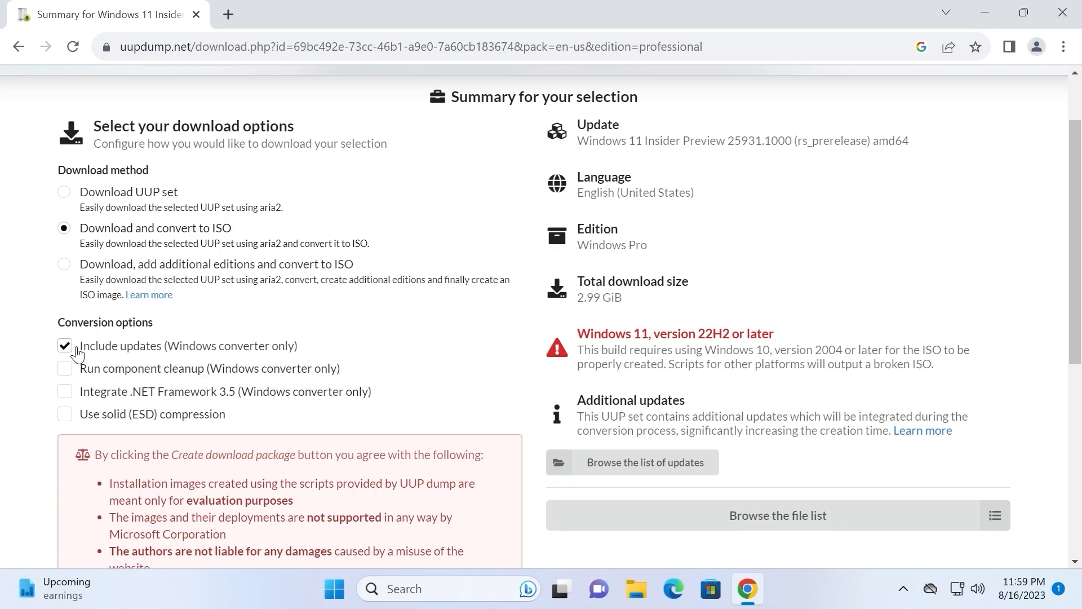
pyautogui.scroll(-3)
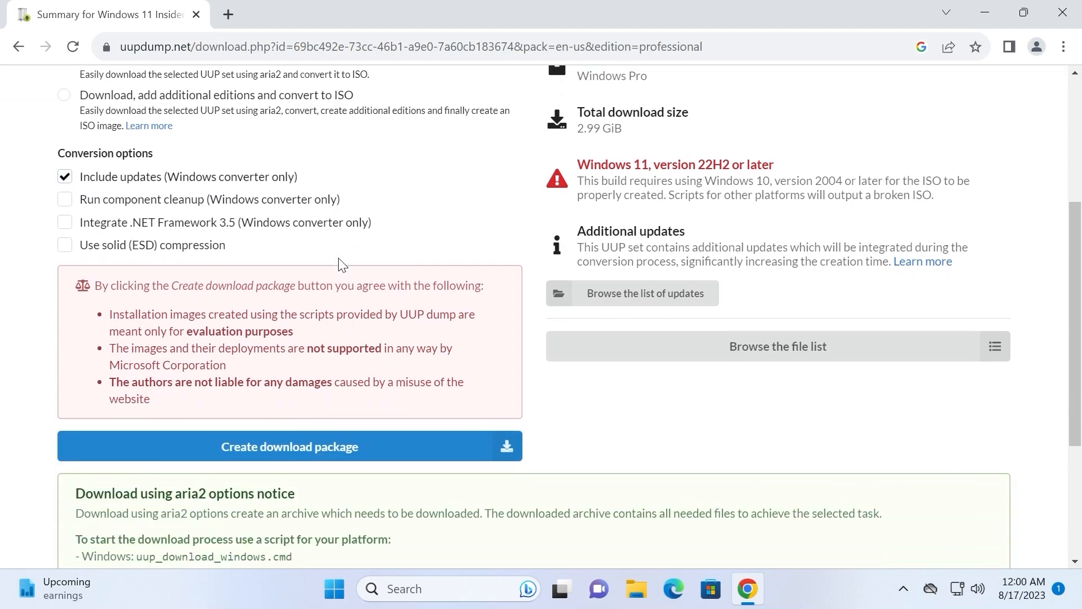
pyautogui.scroll(-3)
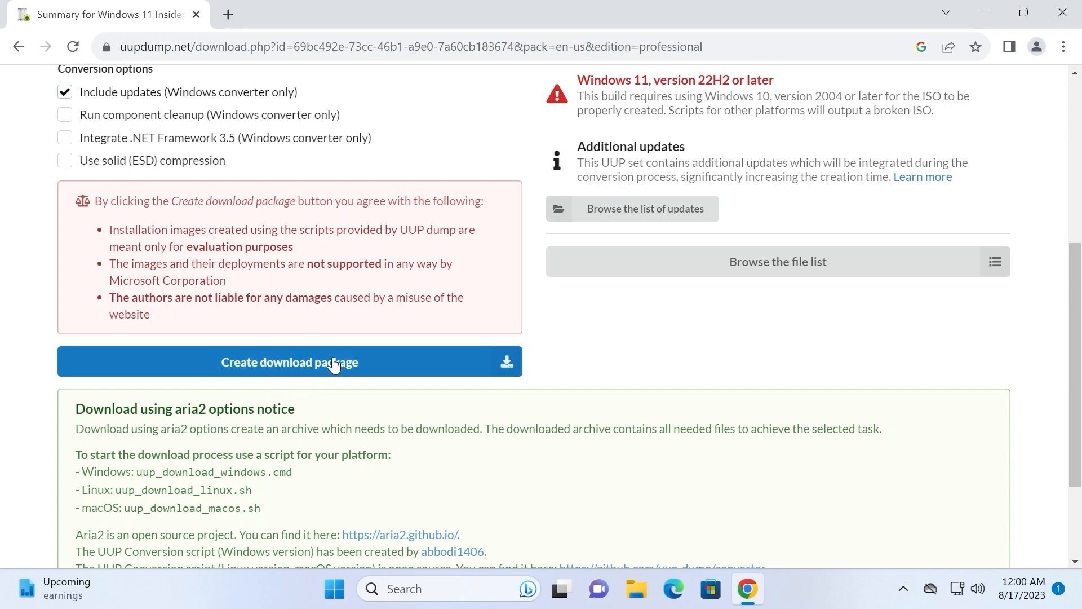
pyautogui.click(289, 362)
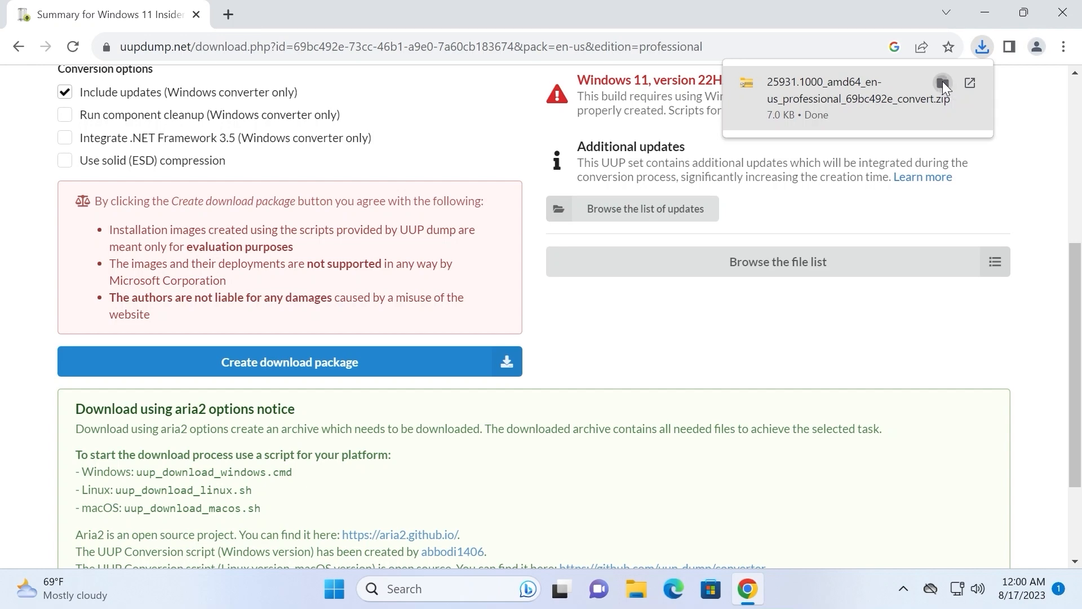
pyautogui.click(942, 82)
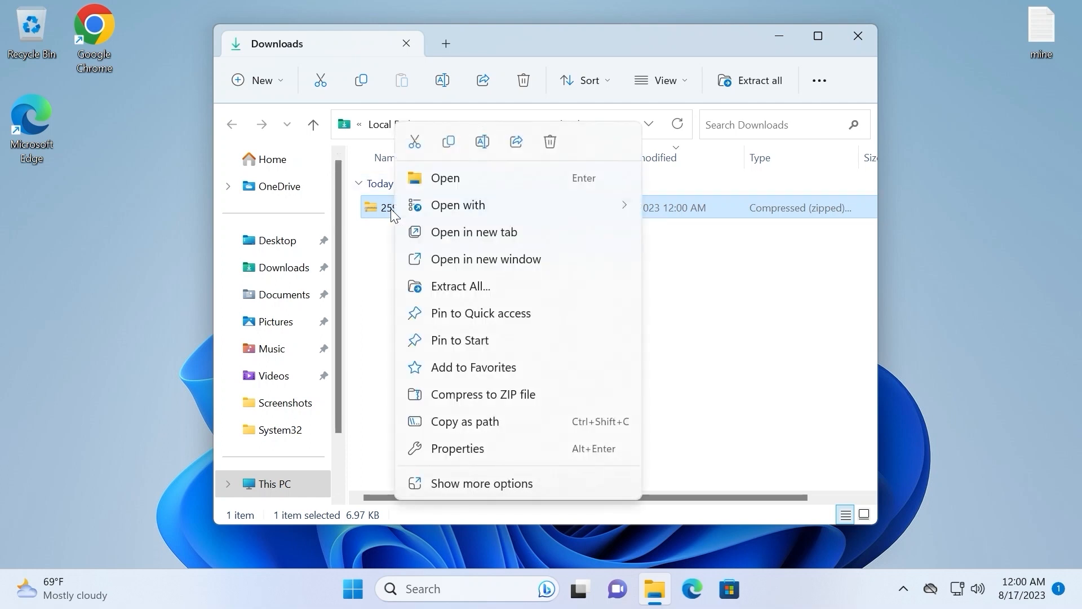
pyautogui.moveTo(504, 286)
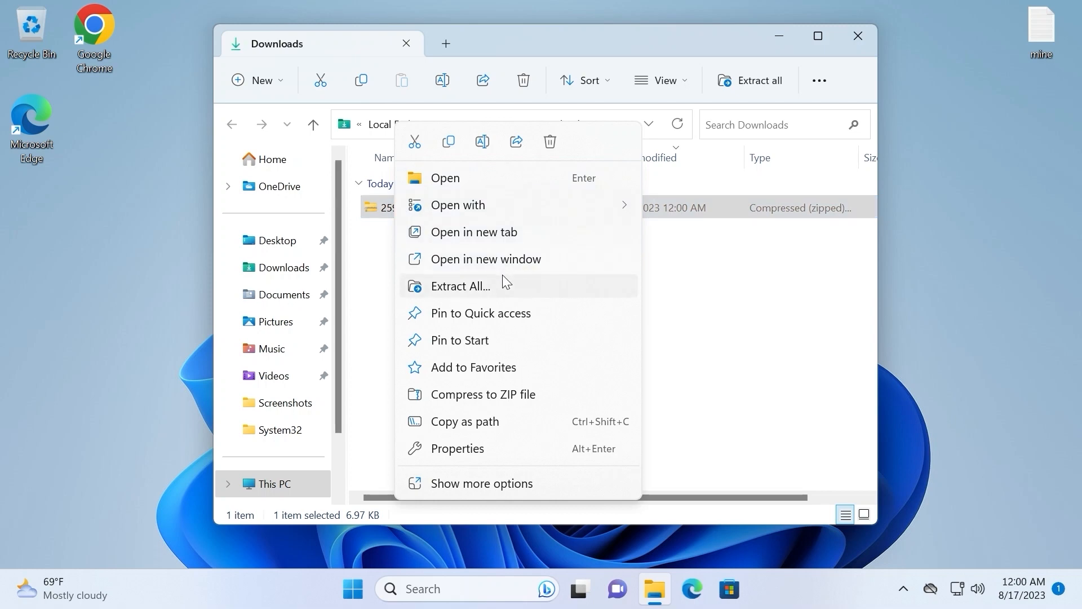
pyautogui.moveTo(489, 292)
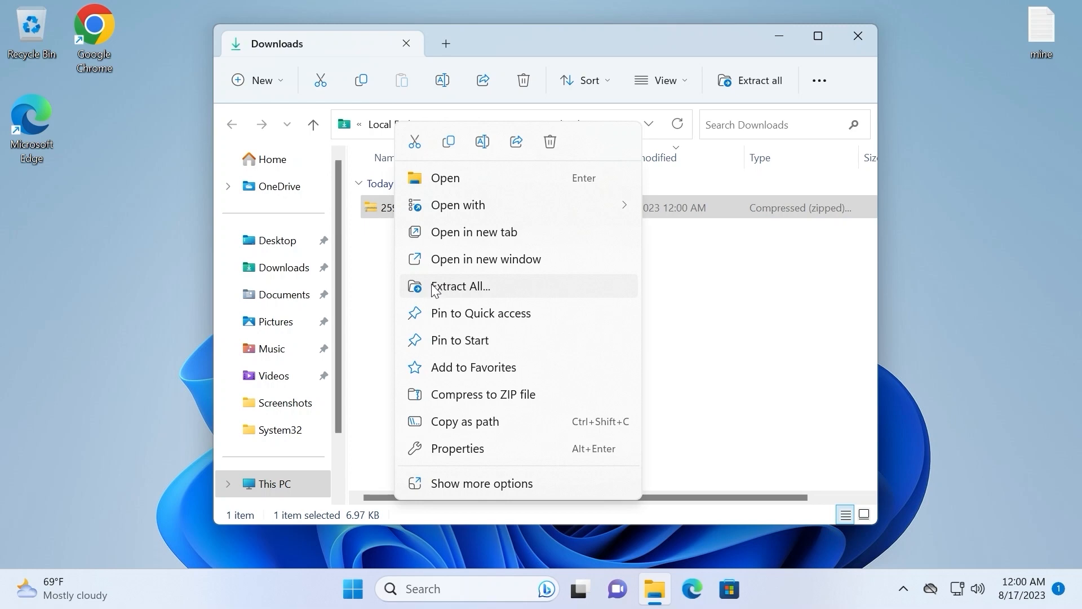
pyautogui.moveTo(468, 291)
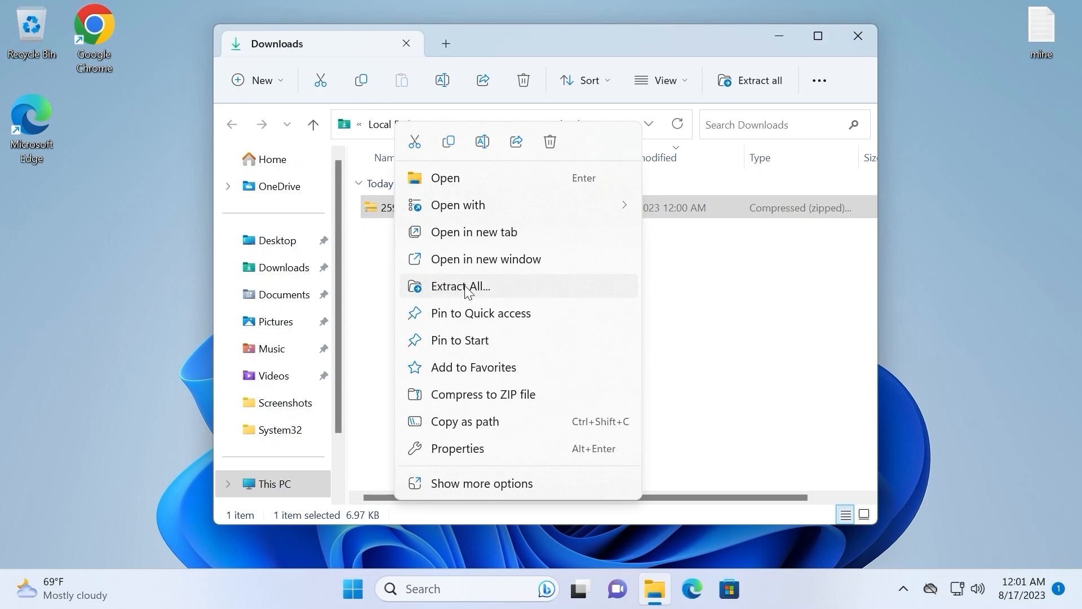
# - Extract the conversion package zip into its suggested folder
pyautogui.click(461, 286)
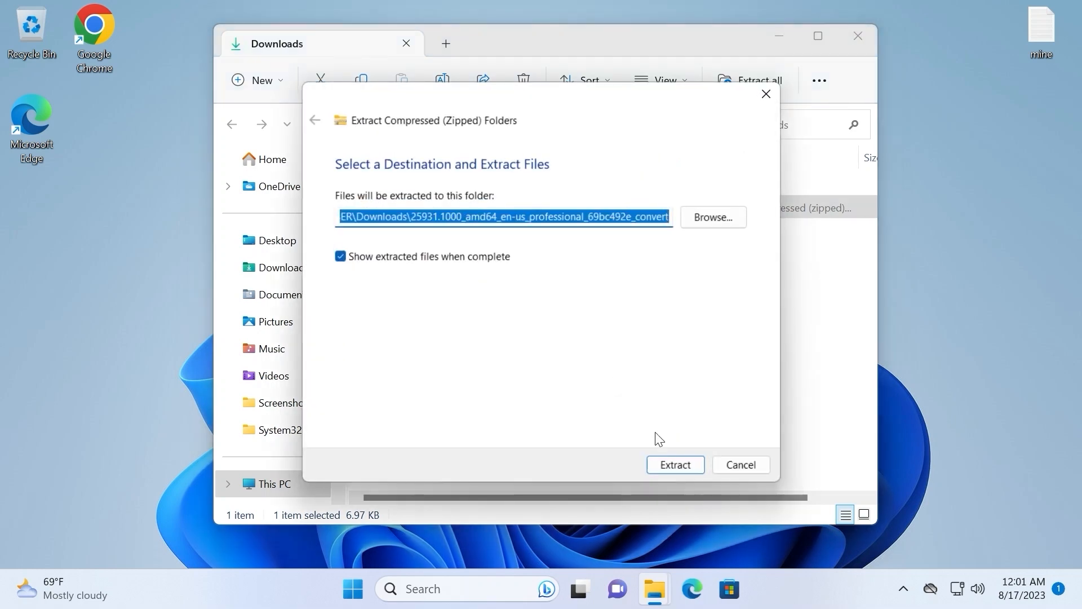
pyautogui.click(674, 464)
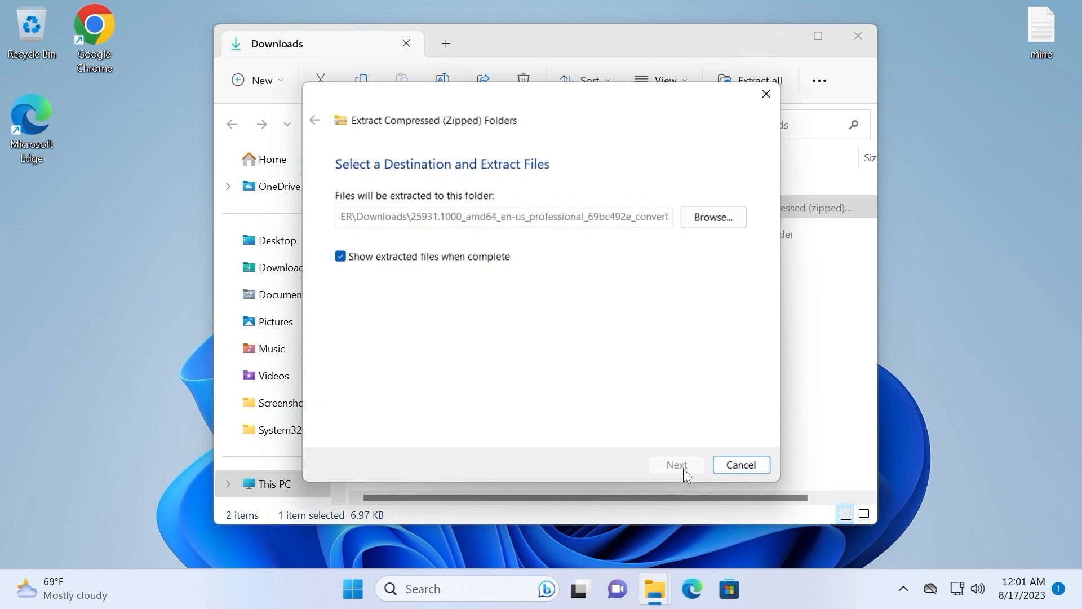
pyautogui.click(675, 464)
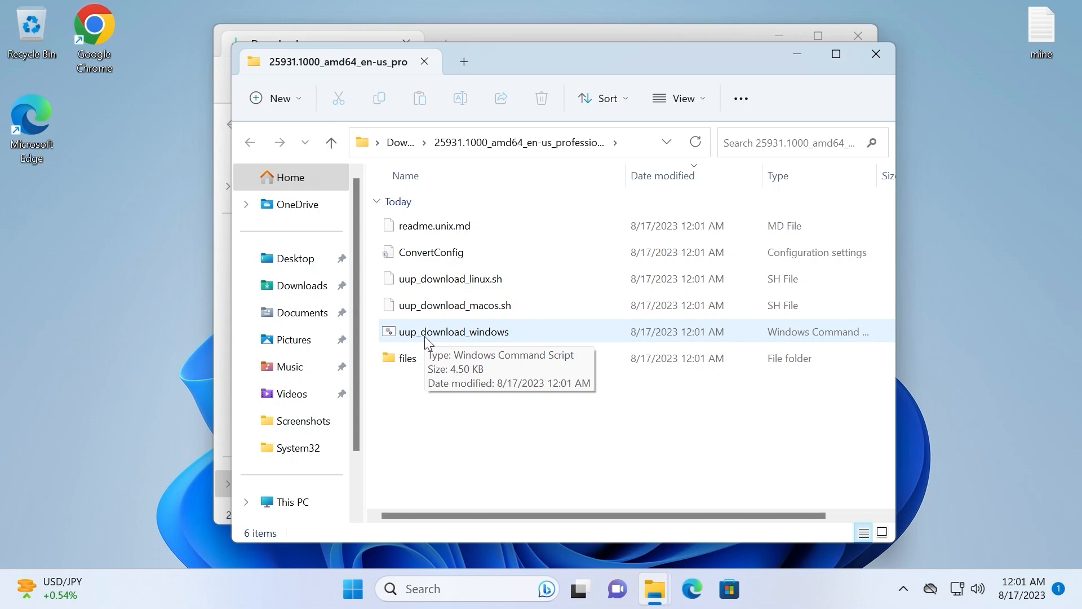
pyautogui.moveTo(402, 336)
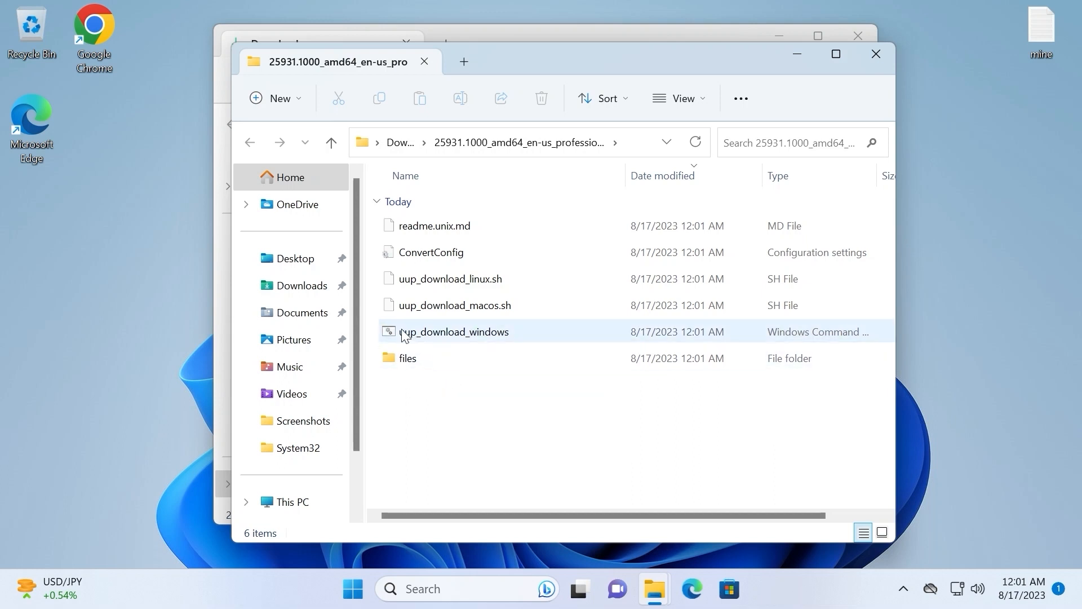
pyautogui.moveTo(481, 343)
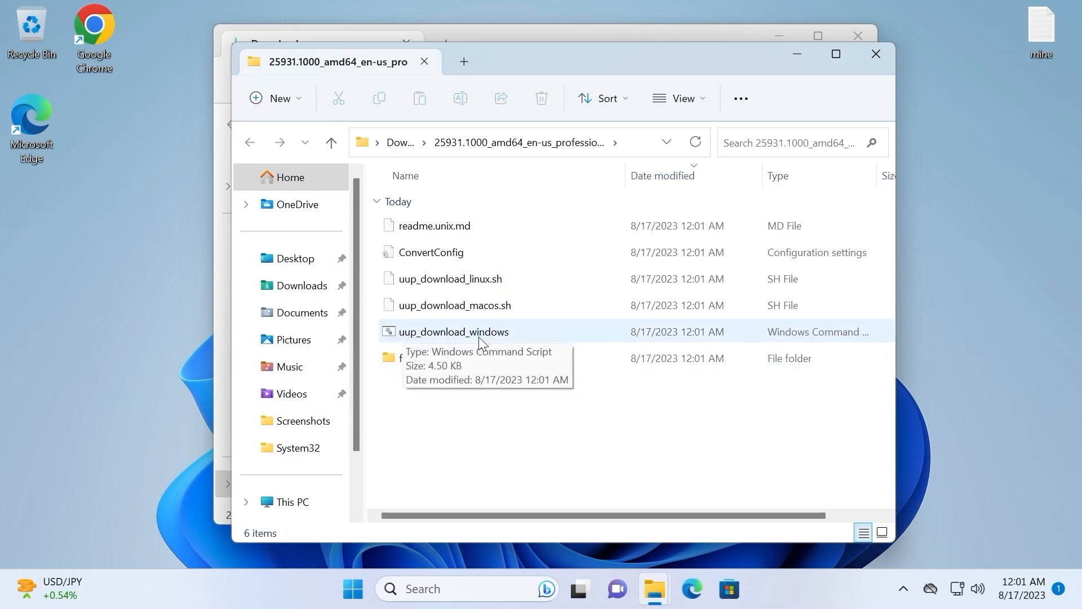
# - Run uup_download_windows past the SmartScreen warning via More info and Run anyway
pyautogui.click(453, 331)
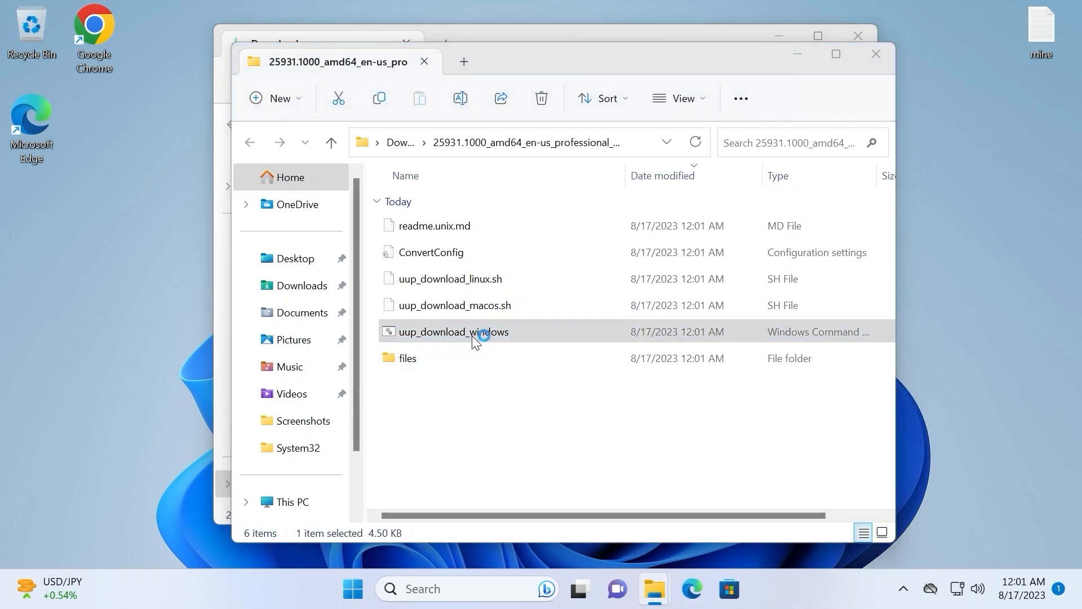
pyautogui.doubleClick(452, 332)
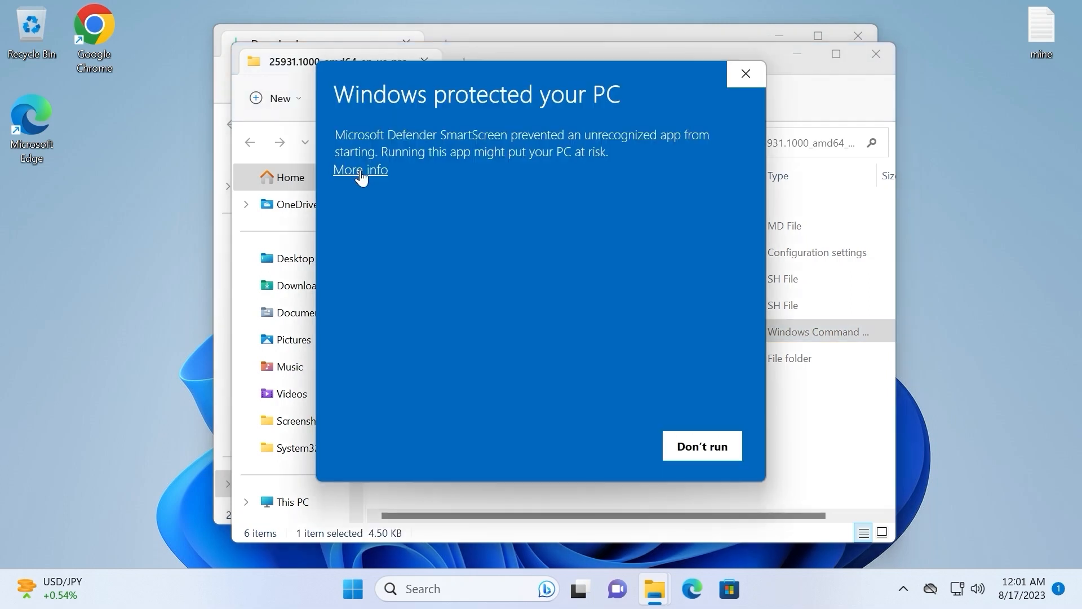
pyautogui.click(360, 170)
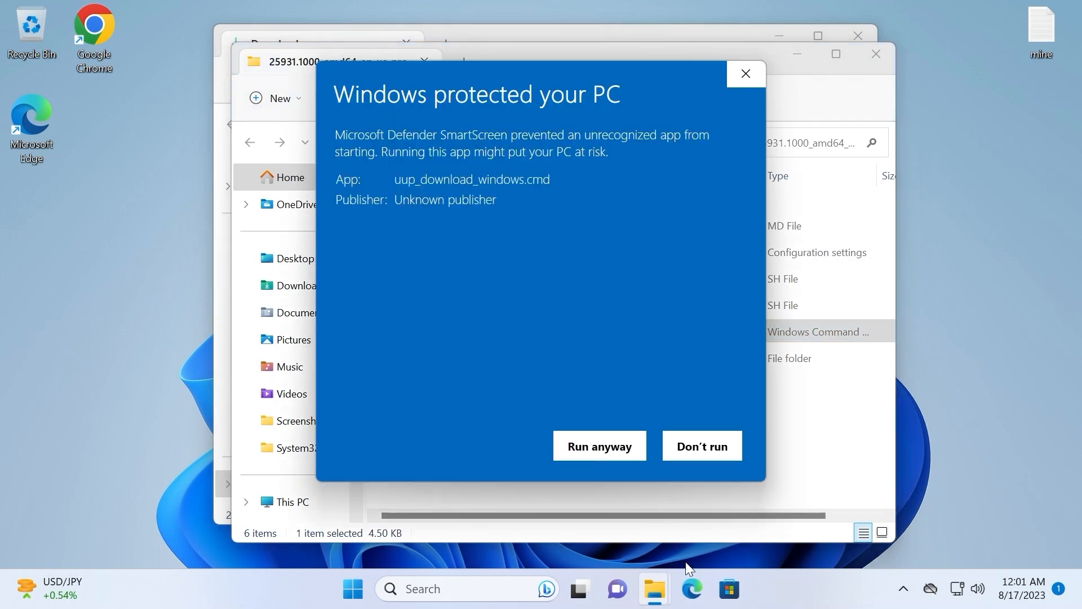
pyautogui.click(600, 445)
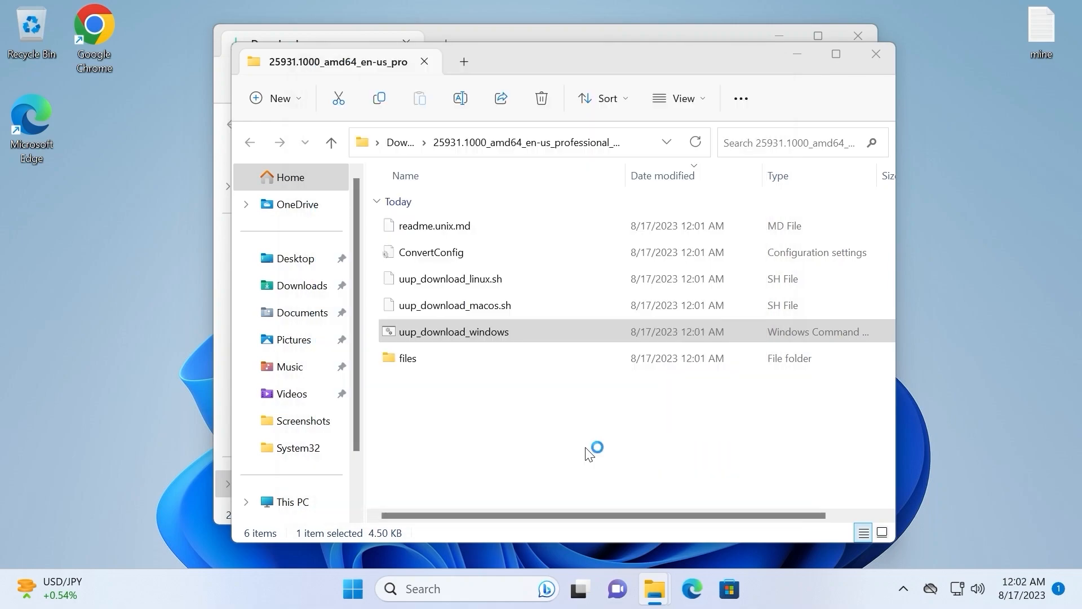
pyautogui.doubleClick(453, 331)
pyautogui.write('r')
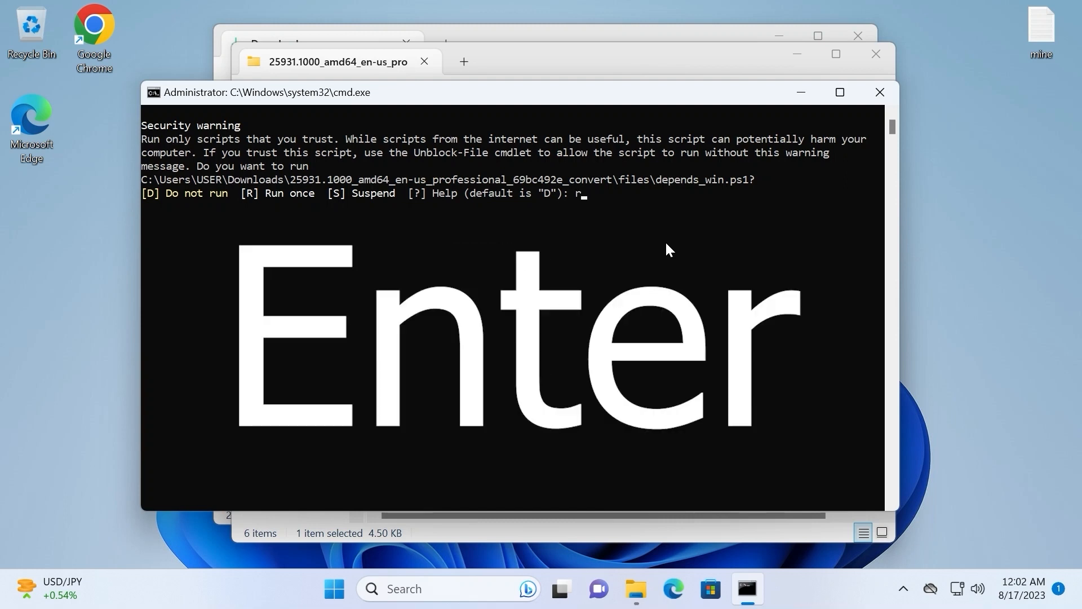
# - Allow the dependency script to run once so the ISO conversion proceeds
pyautogui.press('enter')
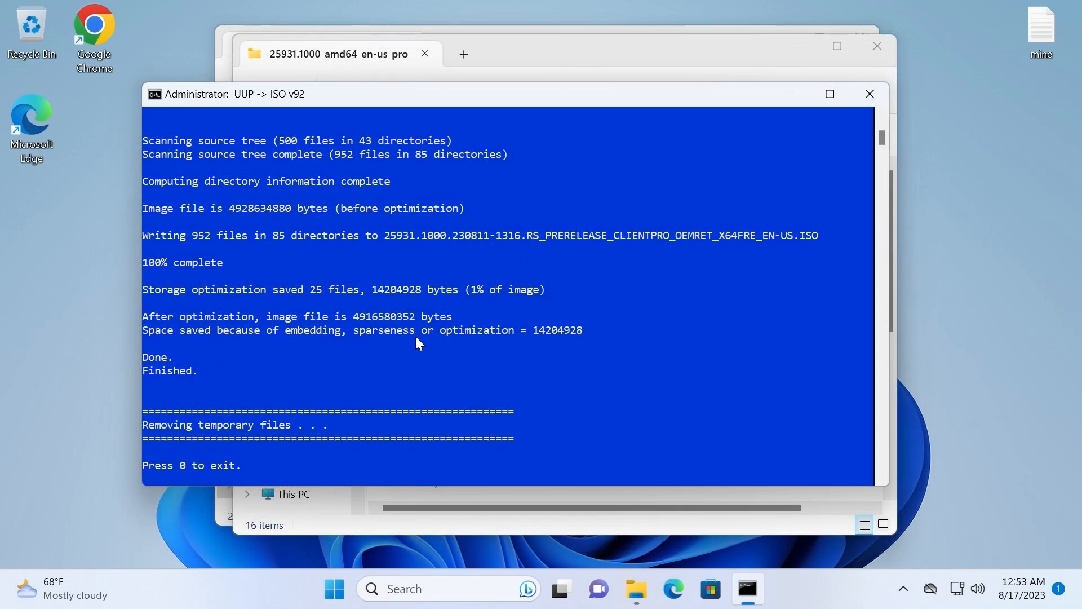
pyautogui.moveTo(166, 275)
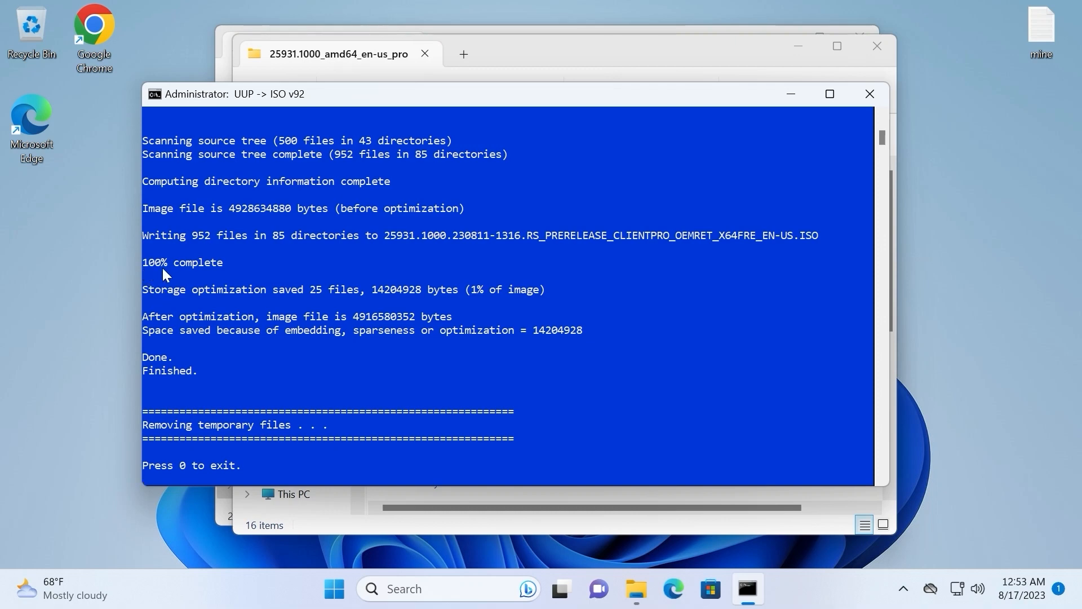
pyautogui.moveTo(171, 379)
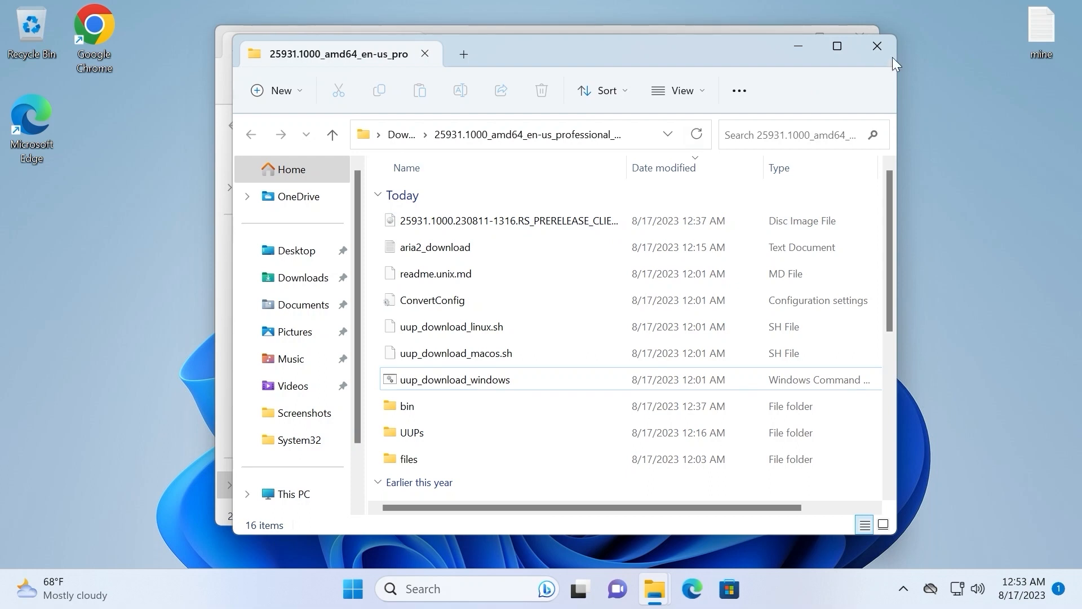
pyautogui.click(877, 46)
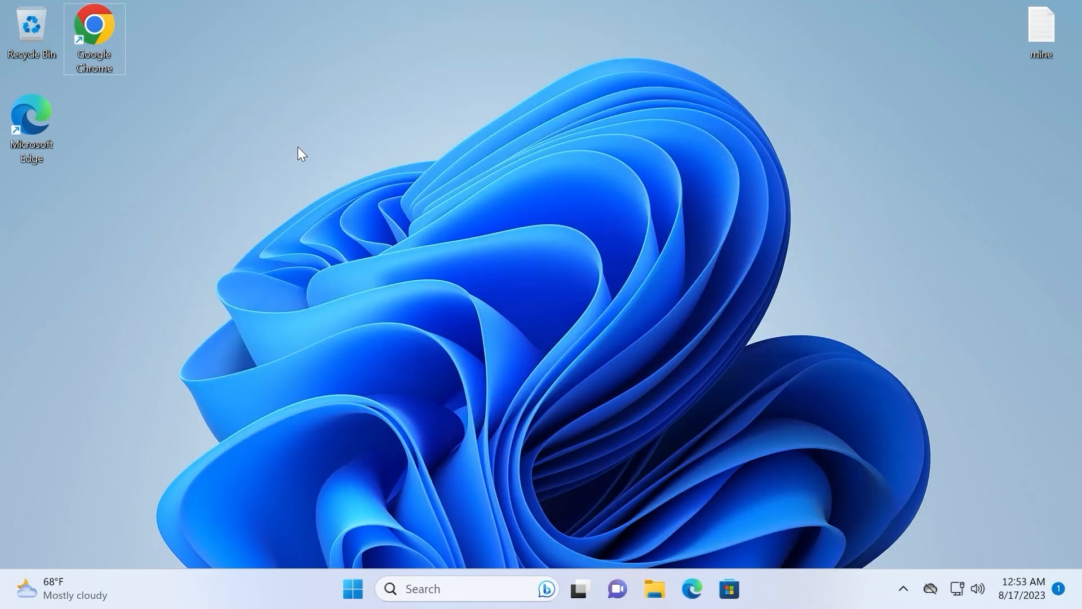
pyautogui.moveTo(132, 46)
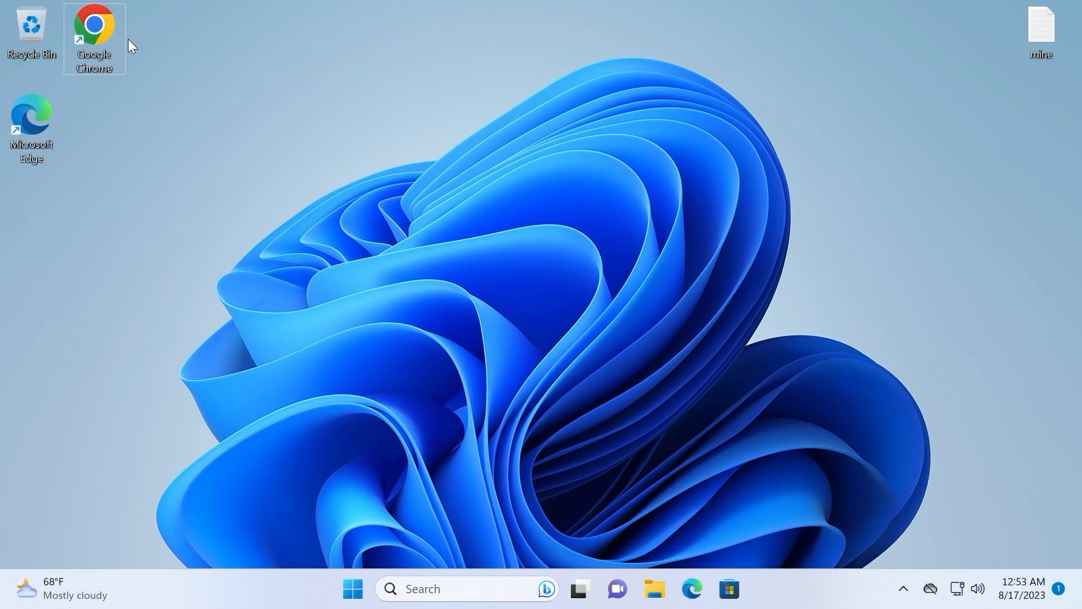
pyautogui.moveTo(100, 33)
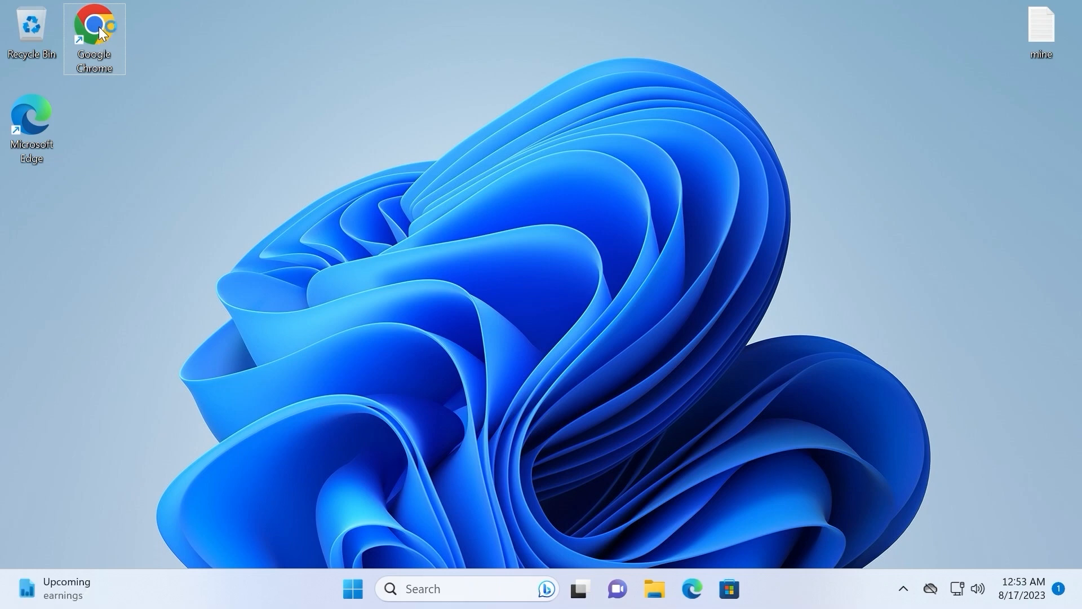
# - Launch Chrome and search for 'rufus download'
pyautogui.doubleClick(94, 35)
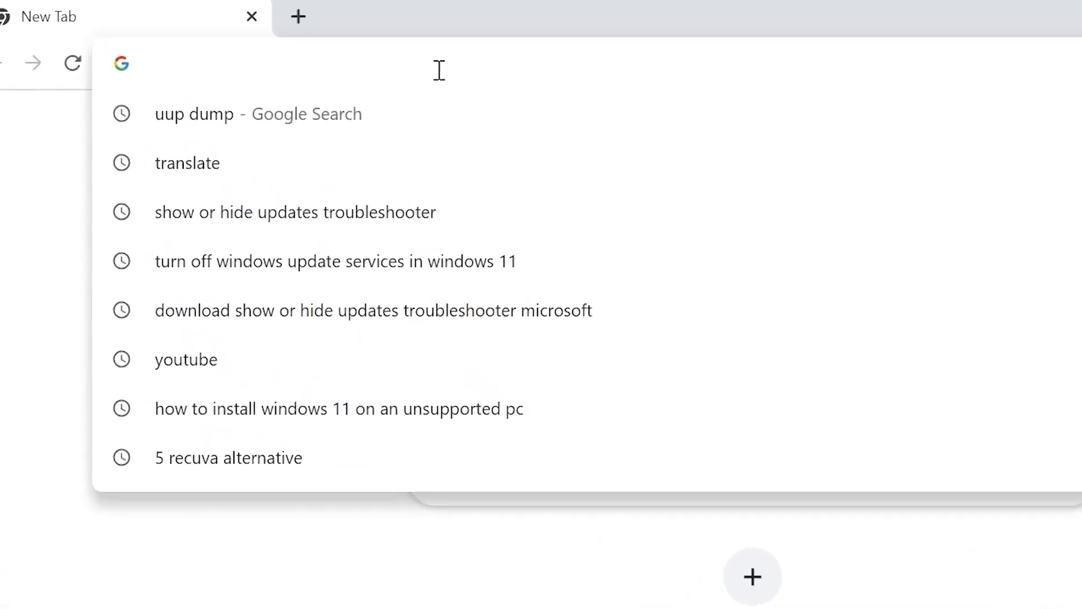
pyautogui.write('ruf')
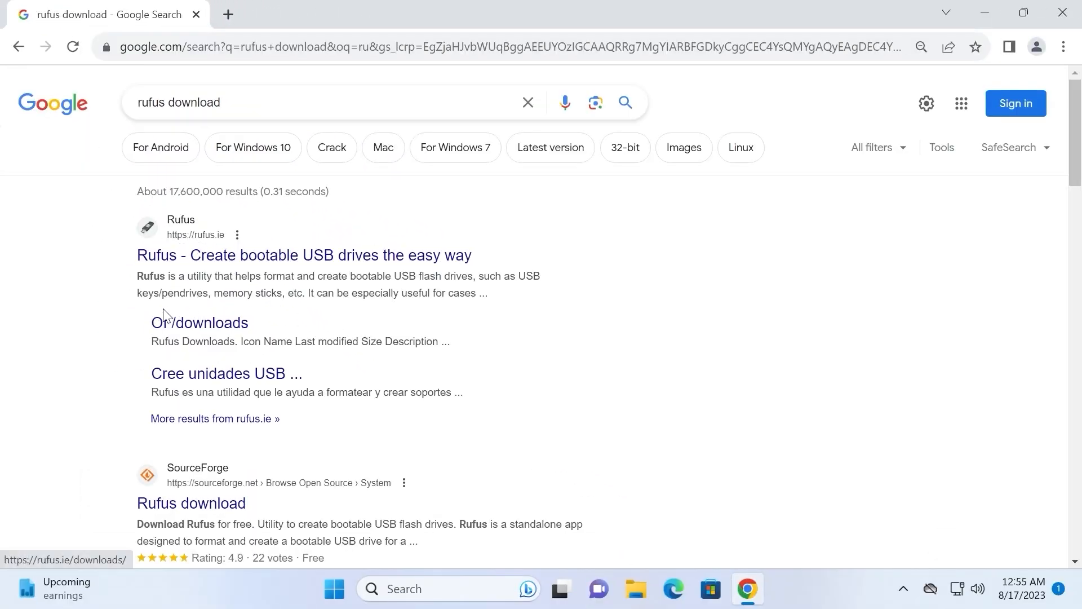
pyautogui.moveTo(199, 322)
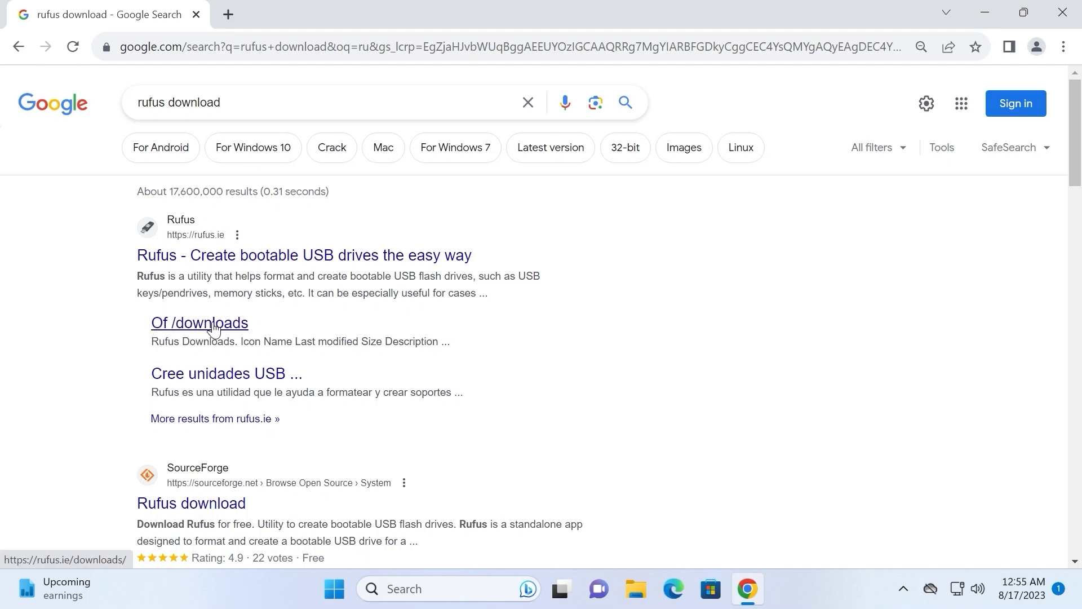
# - Open the Rufus downloads index and download rufus-4.2p.exe
pyautogui.click(199, 323)
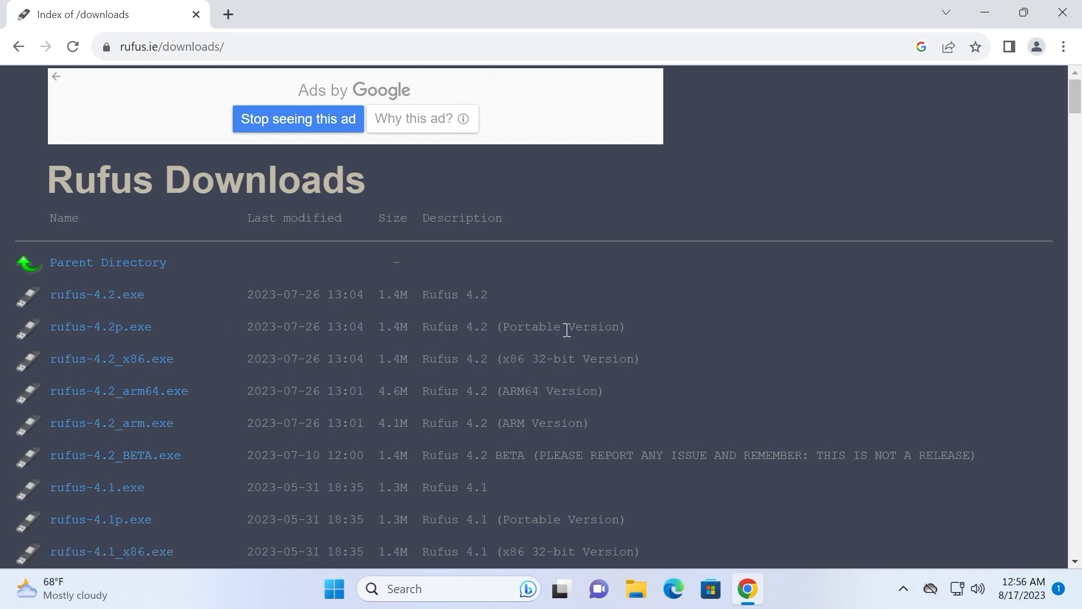
pyautogui.moveTo(113, 325)
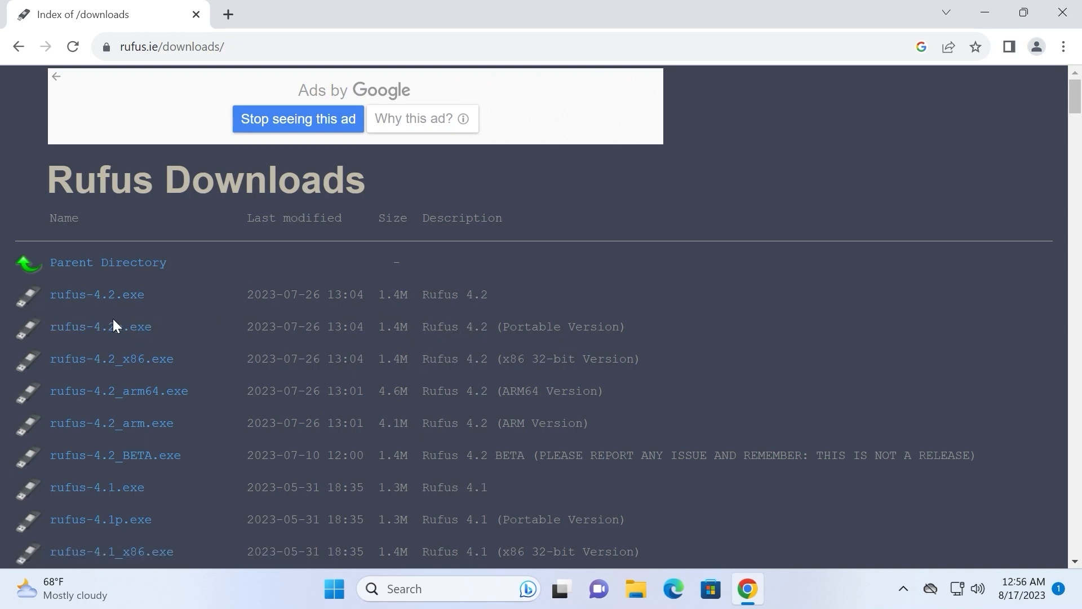
pyautogui.moveTo(101, 326)
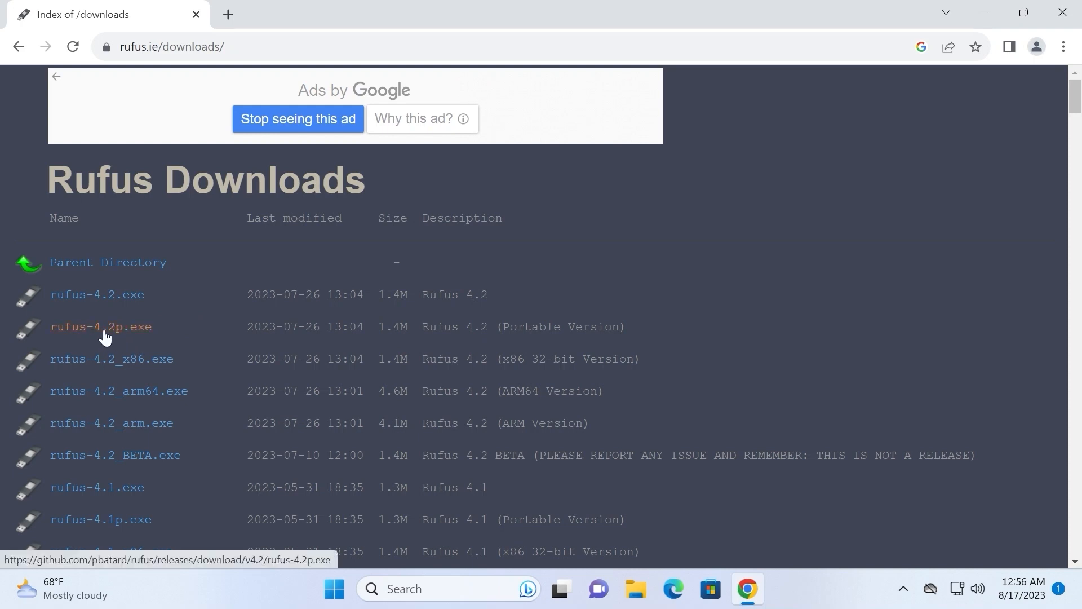
pyautogui.moveTo(126, 333)
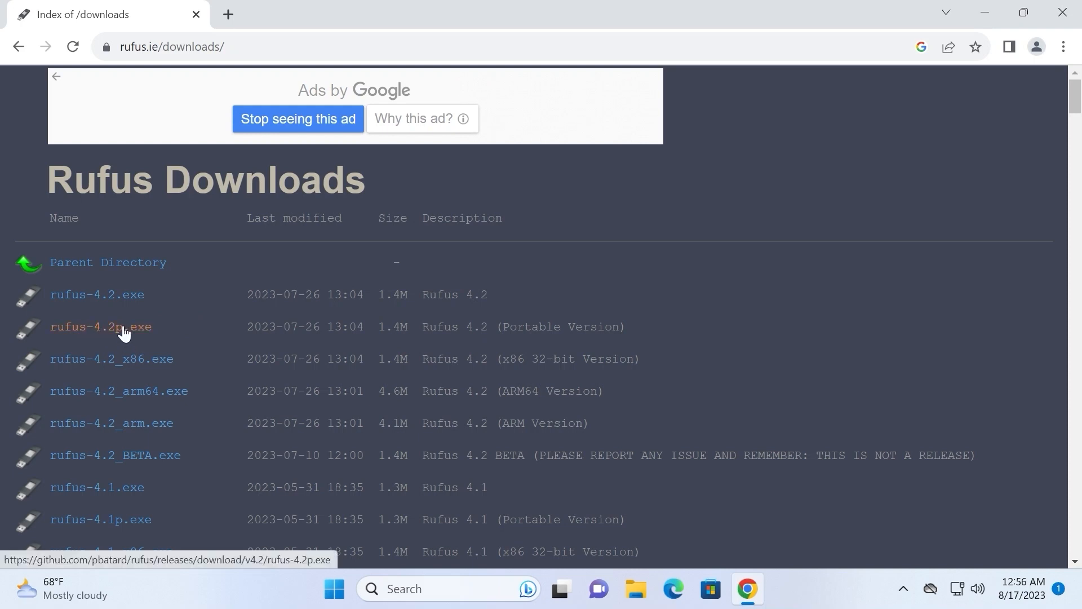
pyautogui.click(100, 327)
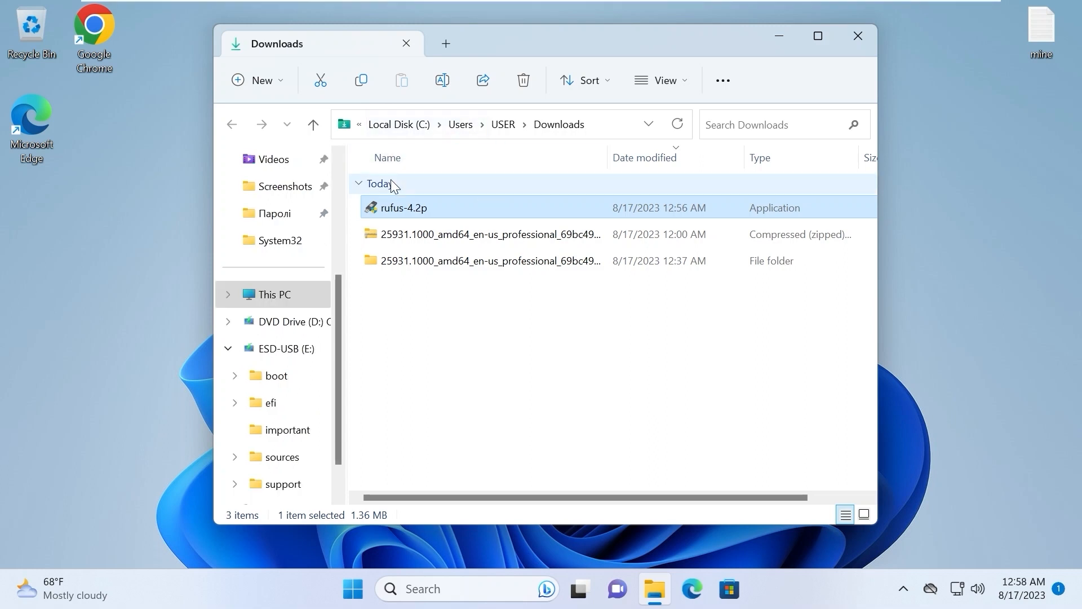
pyautogui.moveTo(642, 202)
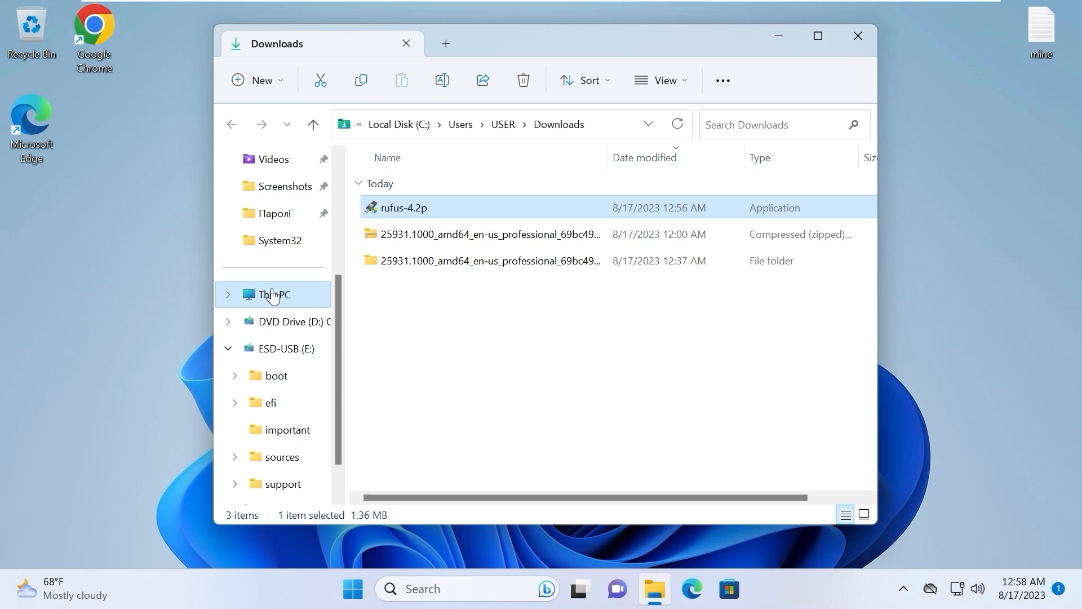
pyautogui.click(280, 295)
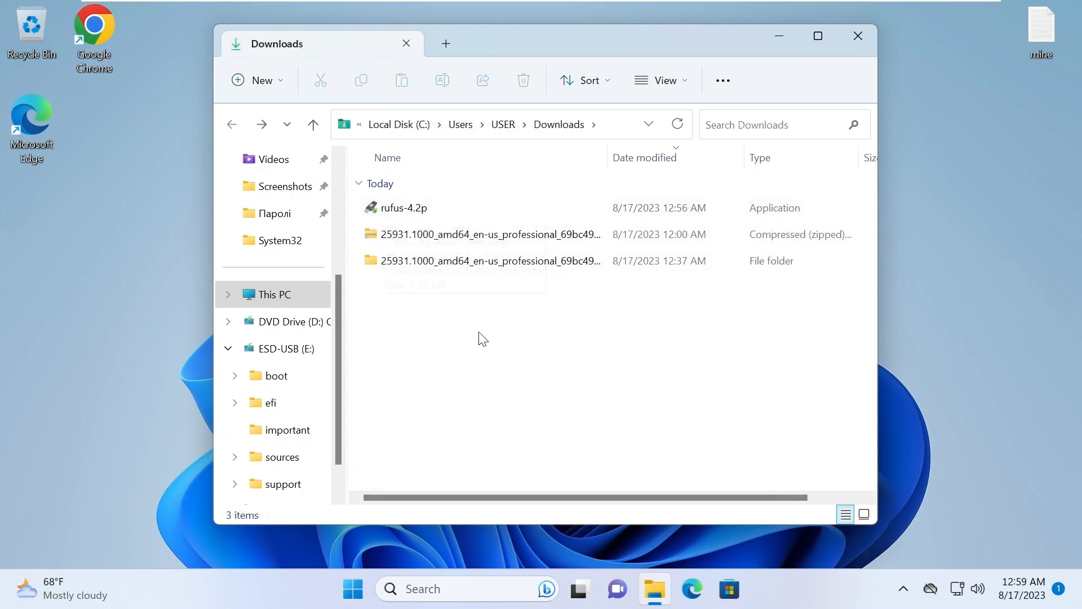
# - Launch portable Rufus 4.2 with admin approval and decline online update checks
pyautogui.click(404, 208)
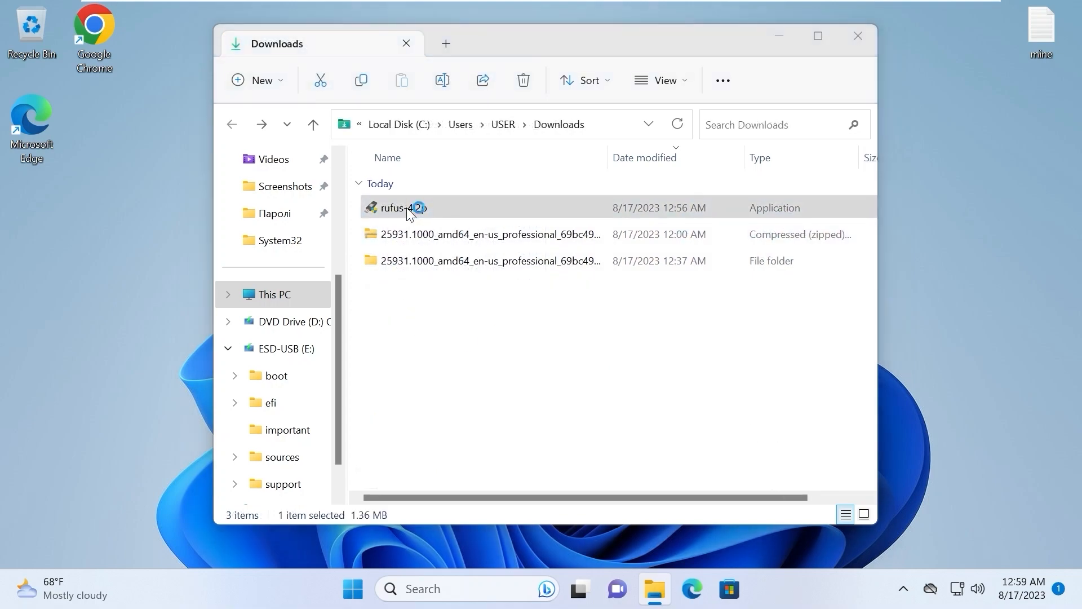
pyautogui.doubleClick(401, 207)
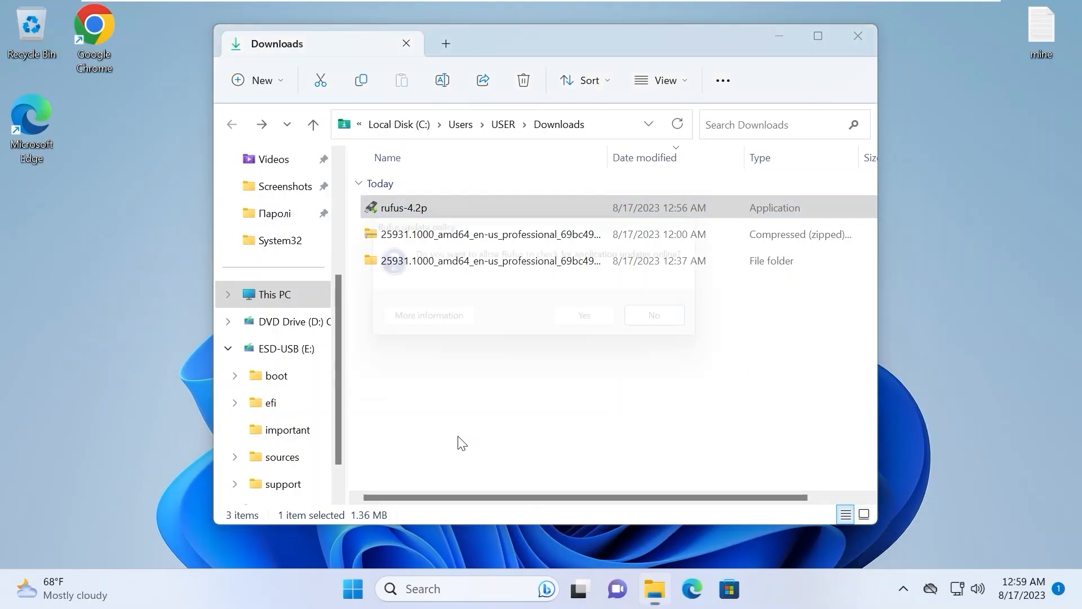
pyautogui.click(653, 315)
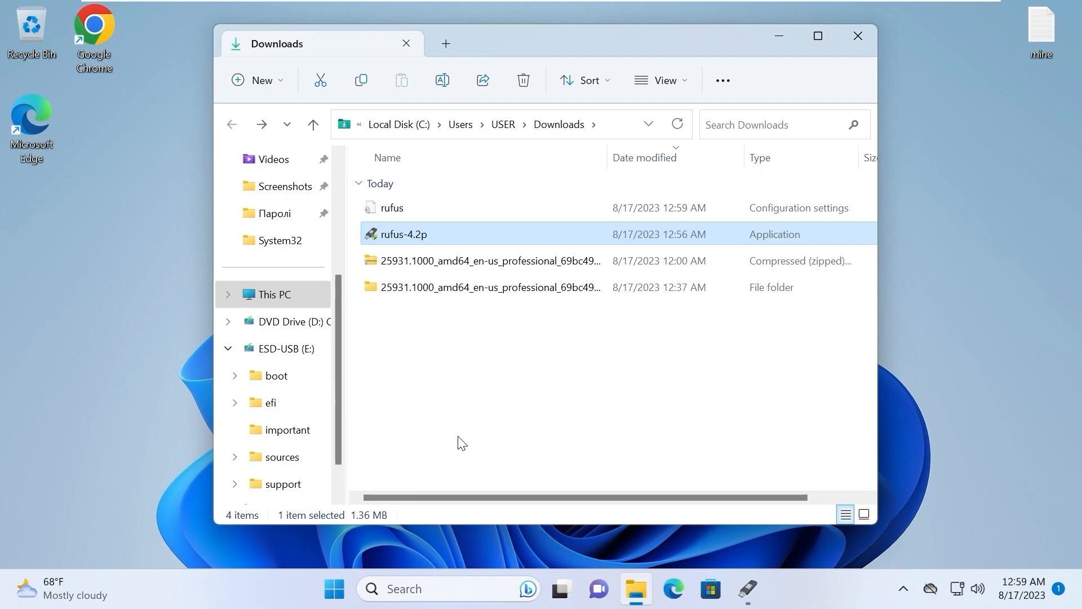
pyautogui.moveTo(628, 31)
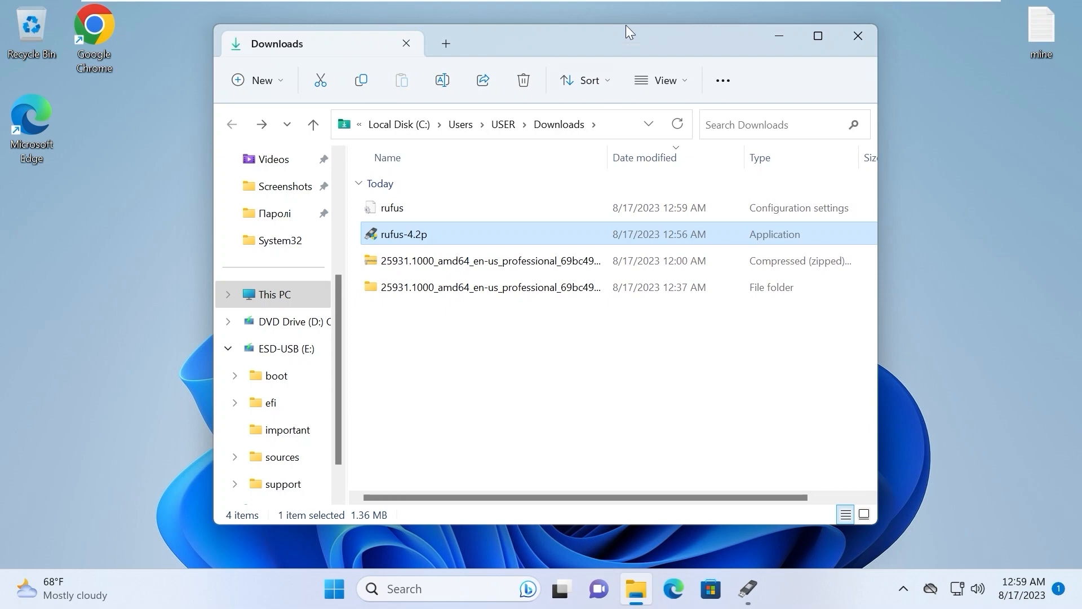
pyautogui.doubleClick(403, 233)
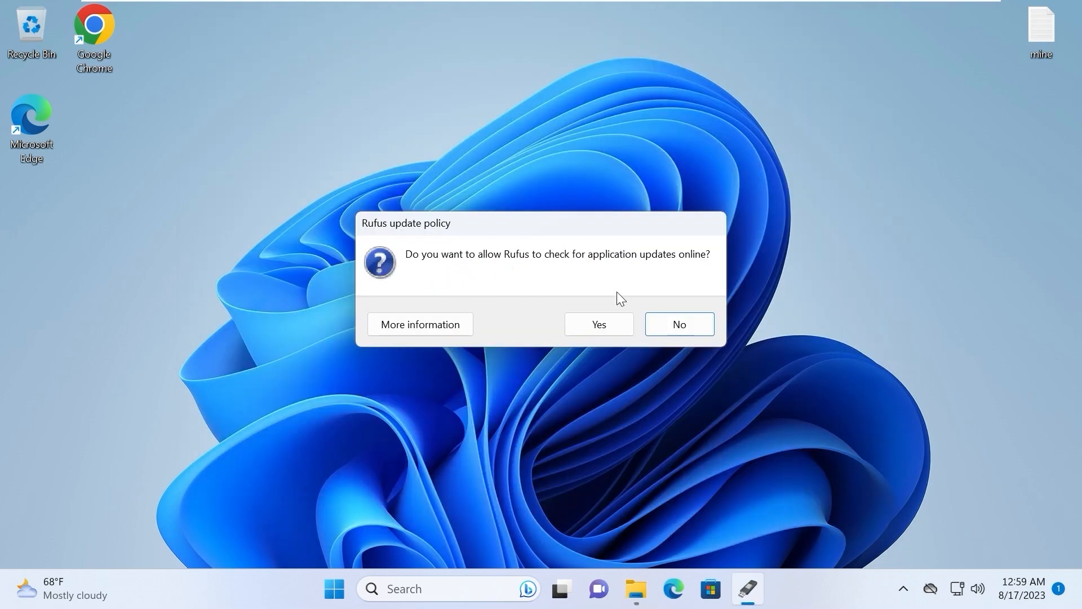
pyautogui.moveTo(679, 324)
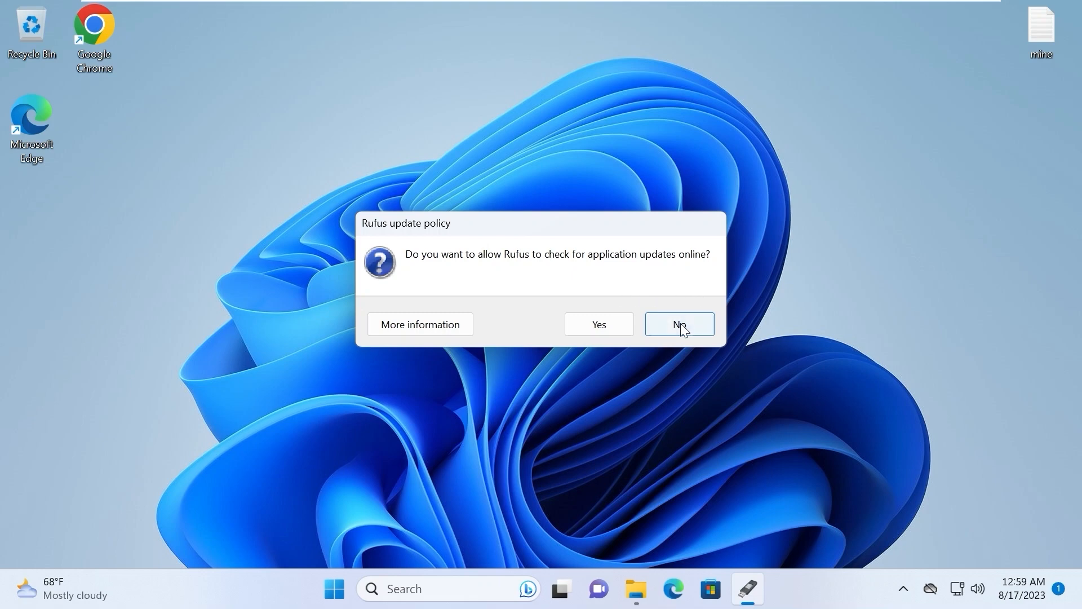
pyautogui.click(679, 324)
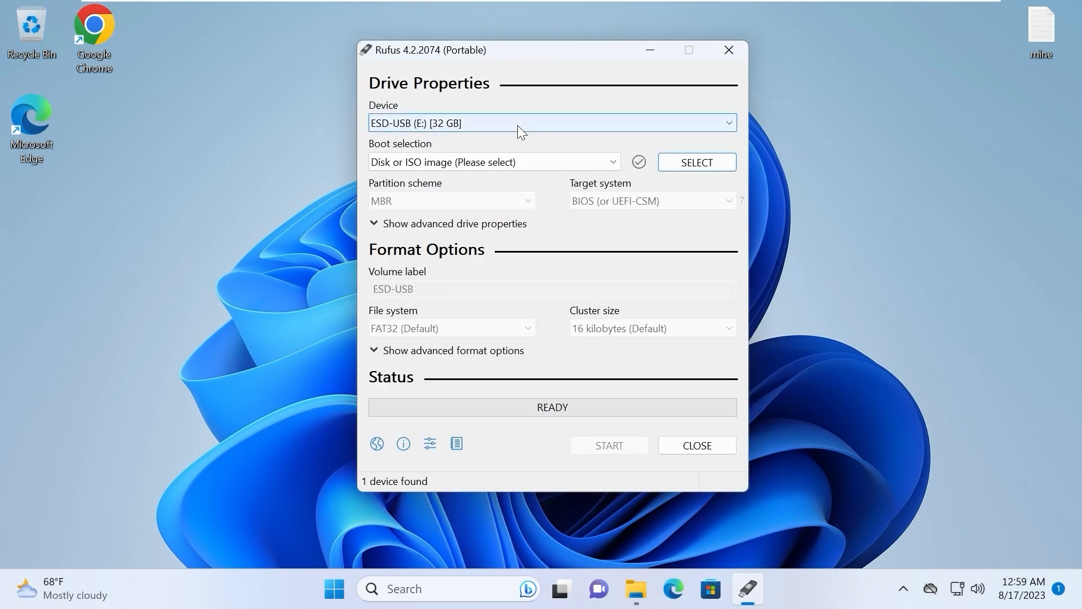
pyautogui.moveTo(399, 122)
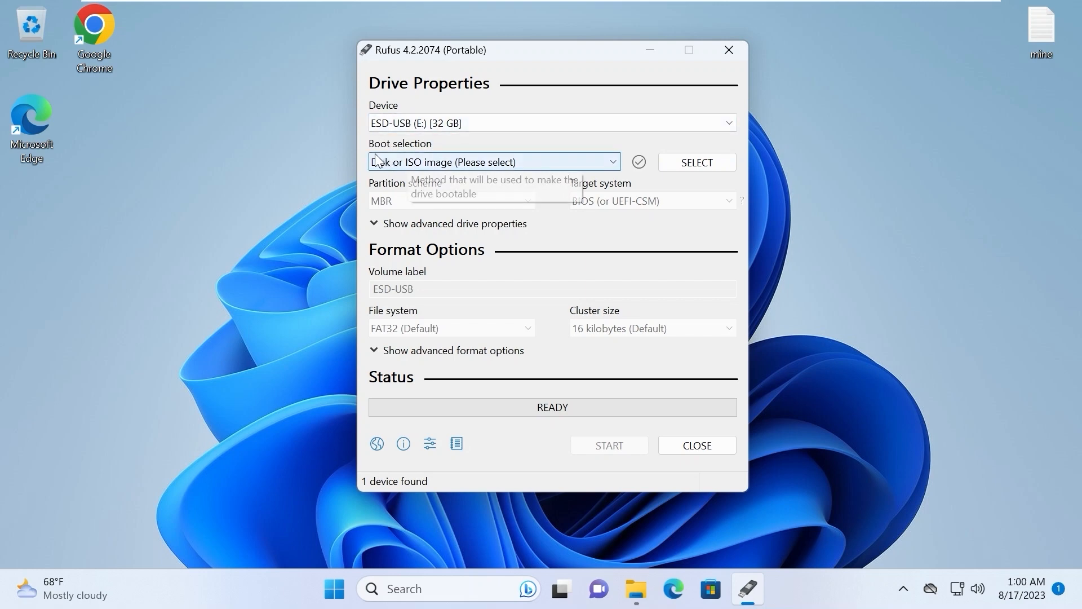
# - Keep 'Disk or ISO image' and load the build 25931 prerelease ISO from its folder
pyautogui.click(493, 162)
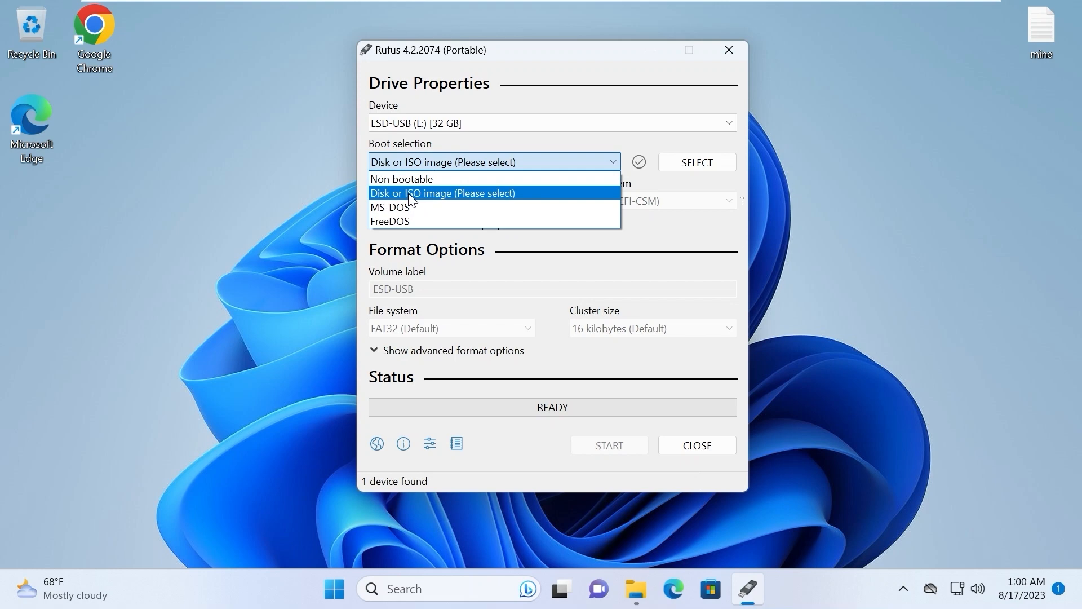
pyautogui.click(443, 193)
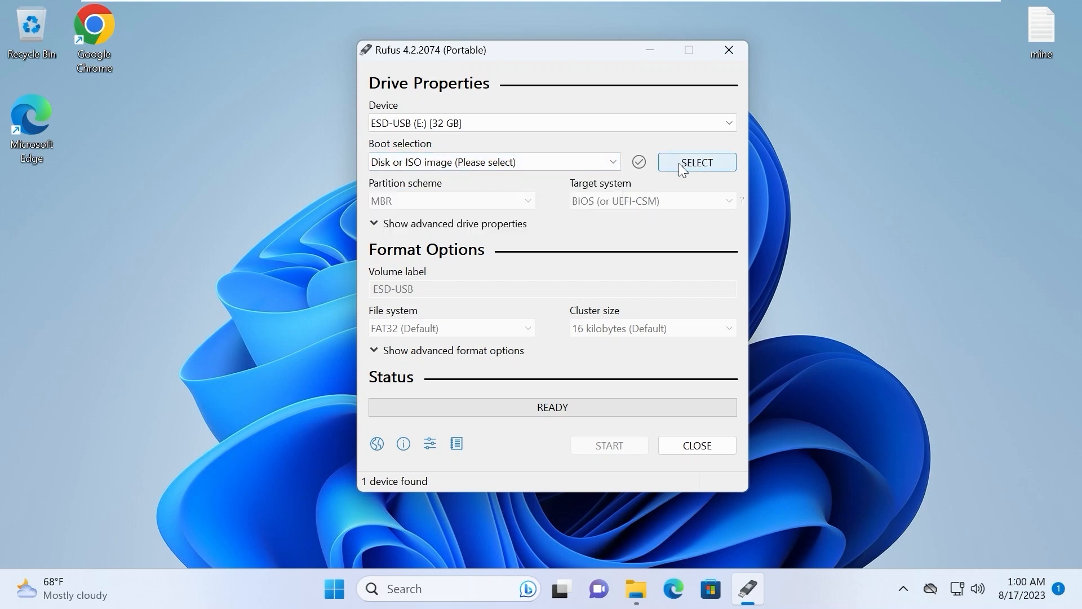
pyautogui.click(695, 162)
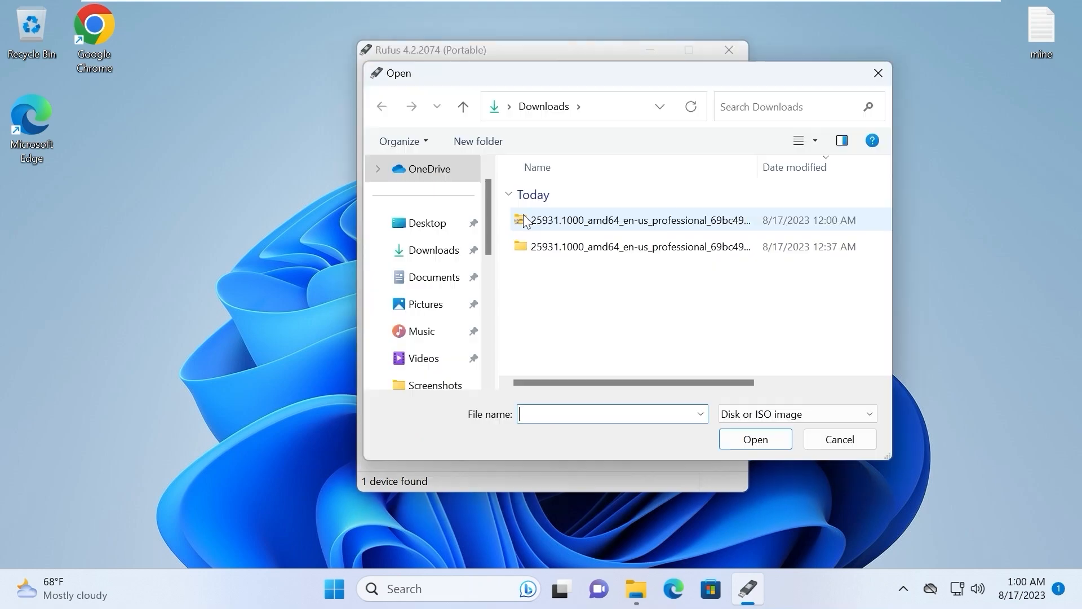
pyautogui.click(635, 246)
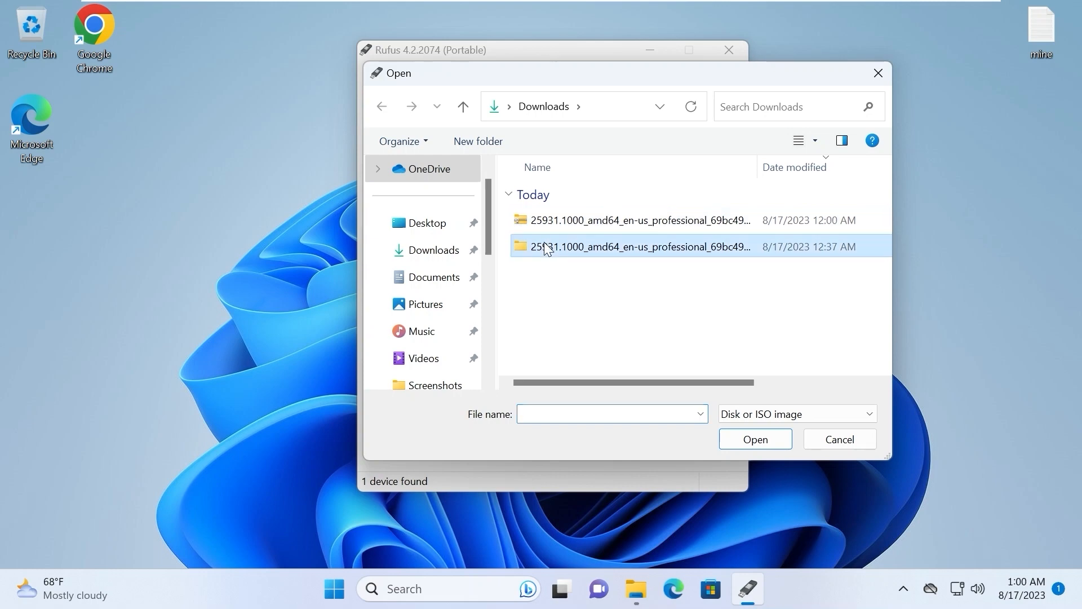
pyautogui.doubleClick(635, 246)
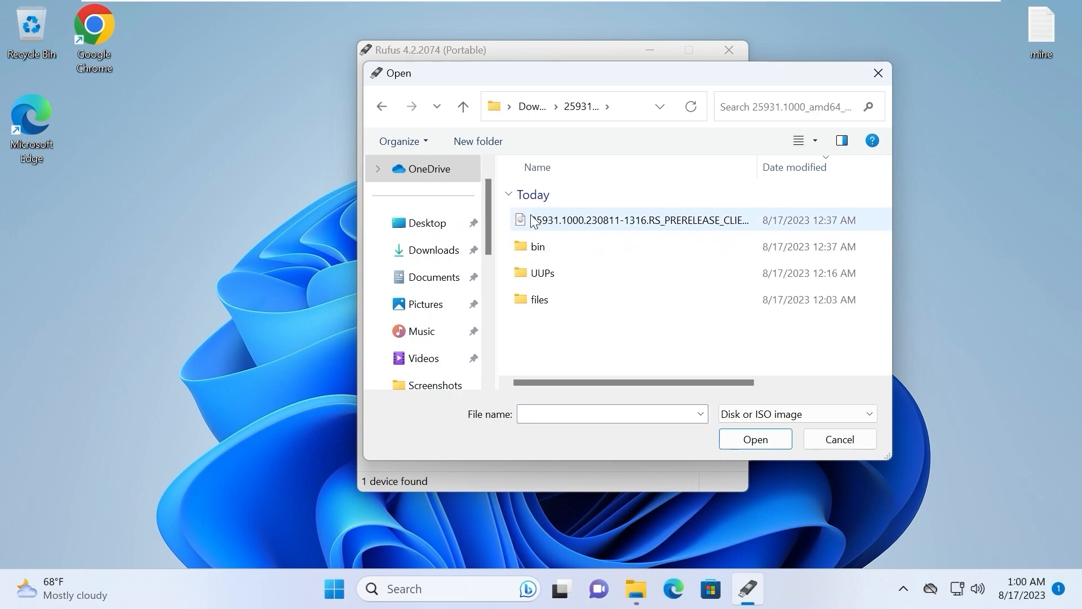
pyautogui.click(635, 219)
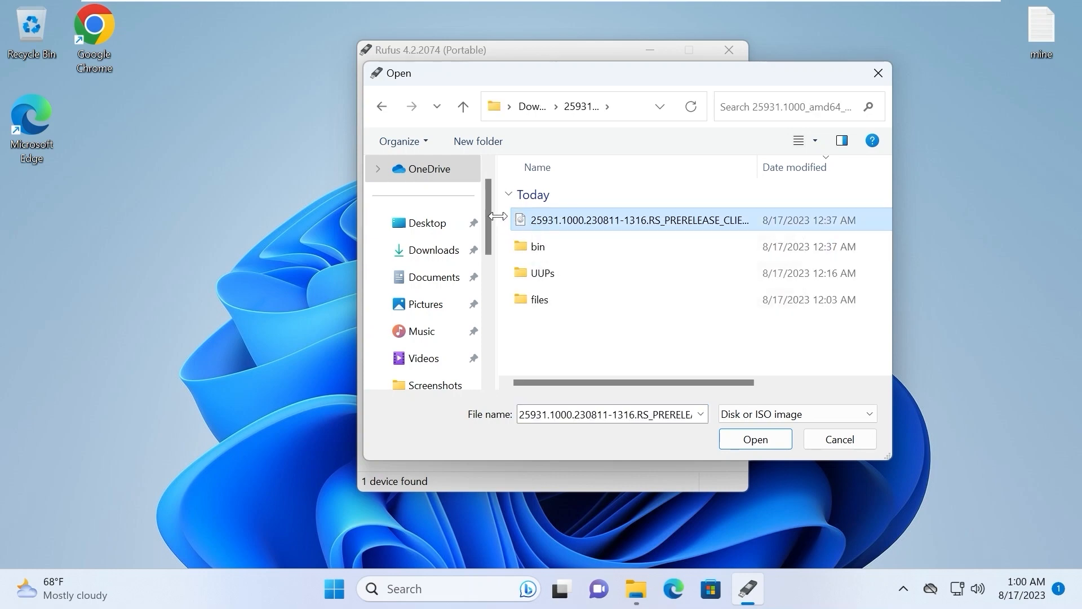
pyautogui.moveTo(673, 227)
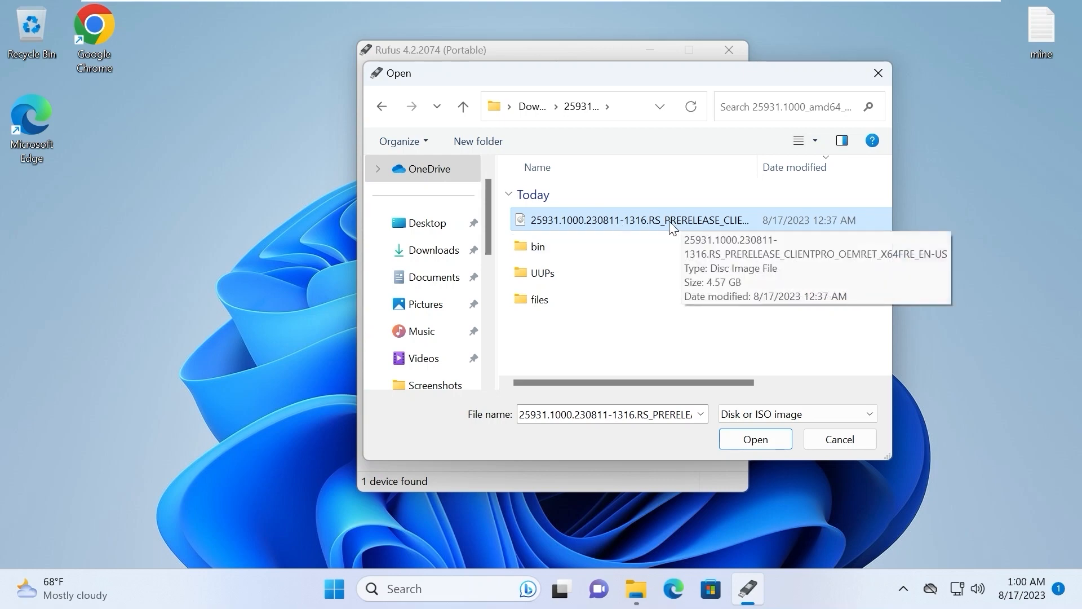
pyautogui.click(755, 439)
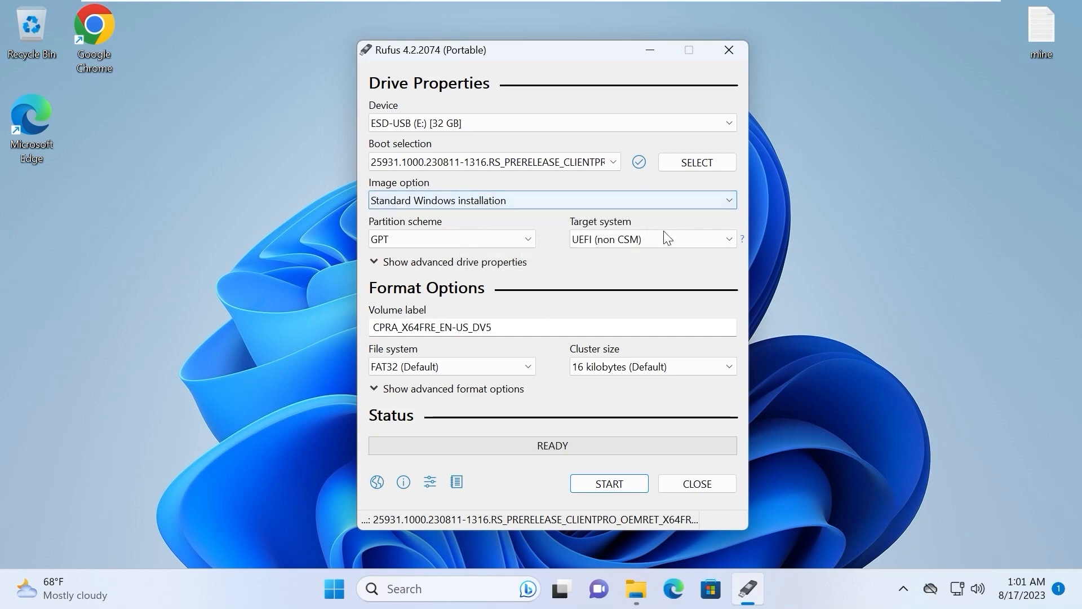
# - Choose Windows To Go, switch partitioning to MBR and back to GPT, targeting UEFI (non CSM)
pyautogui.click(552, 200)
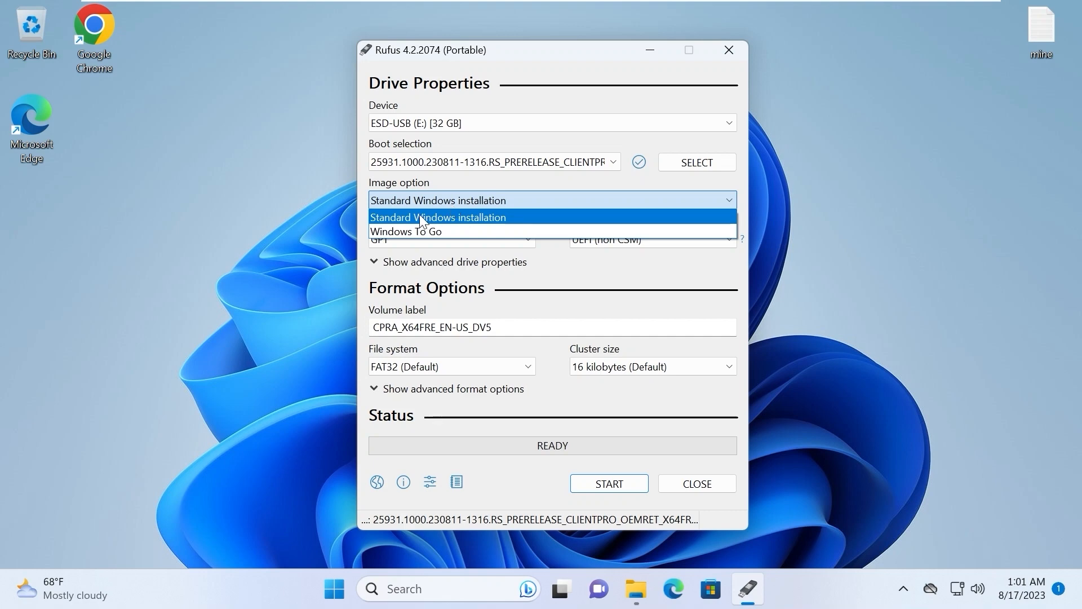
pyautogui.moveTo(449, 225)
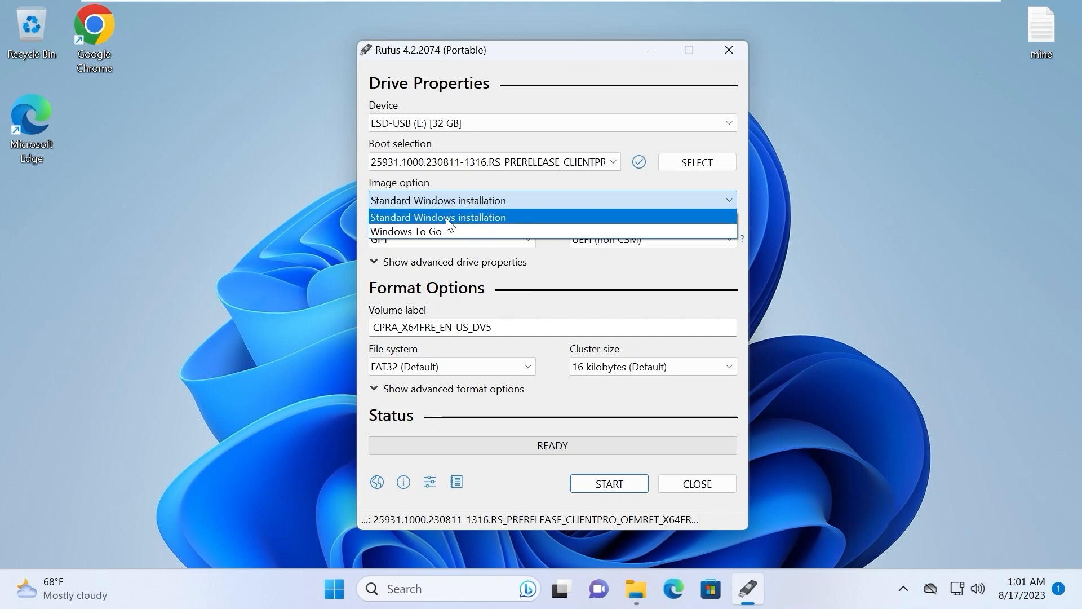
pyautogui.click(407, 231)
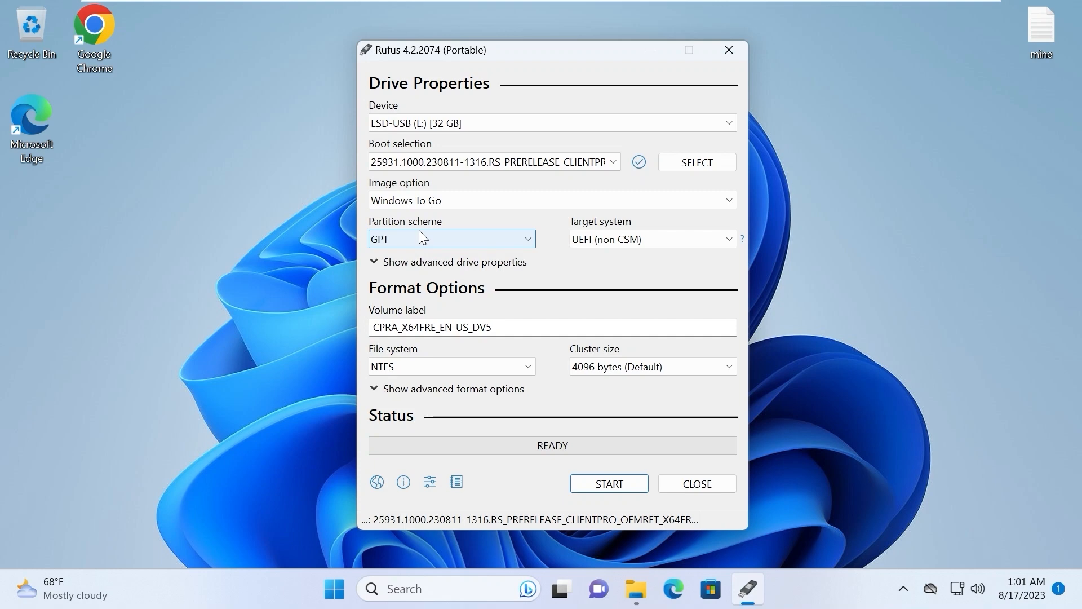
pyautogui.moveTo(702, 279)
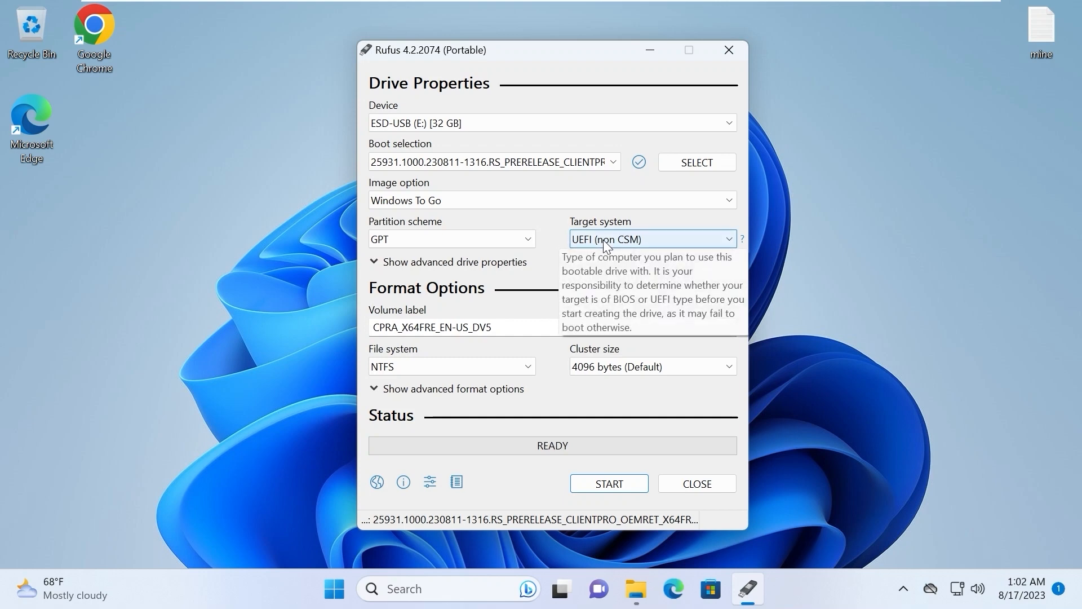
pyautogui.moveTo(442, 238)
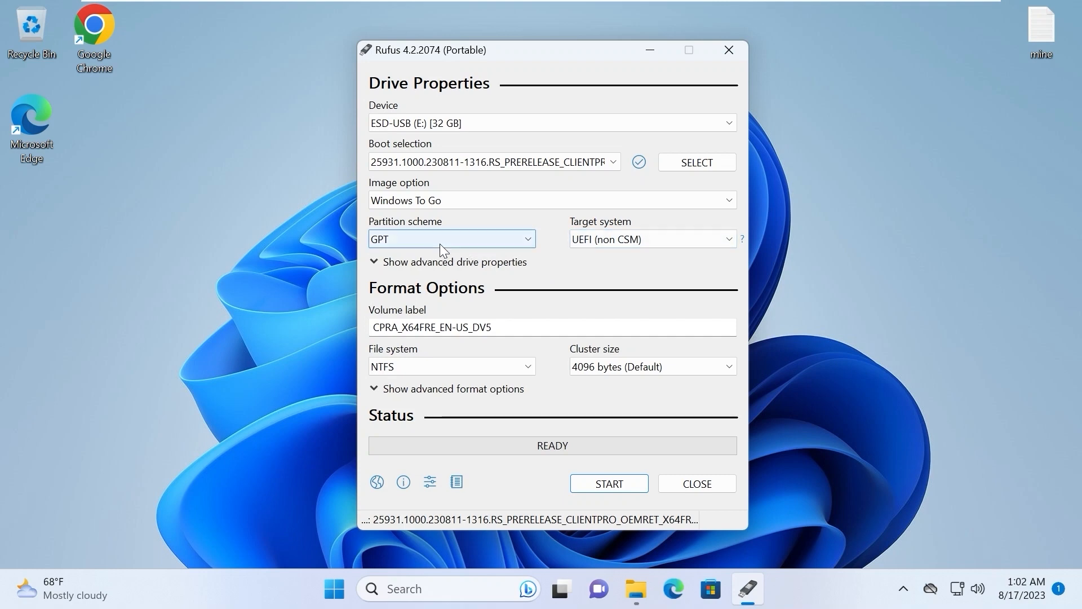
pyautogui.click(451, 238)
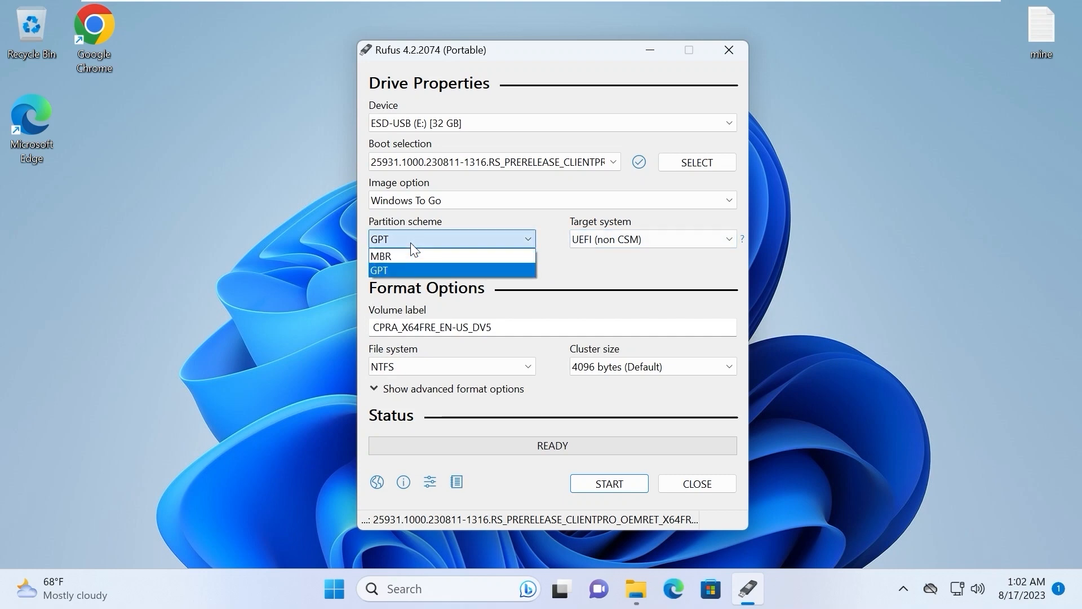
pyautogui.click(380, 256)
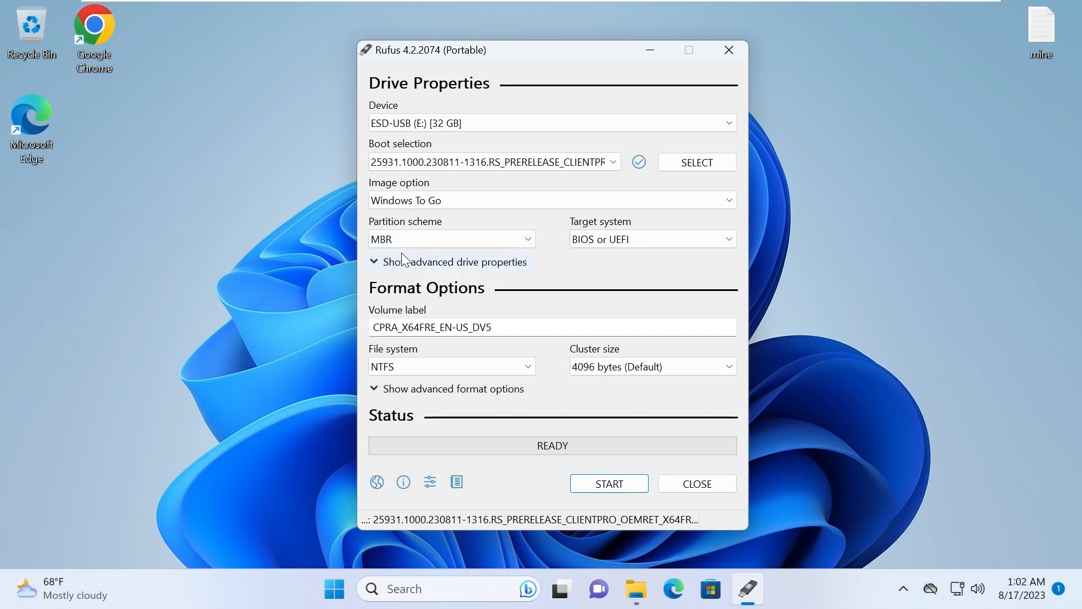
pyautogui.click(652, 239)
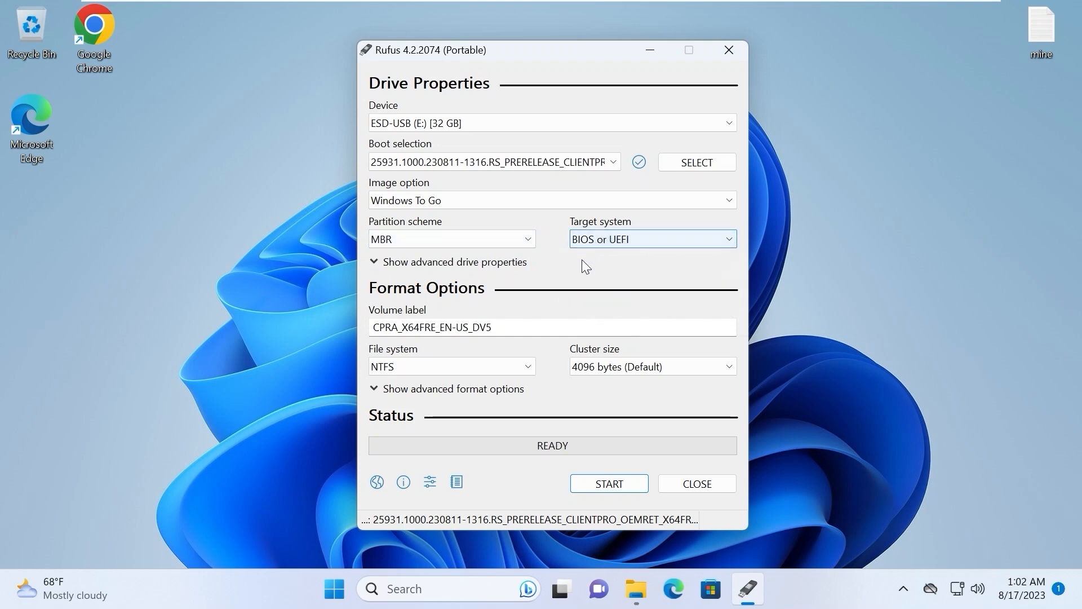
pyautogui.click(452, 239)
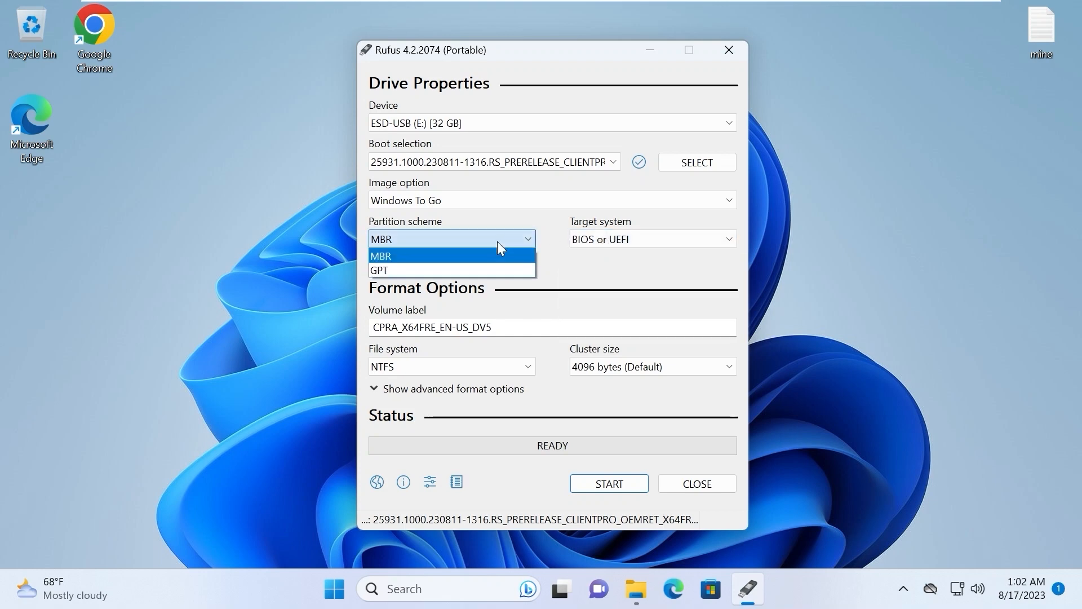
pyautogui.moveTo(387, 270)
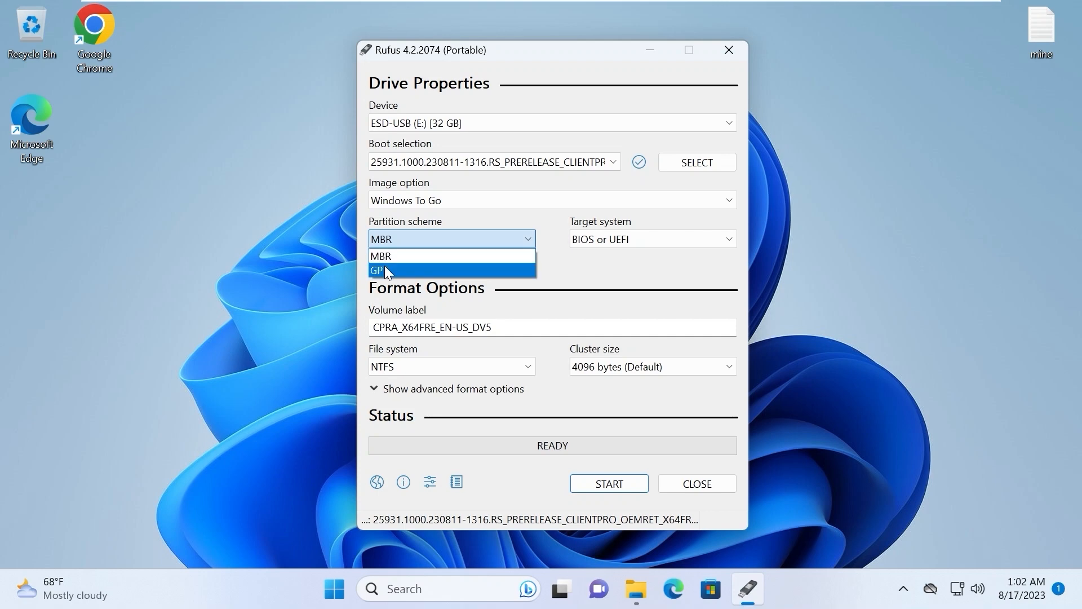
pyautogui.click(380, 270)
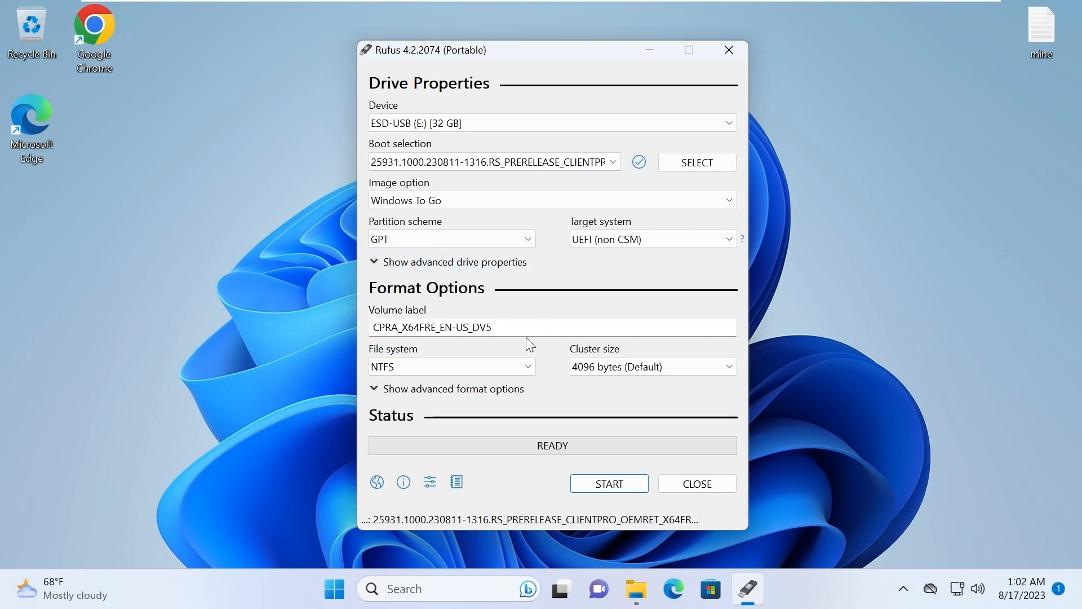
pyautogui.moveTo(621, 489)
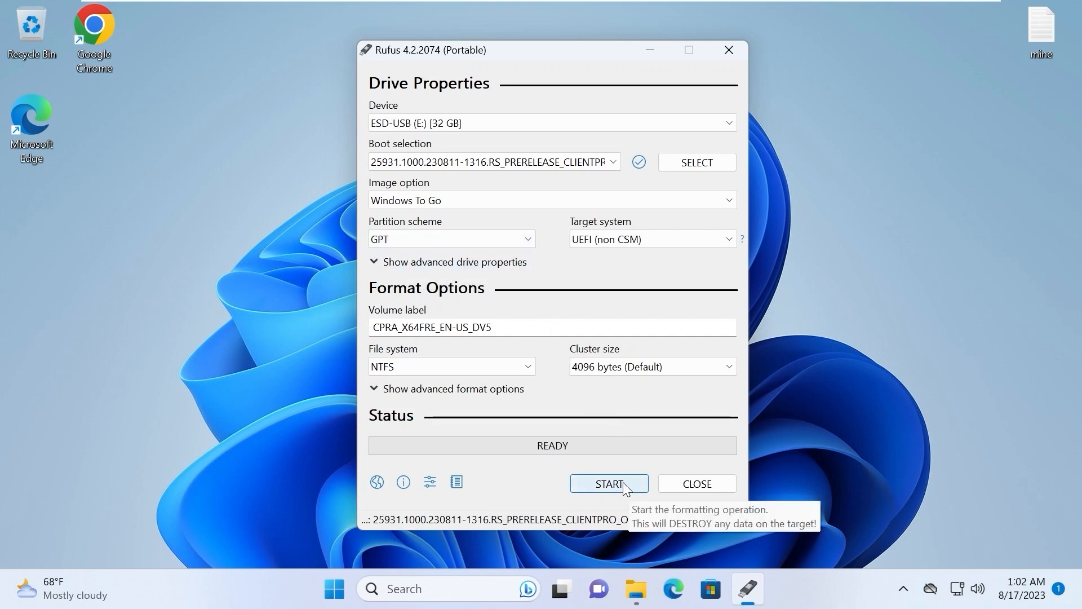
# - Start the write and tick the local account and matching regional settings options
pyautogui.click(608, 483)
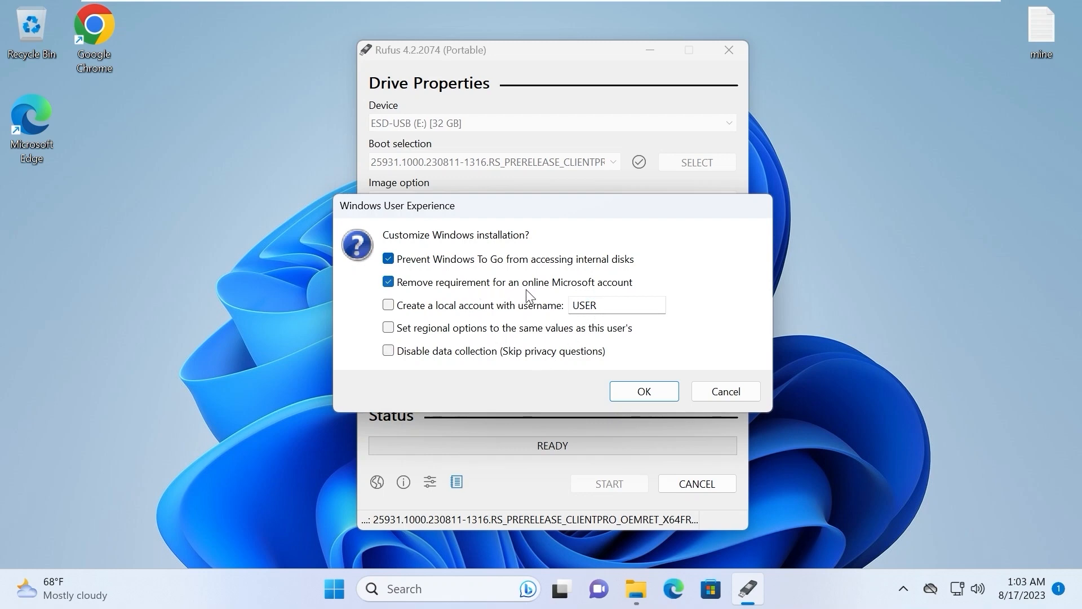
pyautogui.moveTo(611, 293)
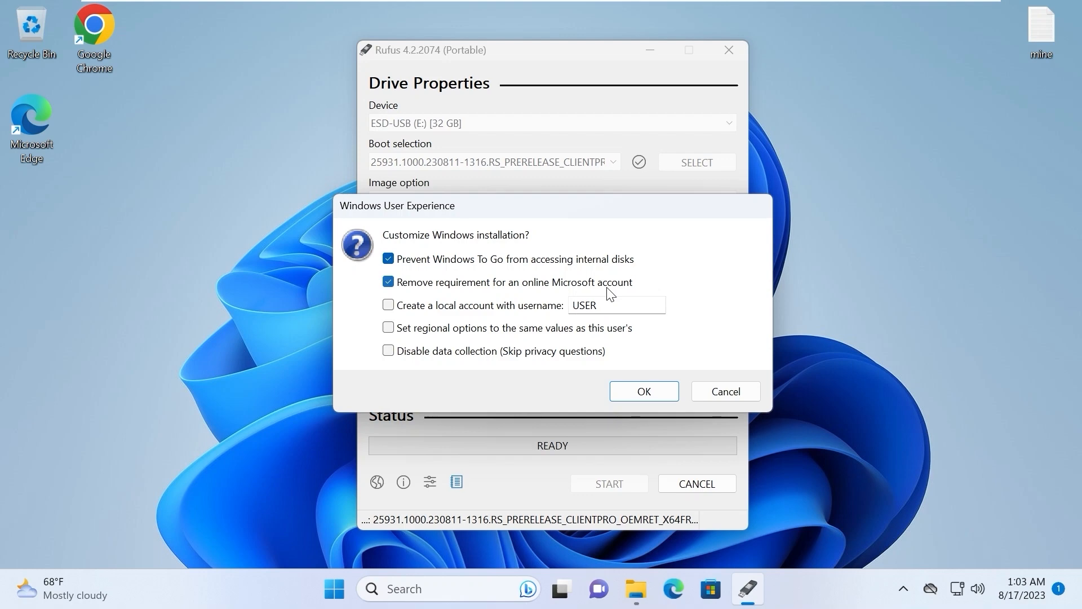
pyautogui.click(389, 305)
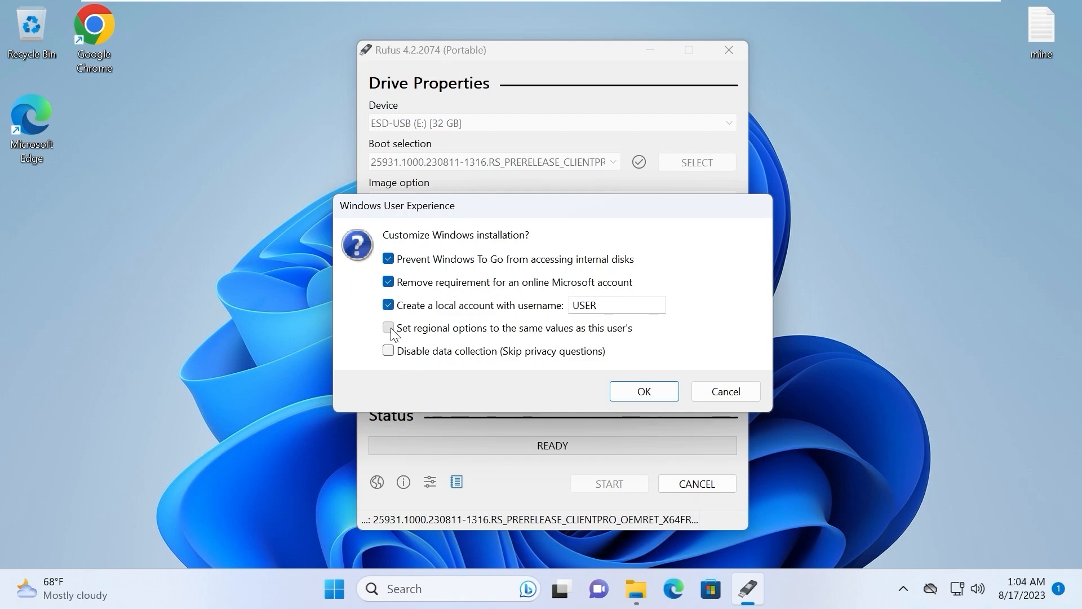
pyautogui.click(388, 327)
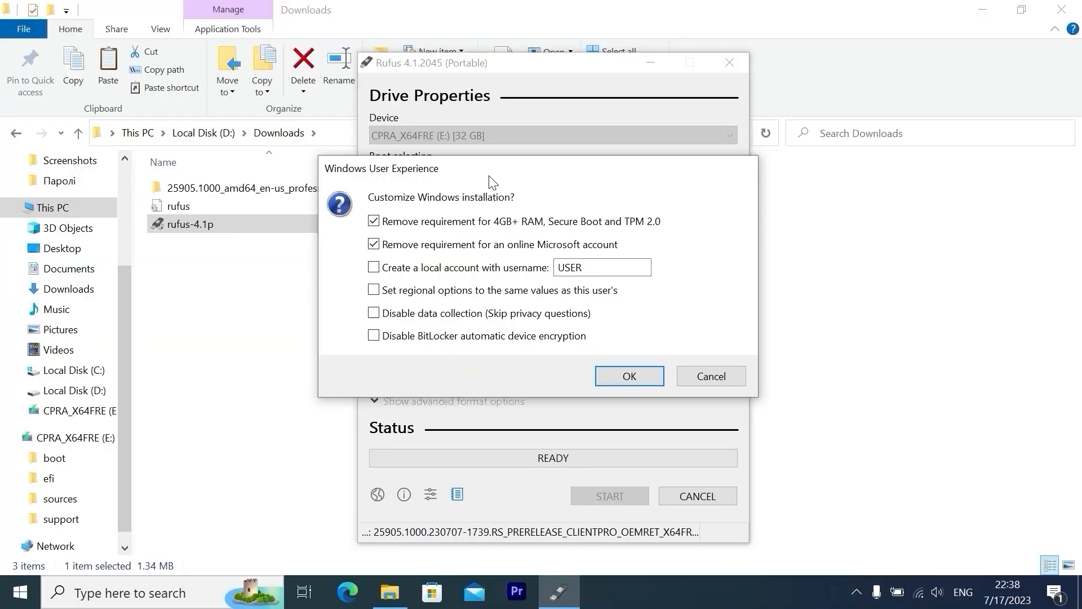
pyautogui.moveTo(415, 237)
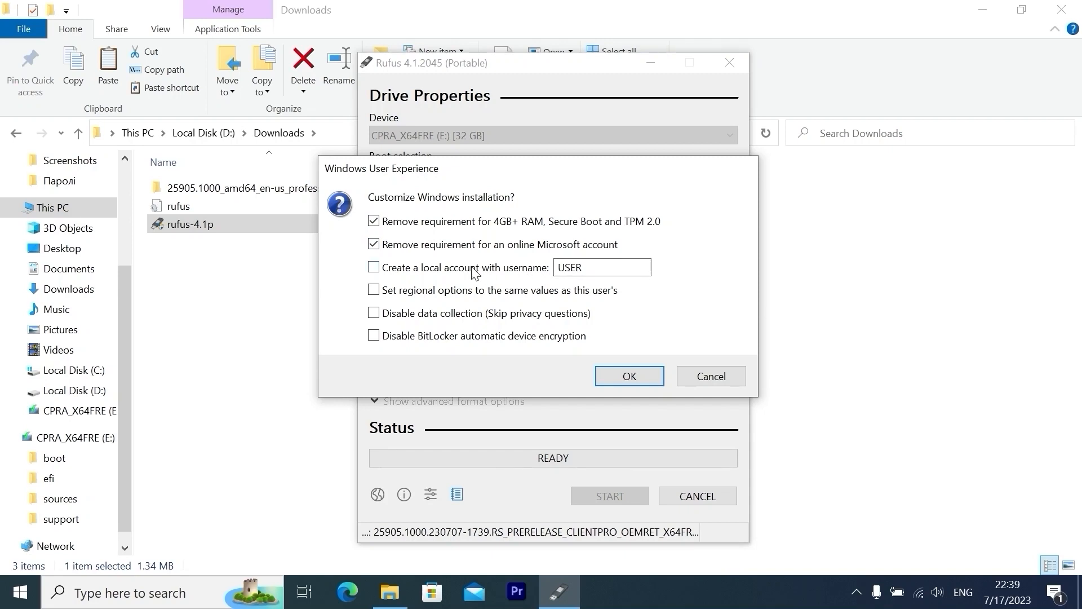
# - Tick the local USER account, disable data collection, and tick the remaining customization option
pyautogui.click(373, 267)
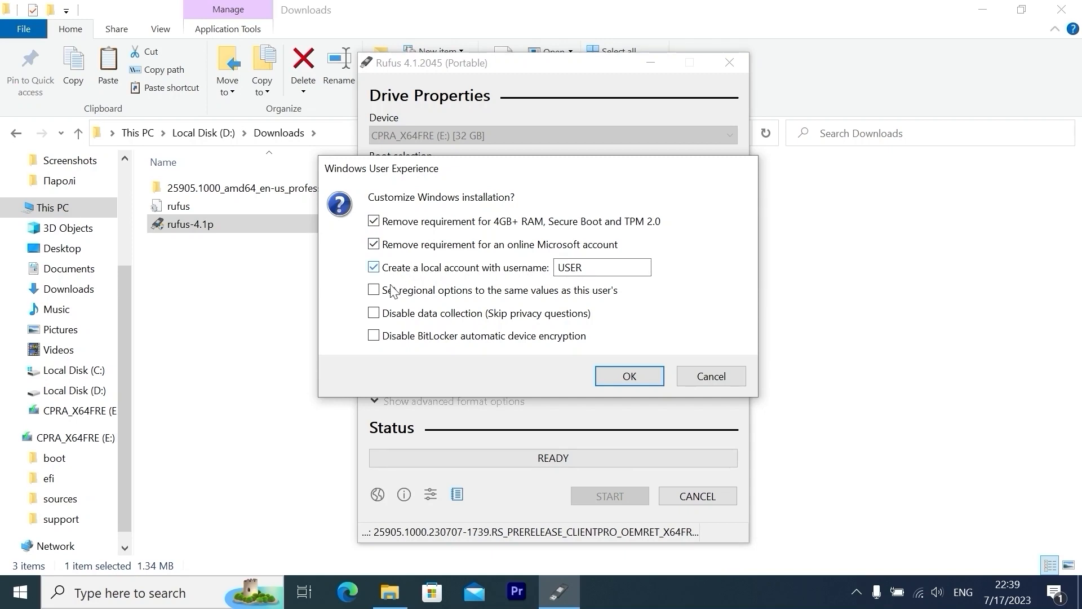
pyautogui.click(373, 313)
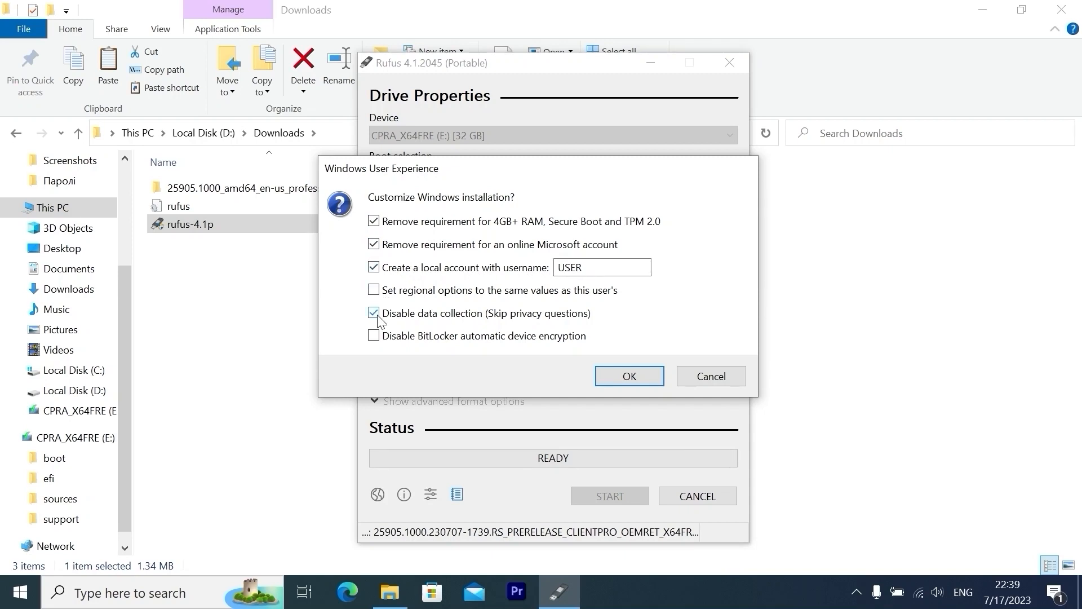
pyautogui.click(374, 336)
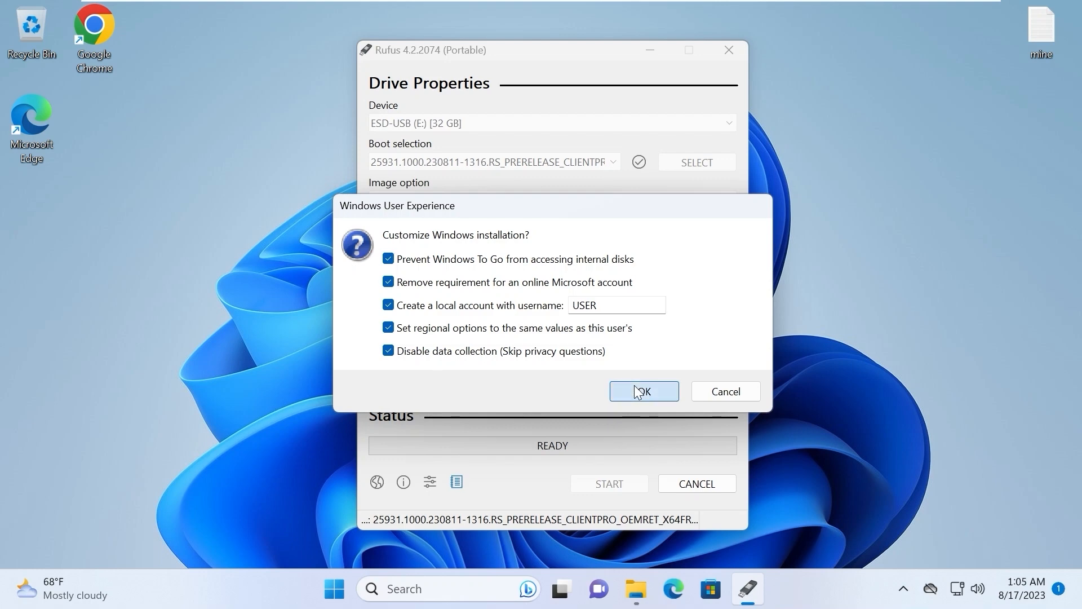
# - Accept the customization choices and confirm wiping all data on ESD-USB (E:)
pyautogui.click(643, 391)
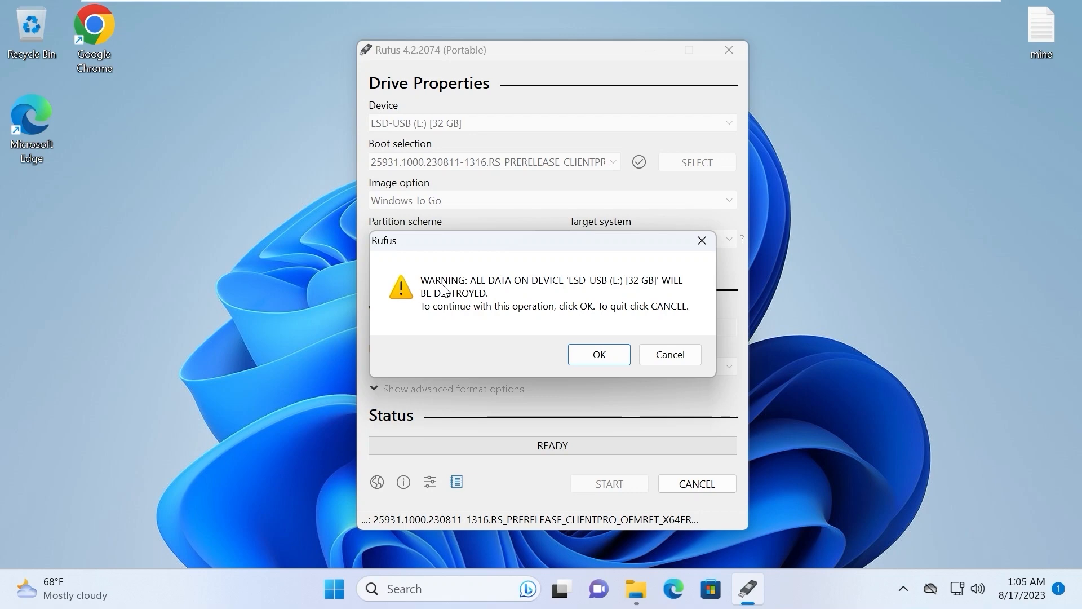
pyautogui.moveTo(473, 319)
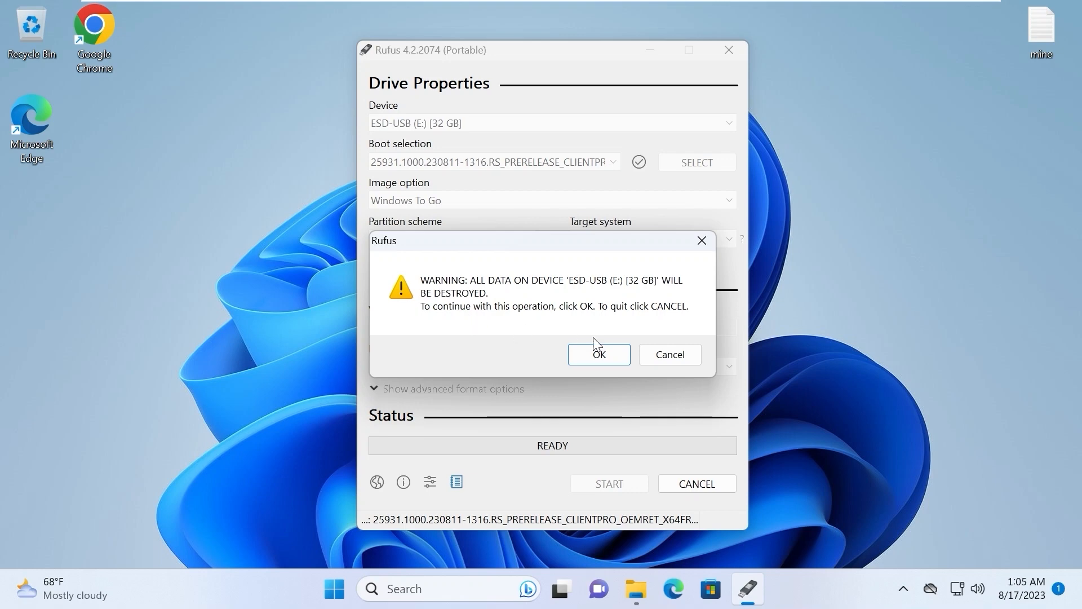
pyautogui.click(598, 354)
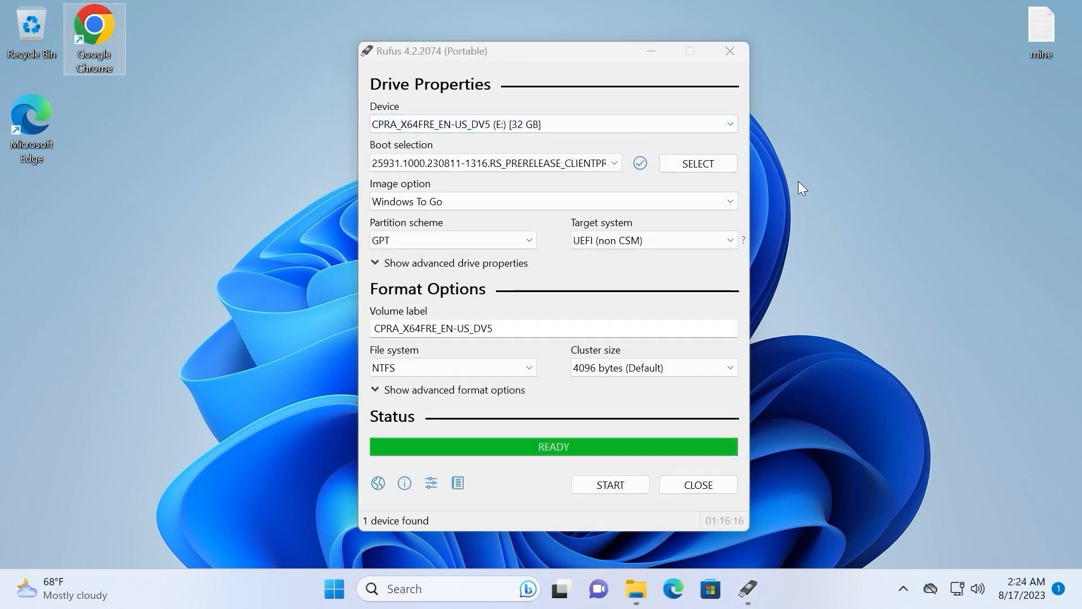
pyautogui.moveTo(769, 180)
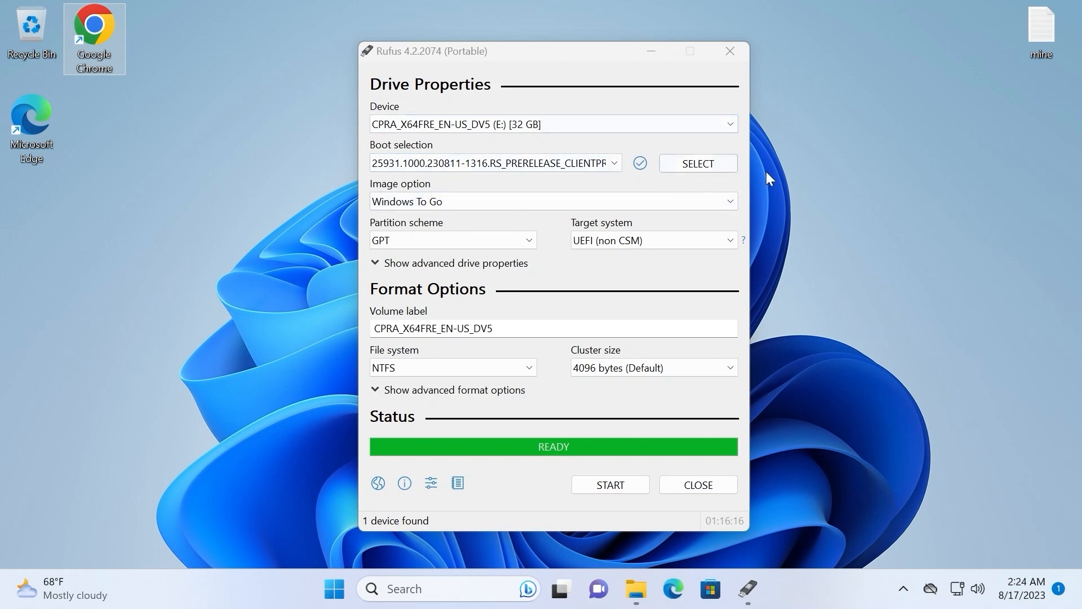
pyautogui.moveTo(716, 147)
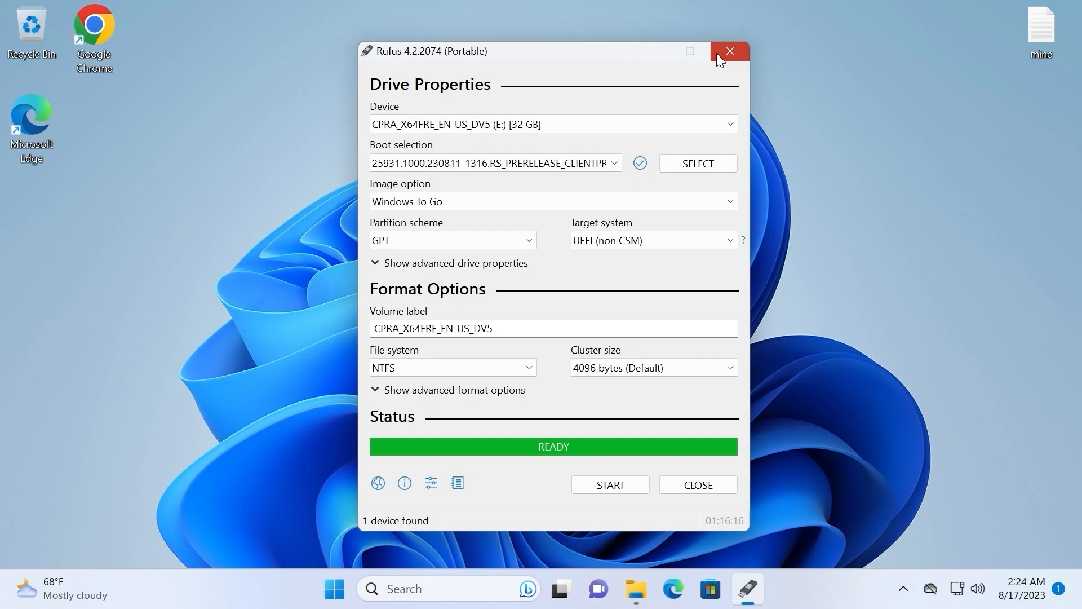
# - Close the Rufus window after the write reaches READY
pyautogui.click(729, 51)
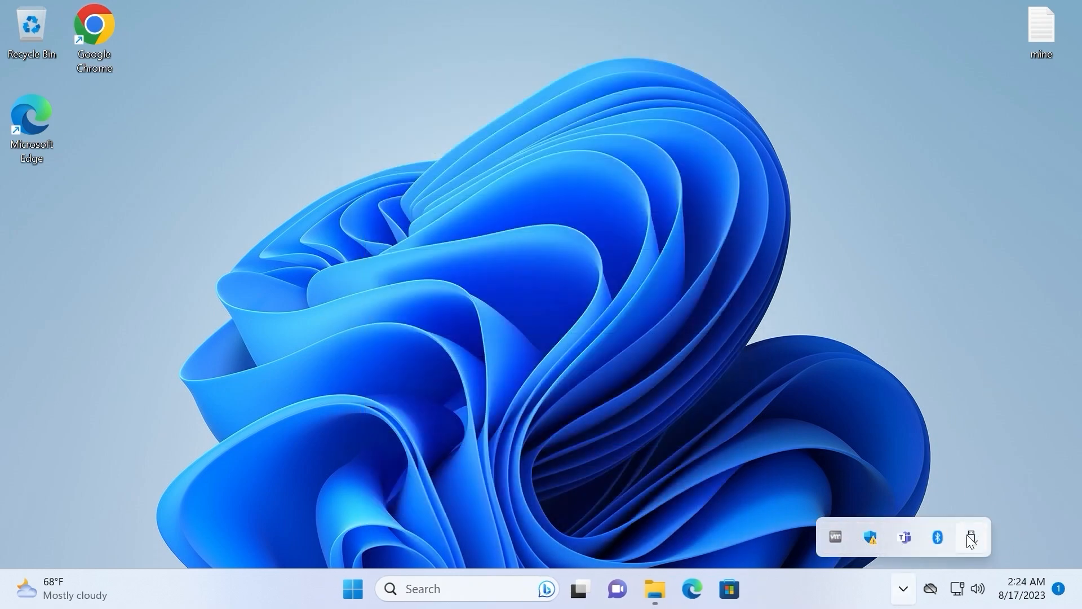
# - Eject the SanDisk 3.2Gen1 drive from the Safely Remove Hardware tray icon
pyautogui.click(903, 588)
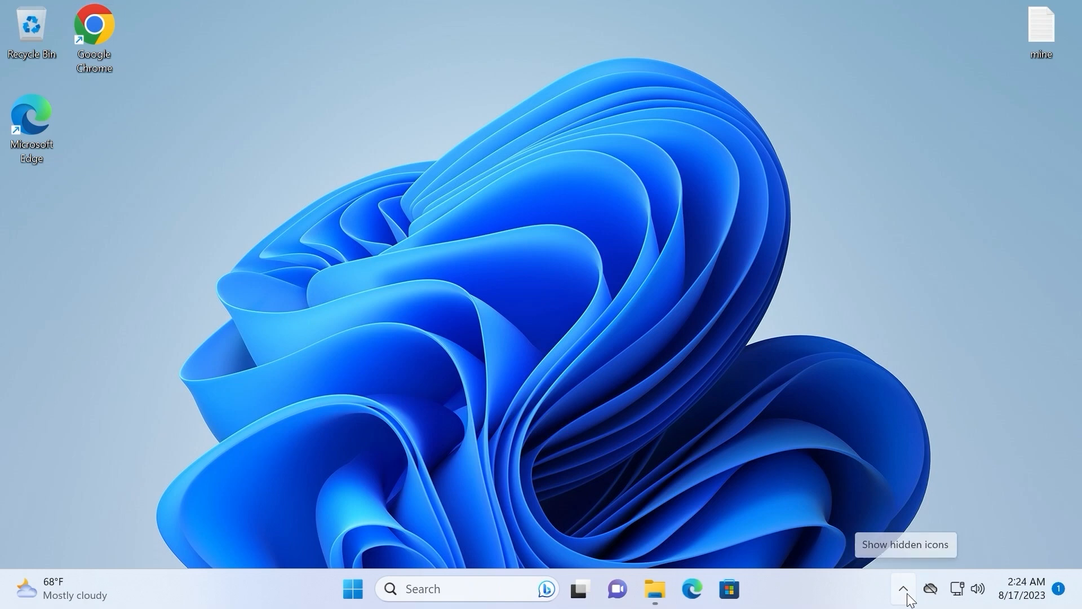
pyautogui.click(956, 588)
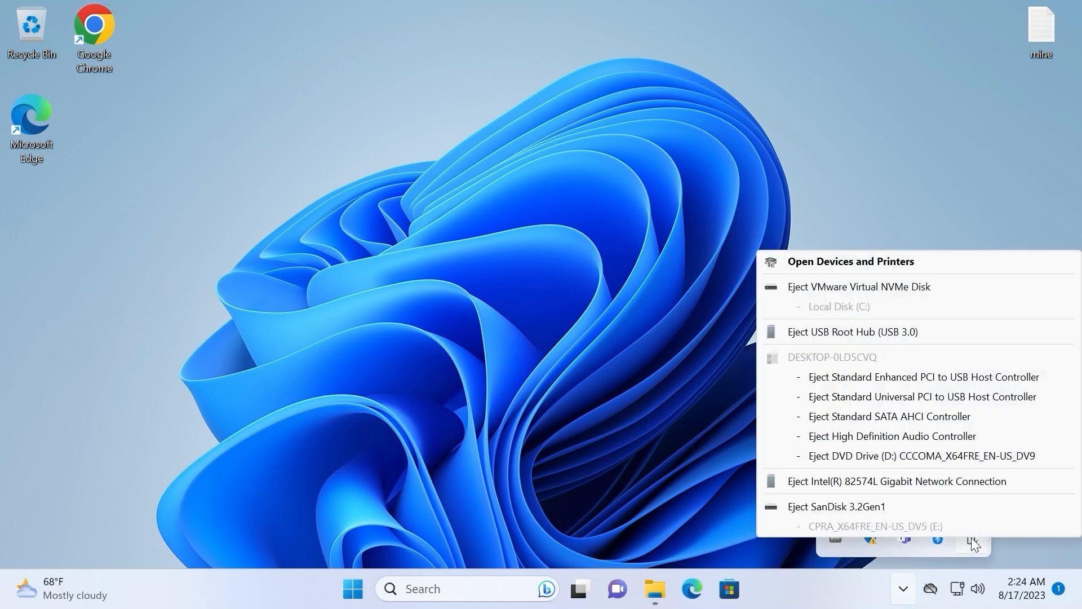
pyautogui.moveTo(889, 510)
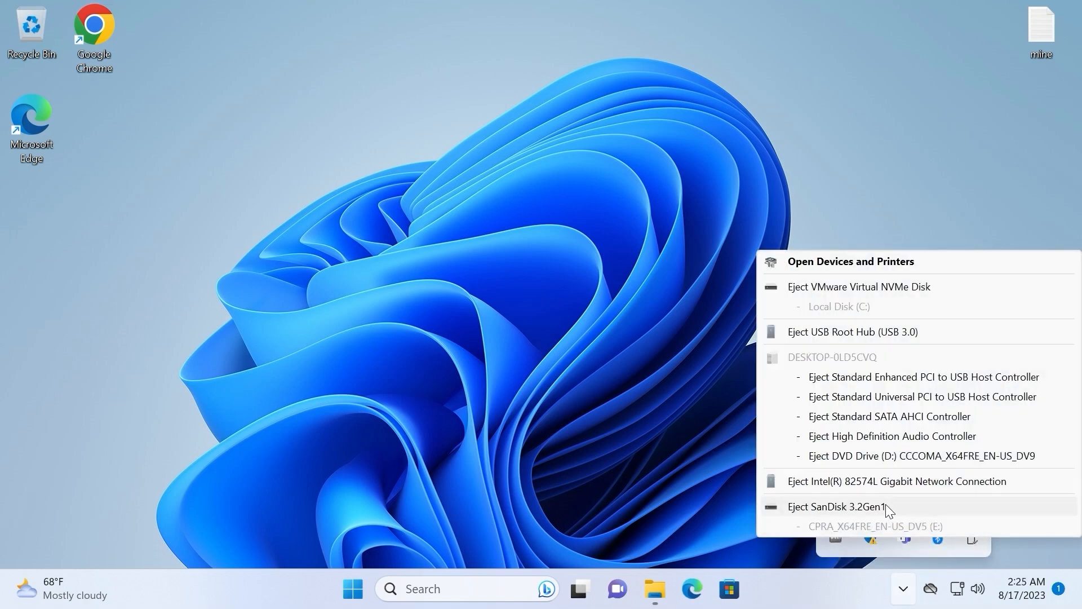
pyautogui.click(837, 507)
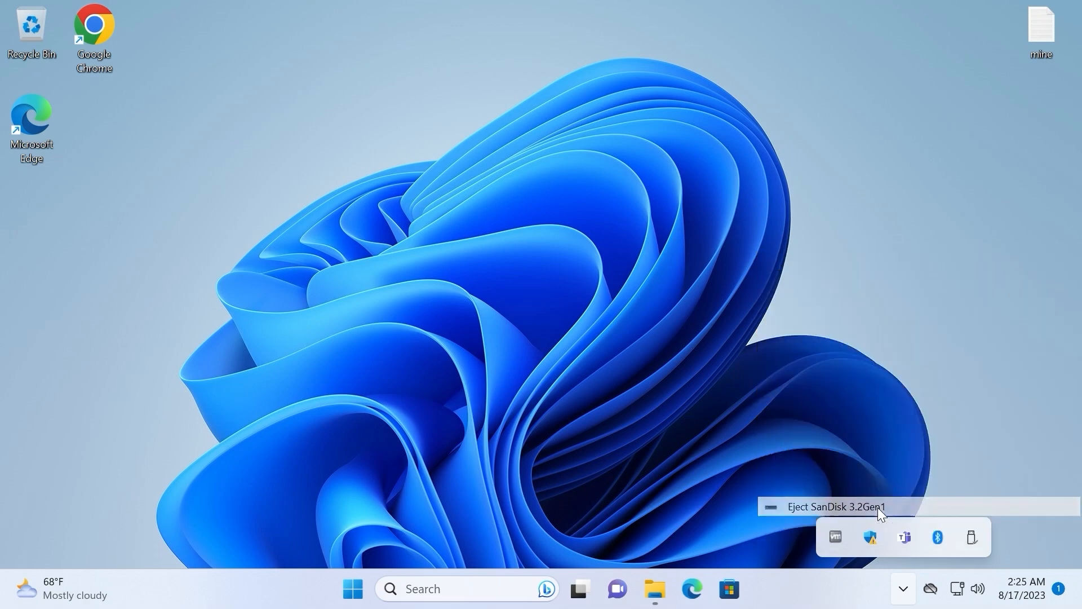